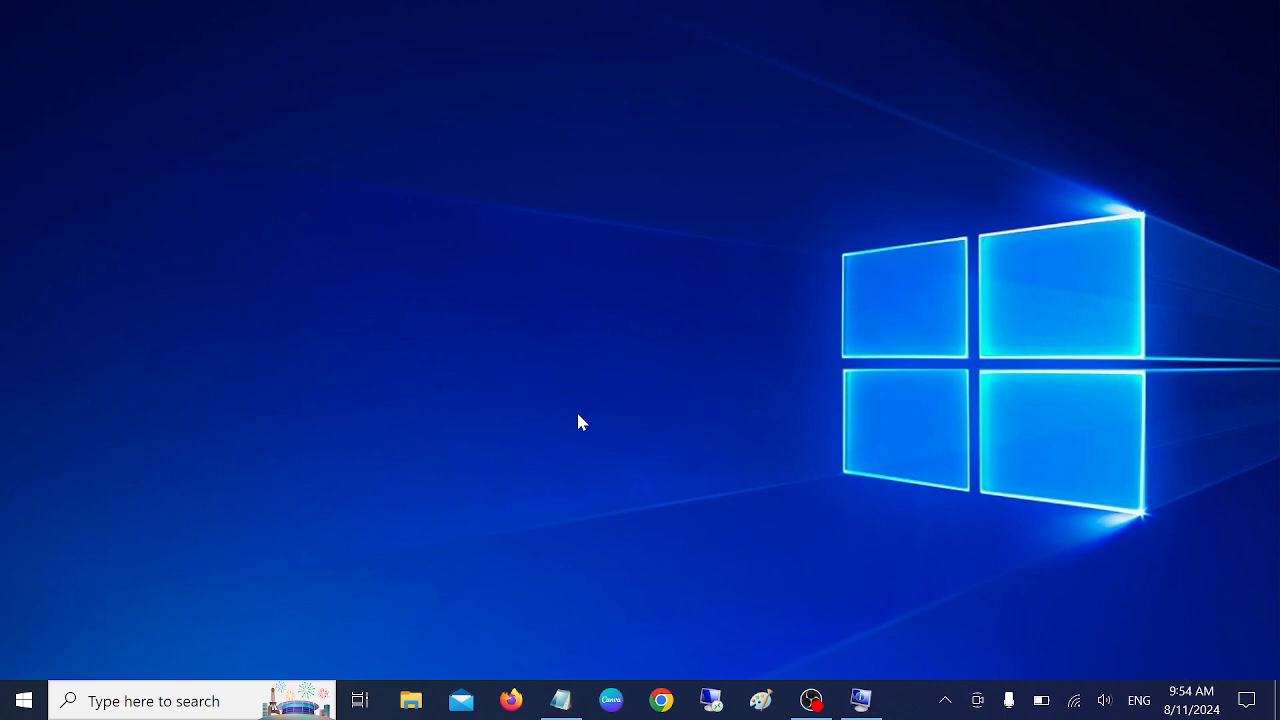
{"action": "mouse_move", "coordinate": [651, 403]}
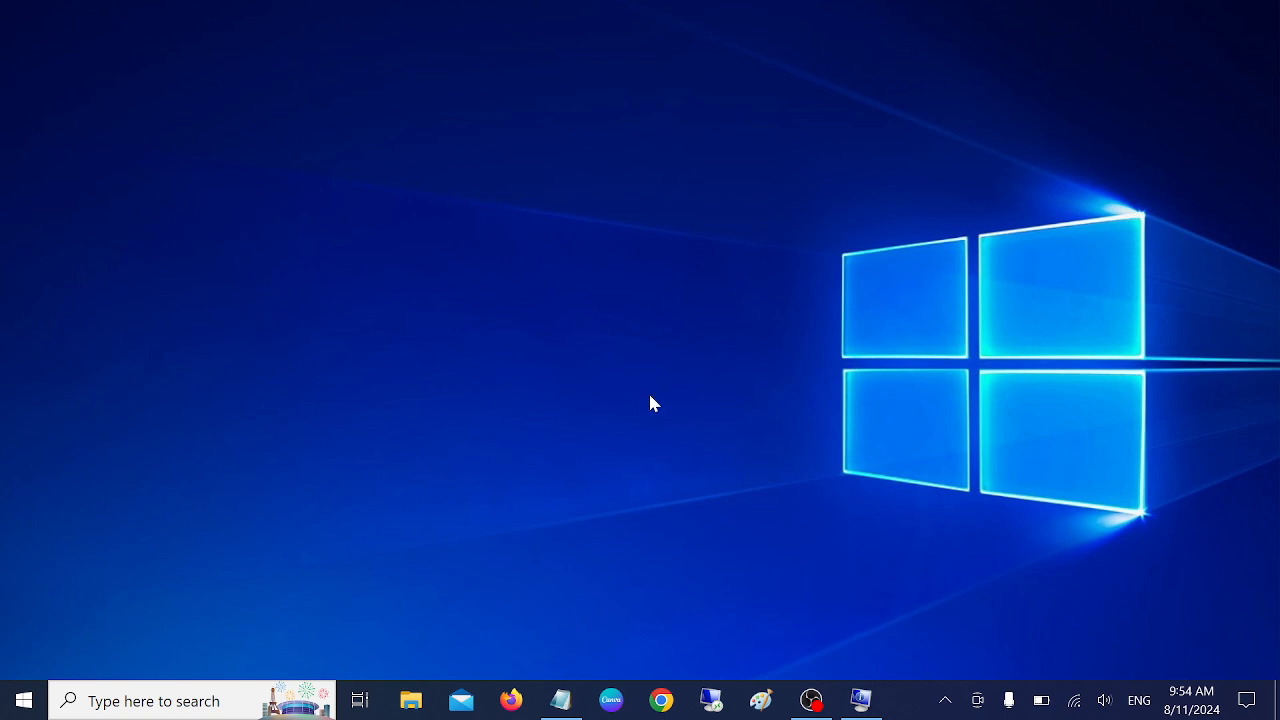
{"action": "mouse_move", "coordinate": [658, 407]}
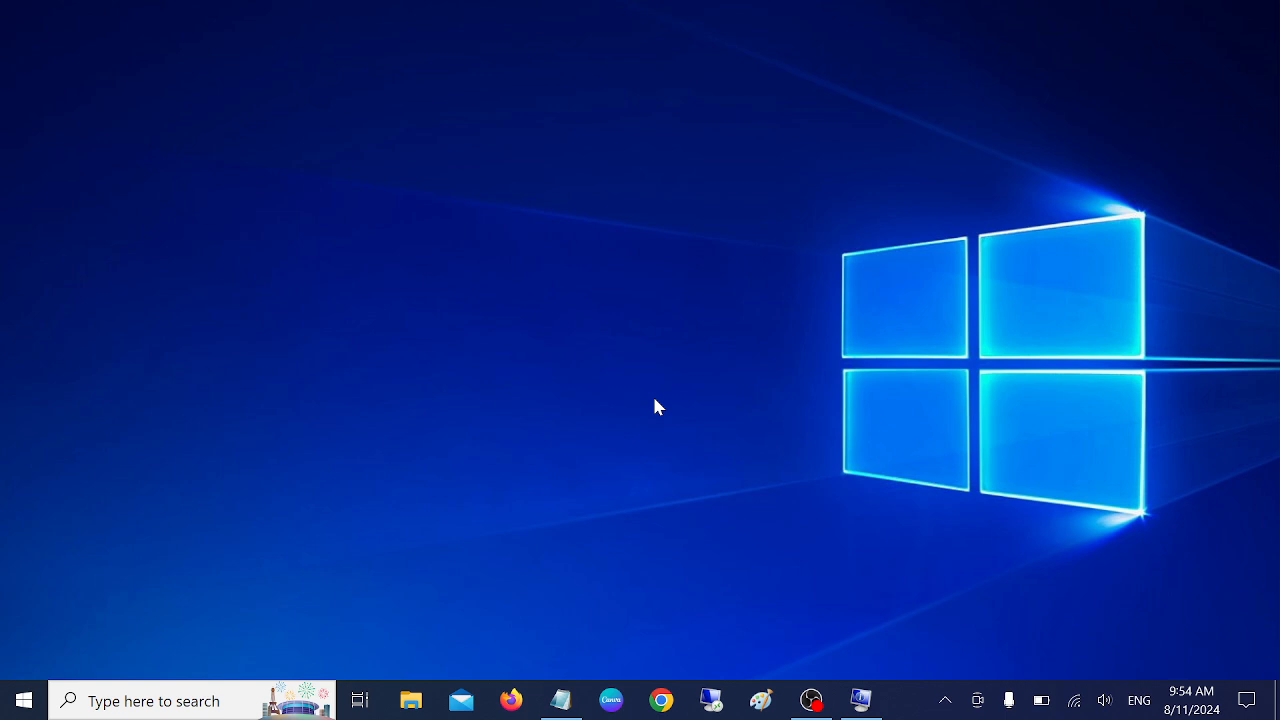
{"action": "mouse_move", "coordinate": [620, 302]}
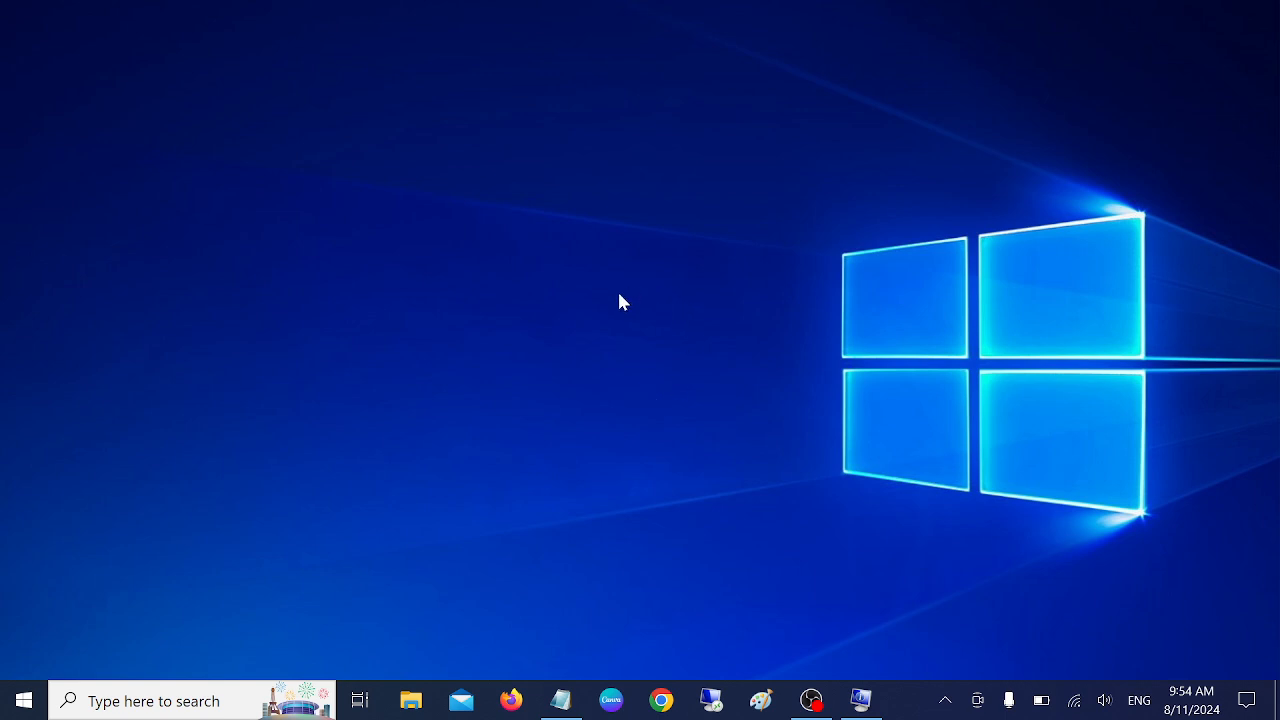
{"action": "mouse_move", "coordinate": [418, 540]}
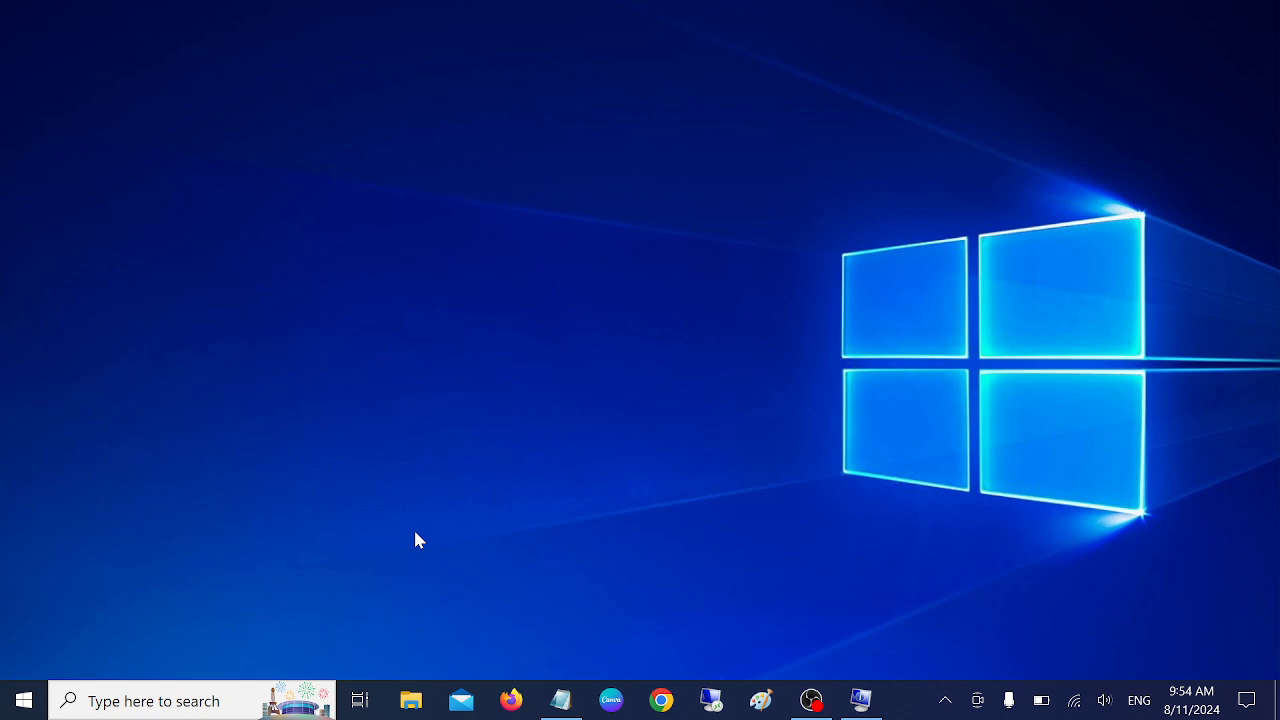
{"action": "mouse_move", "coordinate": [444, 562]}
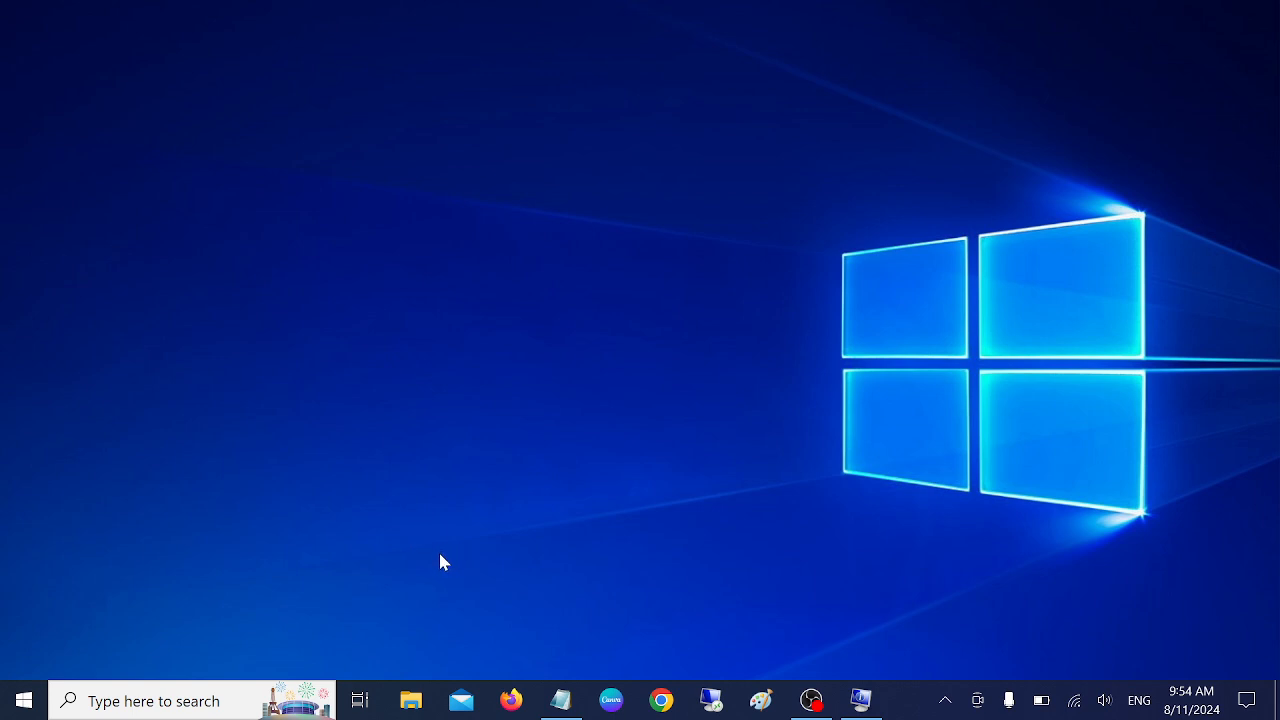
{"action": "mouse_move", "coordinate": [220, 605]}
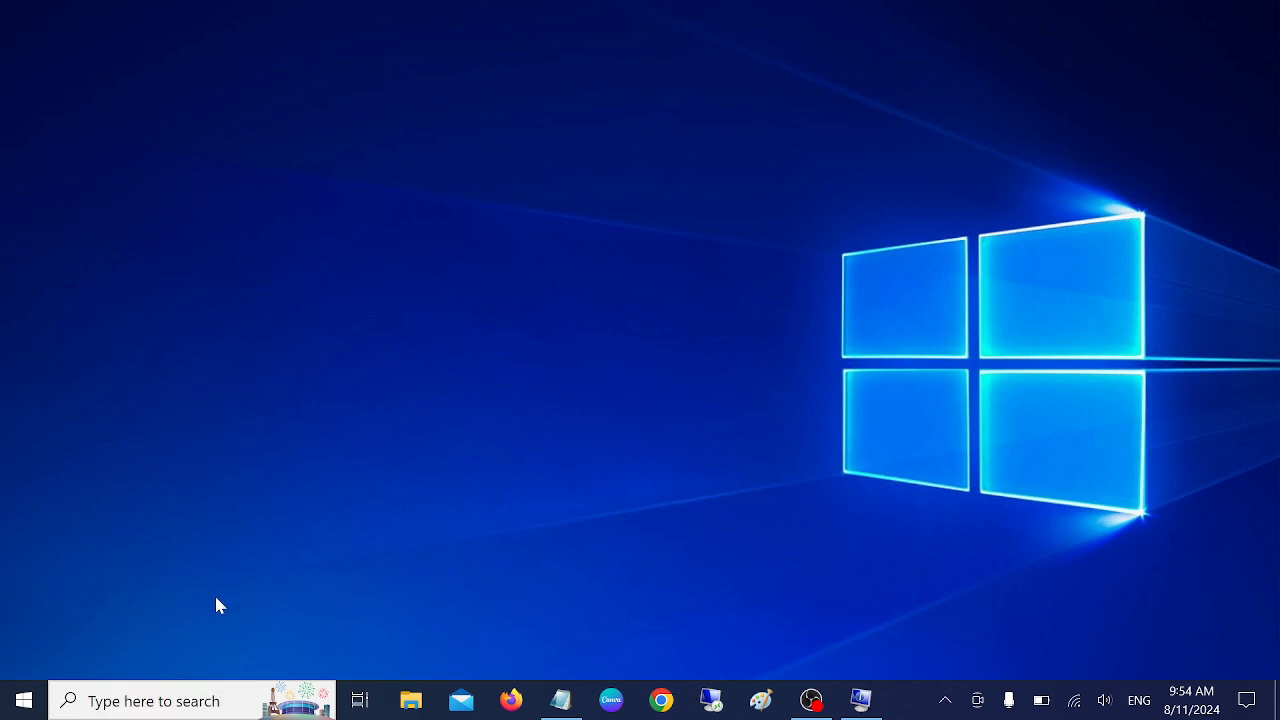
Step: Open Device Manager via 'devi' search and manually browse drivers for the Realtek Speaker/Headphone
{"action": "type", "text": "devi"}
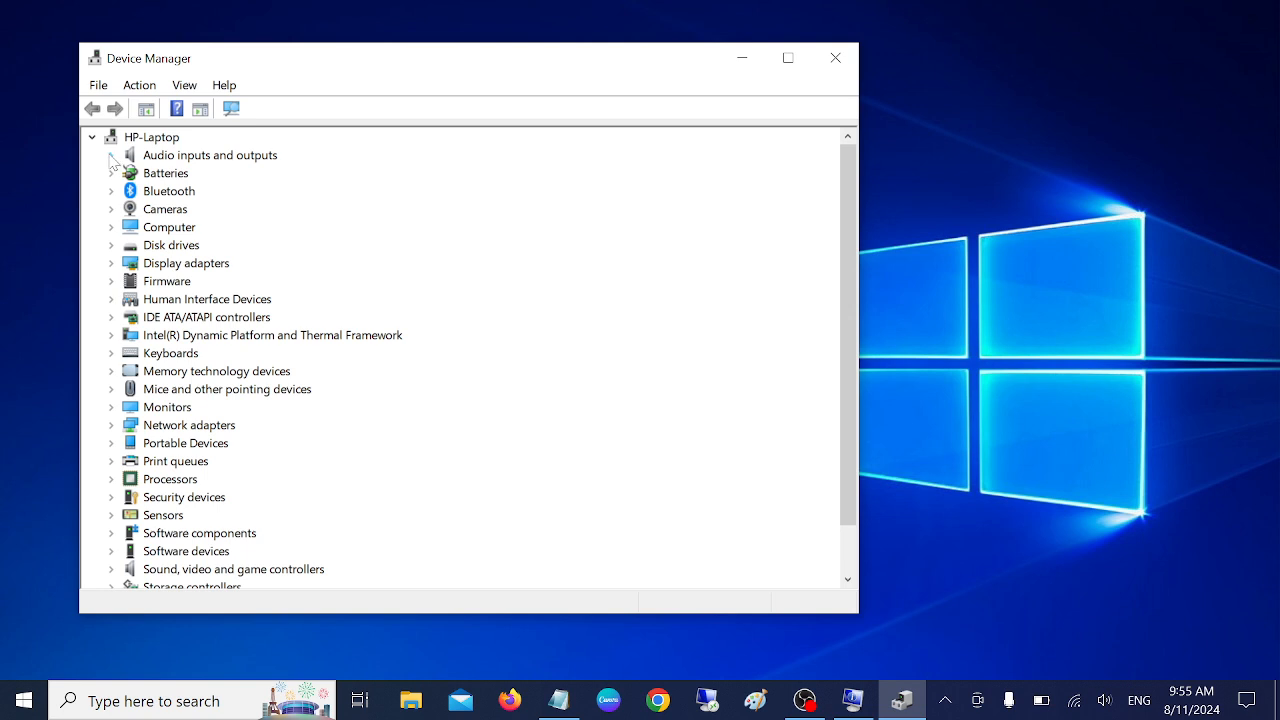
{"action": "left_click", "coordinate": [111, 155]}
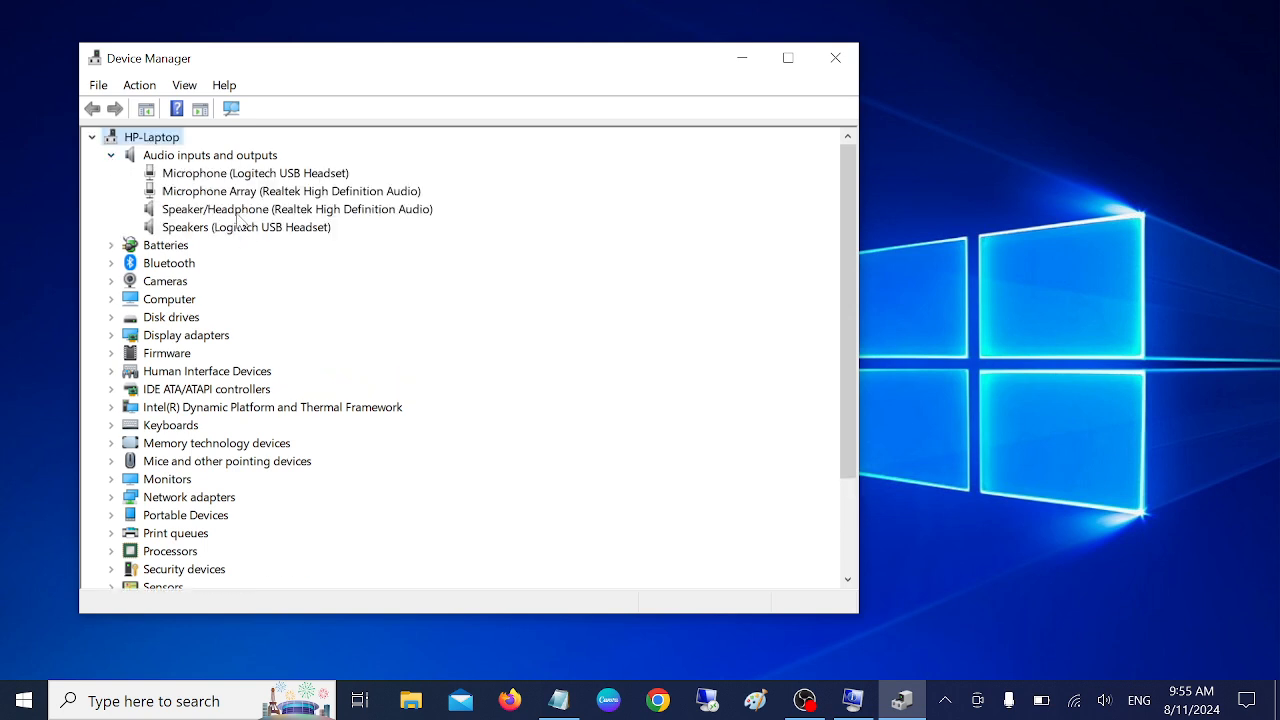
{"action": "left_click", "coordinate": [297, 209]}
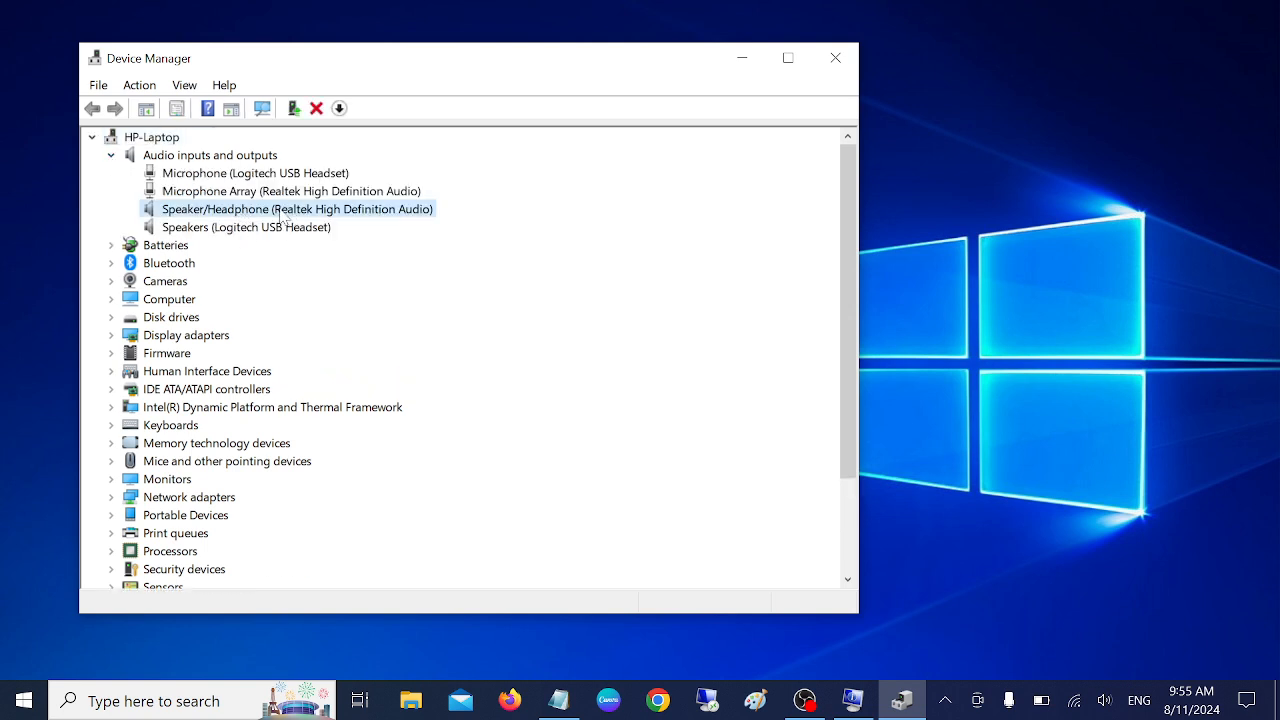
{"action": "right_click", "coordinate": [297, 208]}
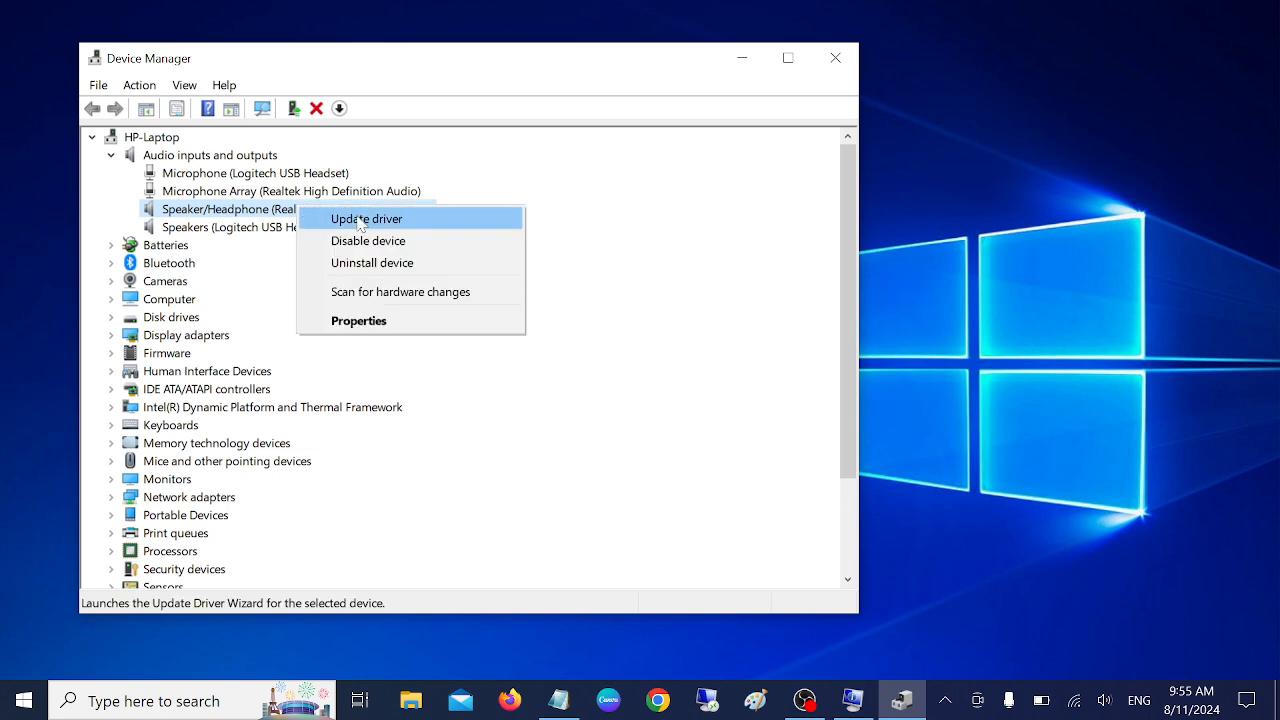
{"action": "left_click", "coordinate": [366, 218]}
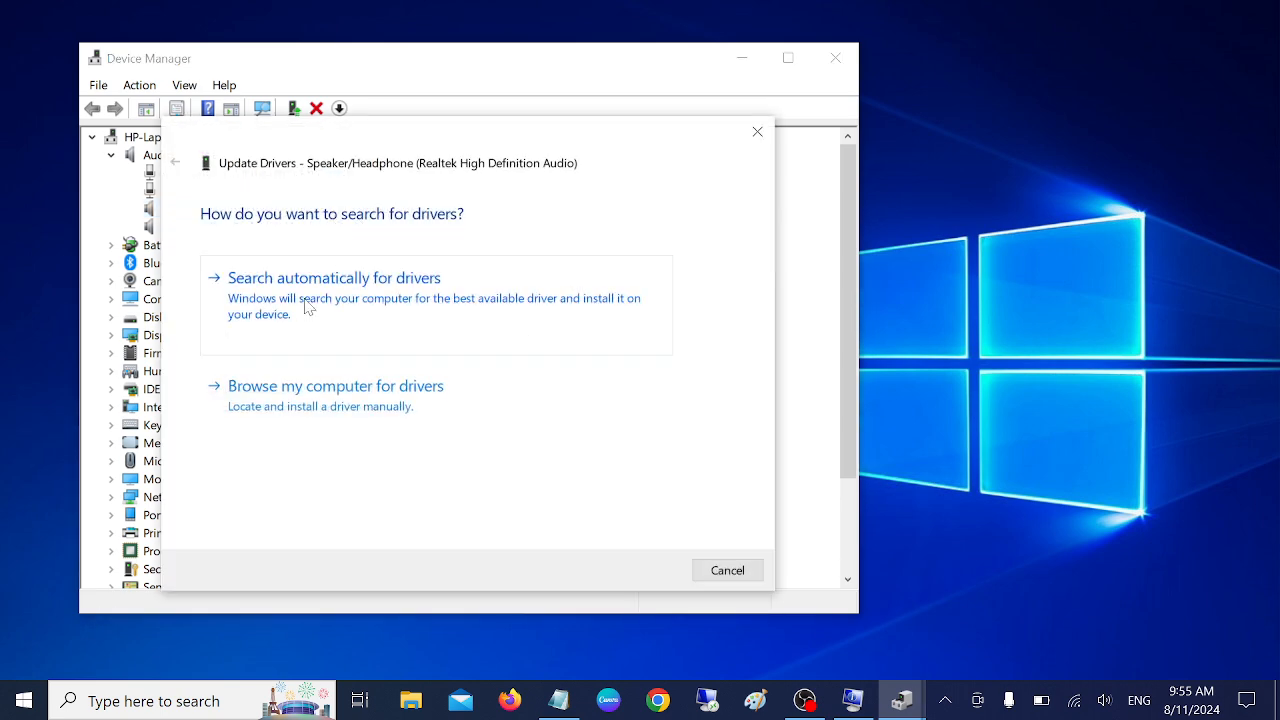
{"action": "mouse_move", "coordinate": [1037, 627]}
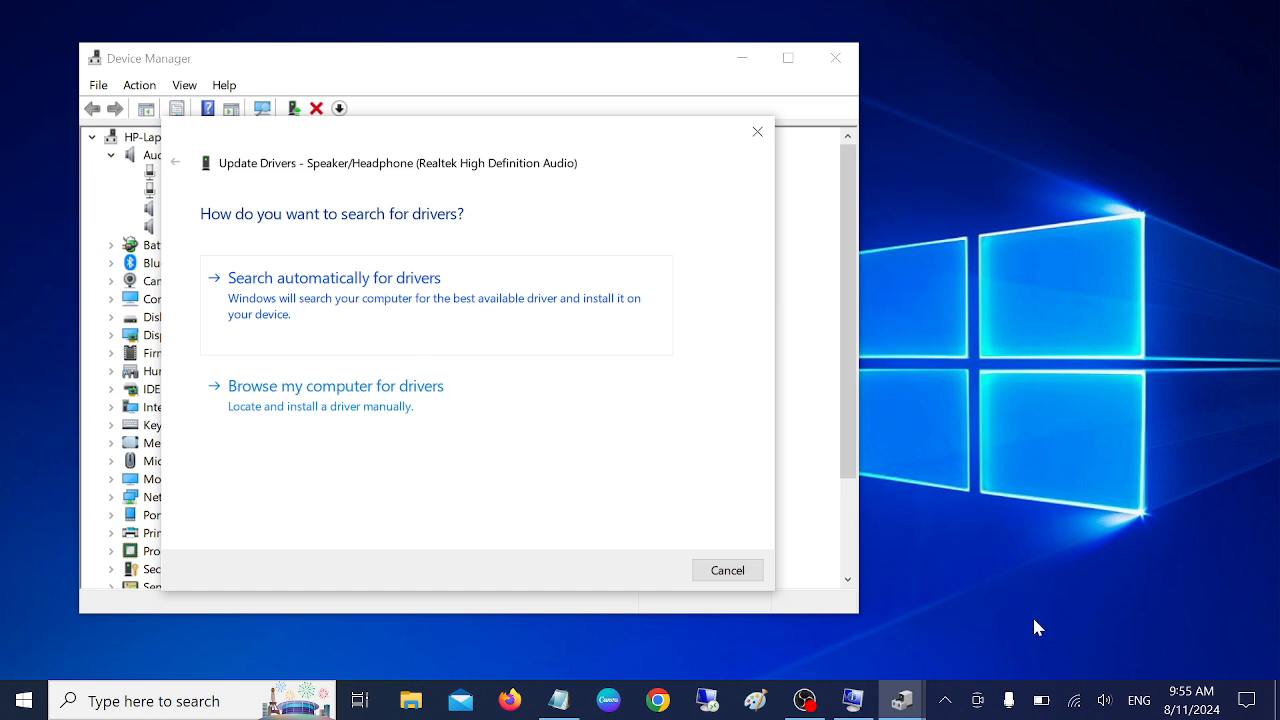
{"action": "mouse_move", "coordinate": [1080, 685]}
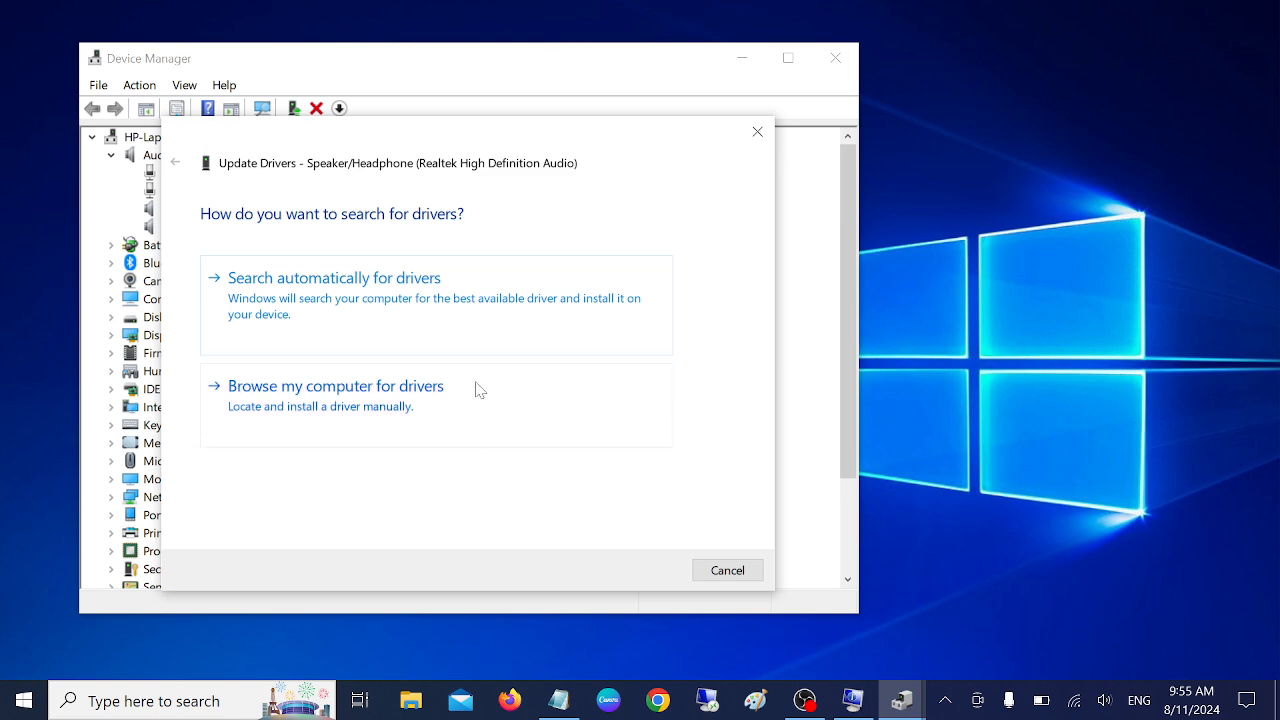
{"action": "left_click", "coordinate": [335, 386]}
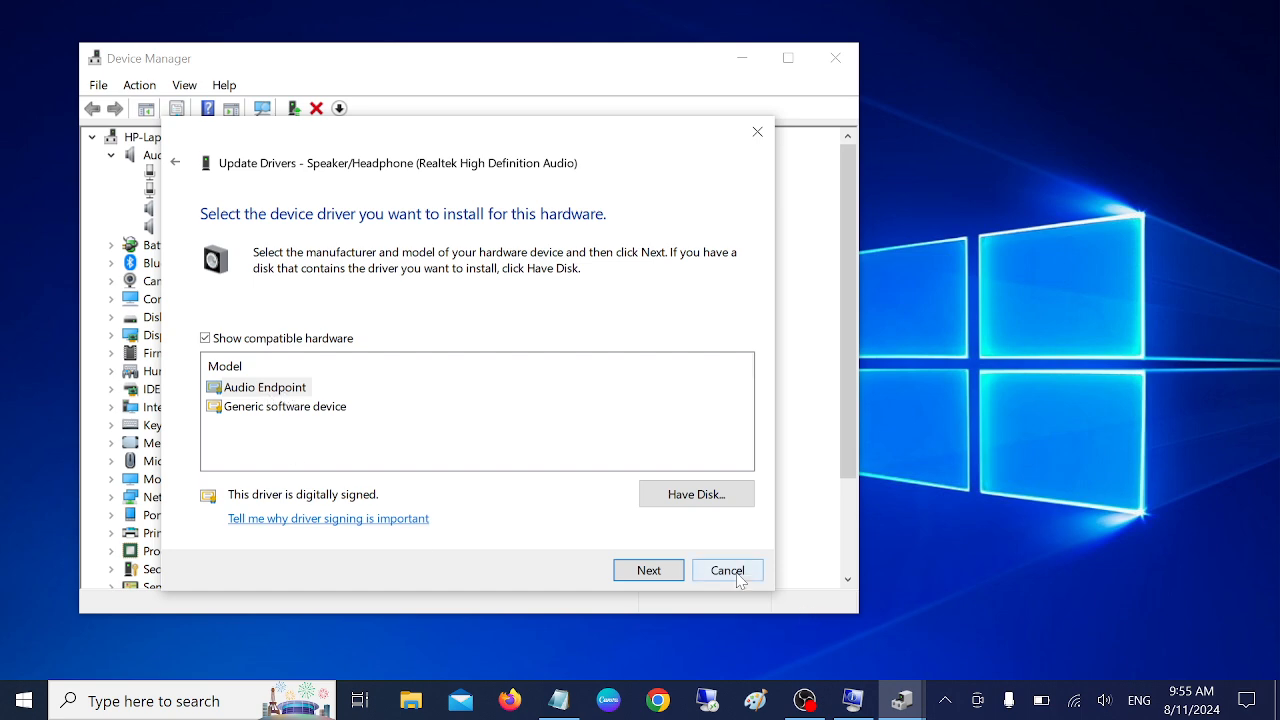
Step: Cancel the speaker wizard, then open and close the Microphone Array driver update wizard
{"action": "left_click", "coordinate": [727, 569]}
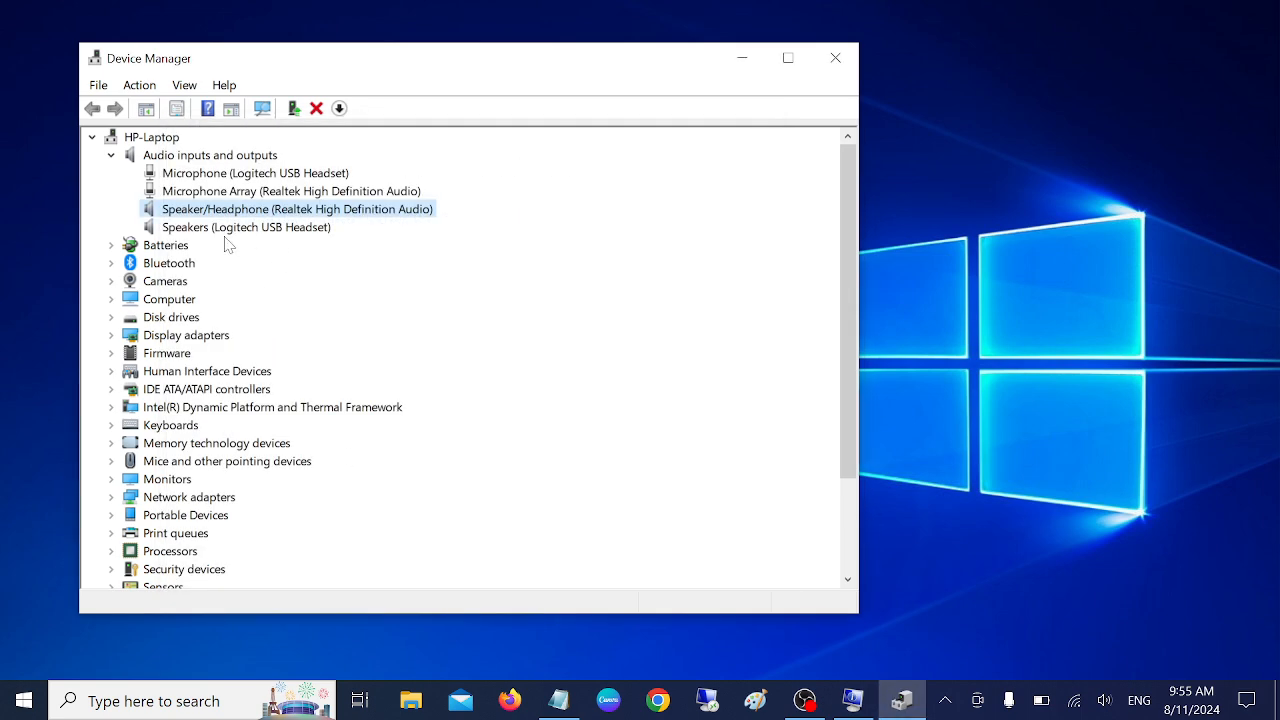
{"action": "right_click", "coordinate": [291, 191]}
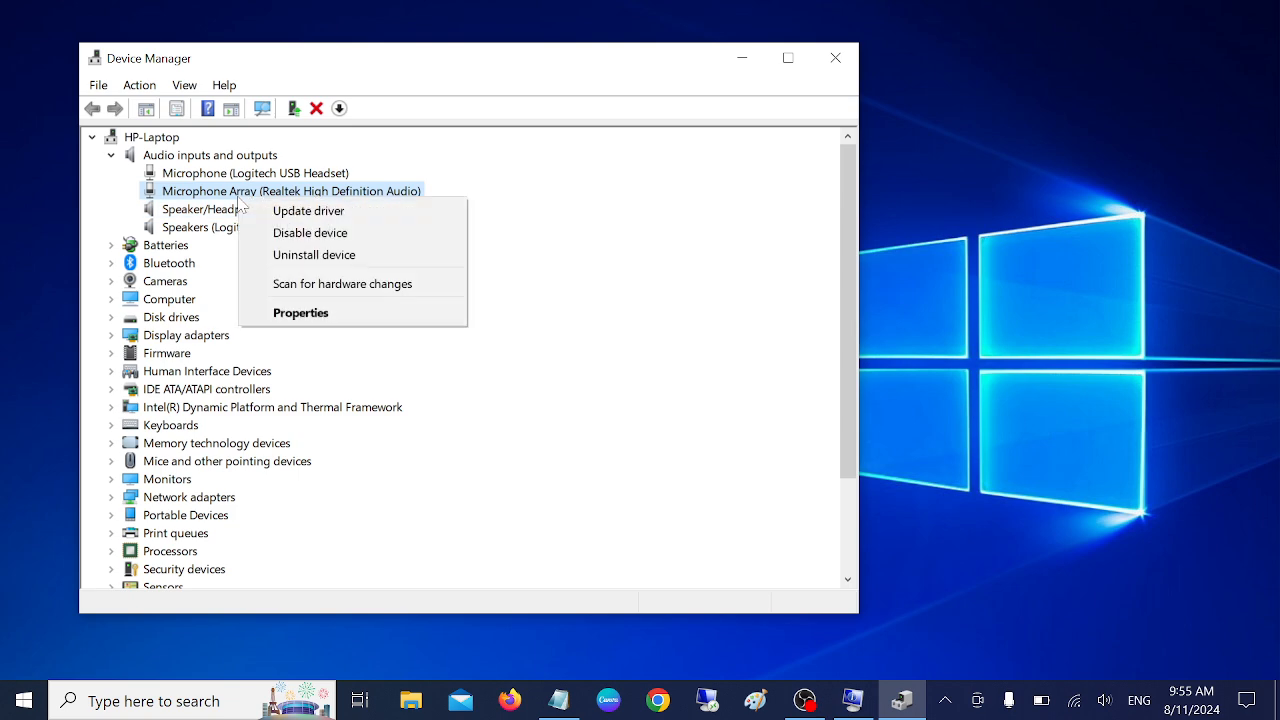
{"action": "left_click", "coordinate": [308, 210]}
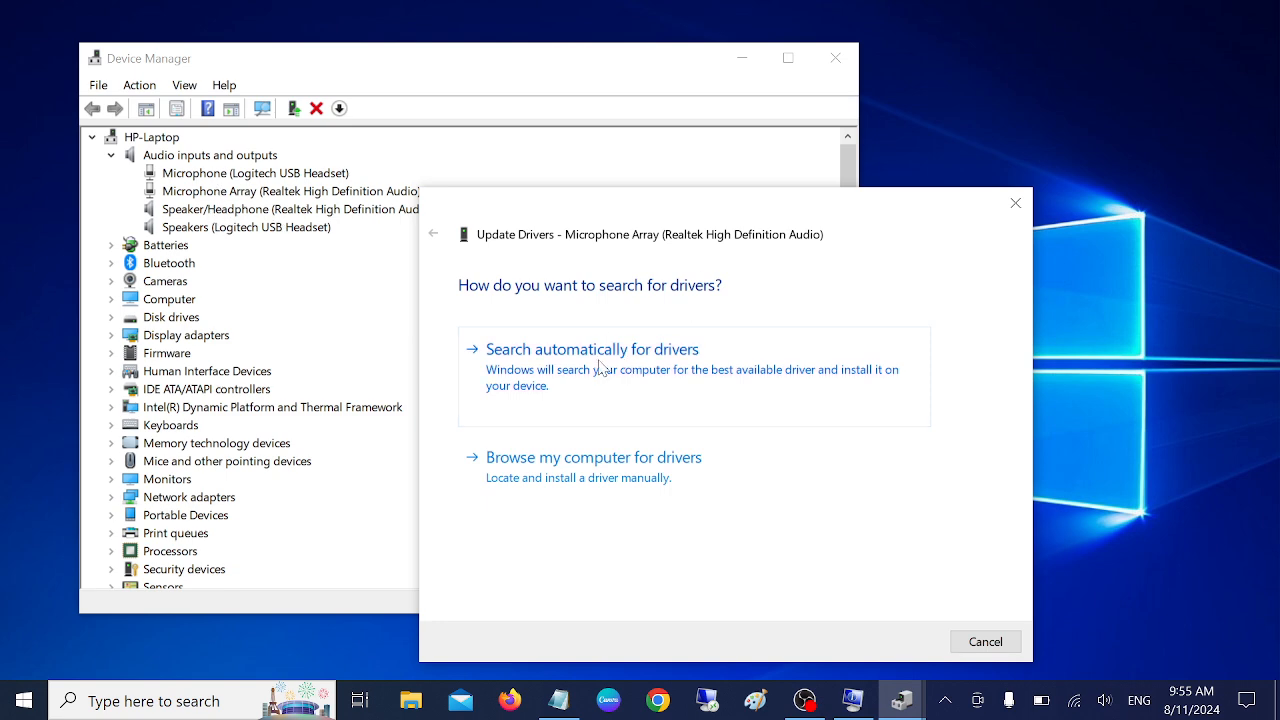
{"action": "left_click", "coordinate": [985, 641]}
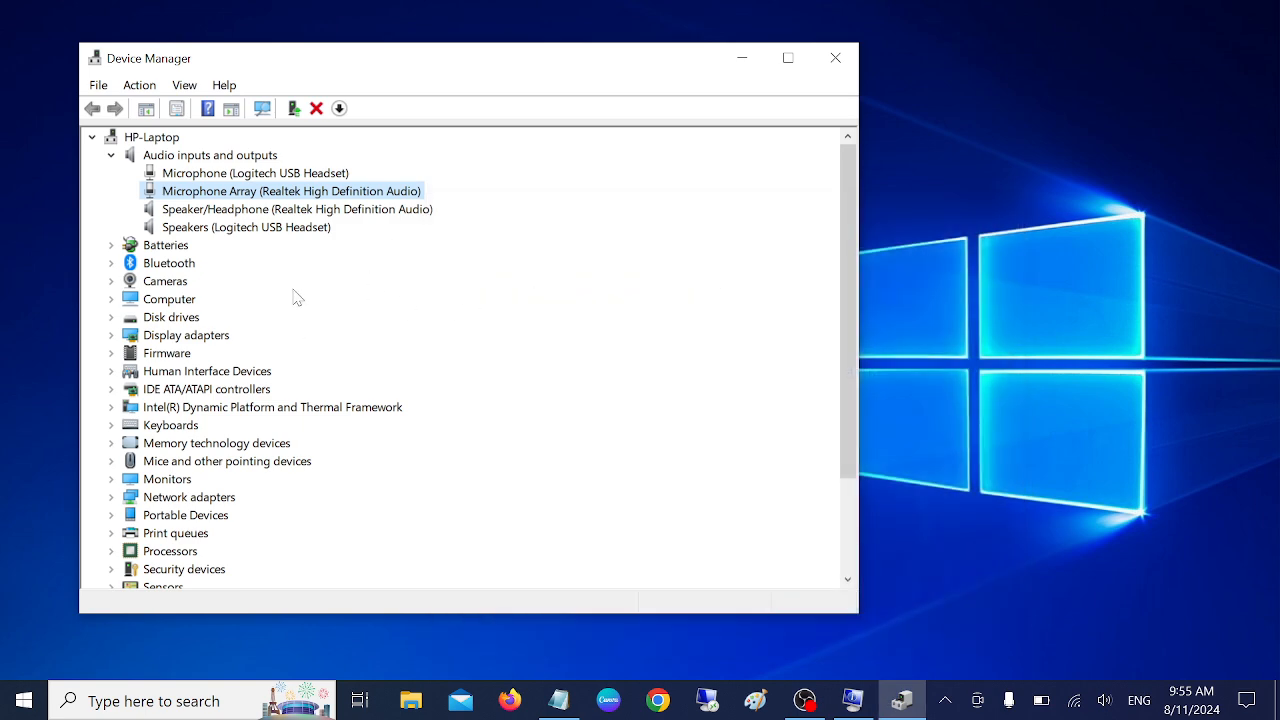
Step: Close Device Manager and refresh the desktop from its right-click menu
{"action": "left_click", "coordinate": [835, 57]}
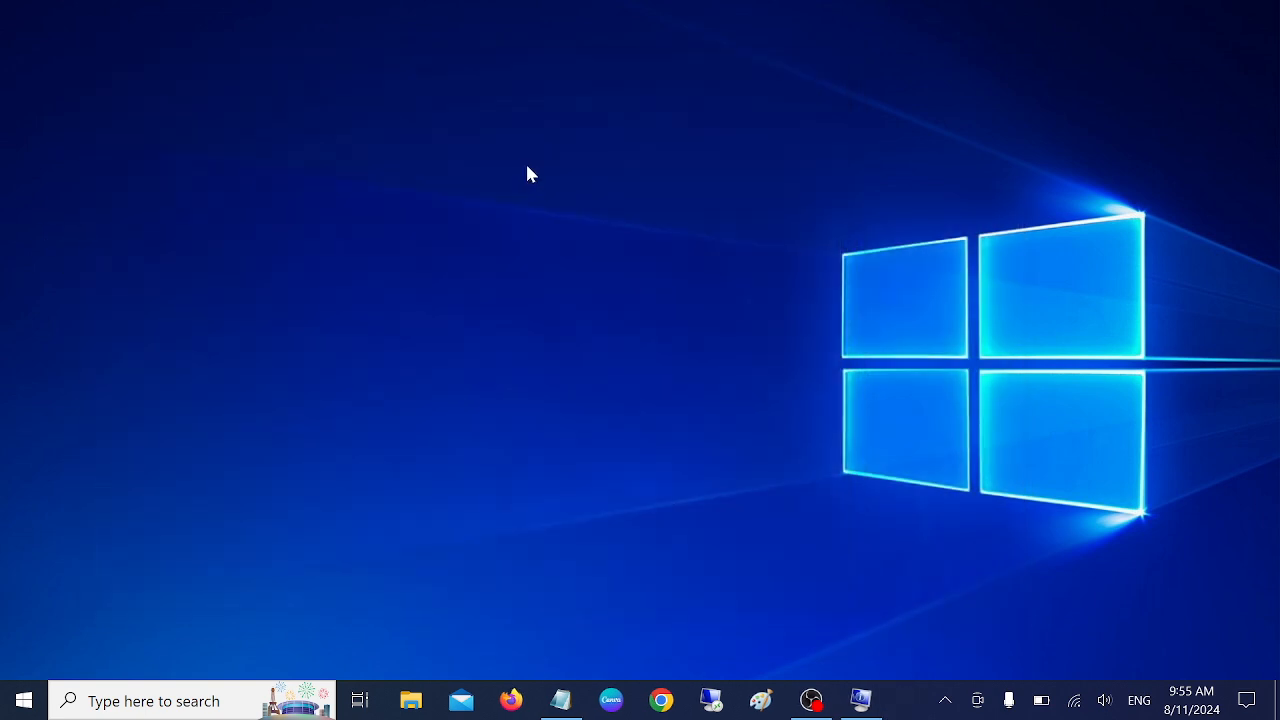
{"action": "mouse_move", "coordinate": [587, 324]}
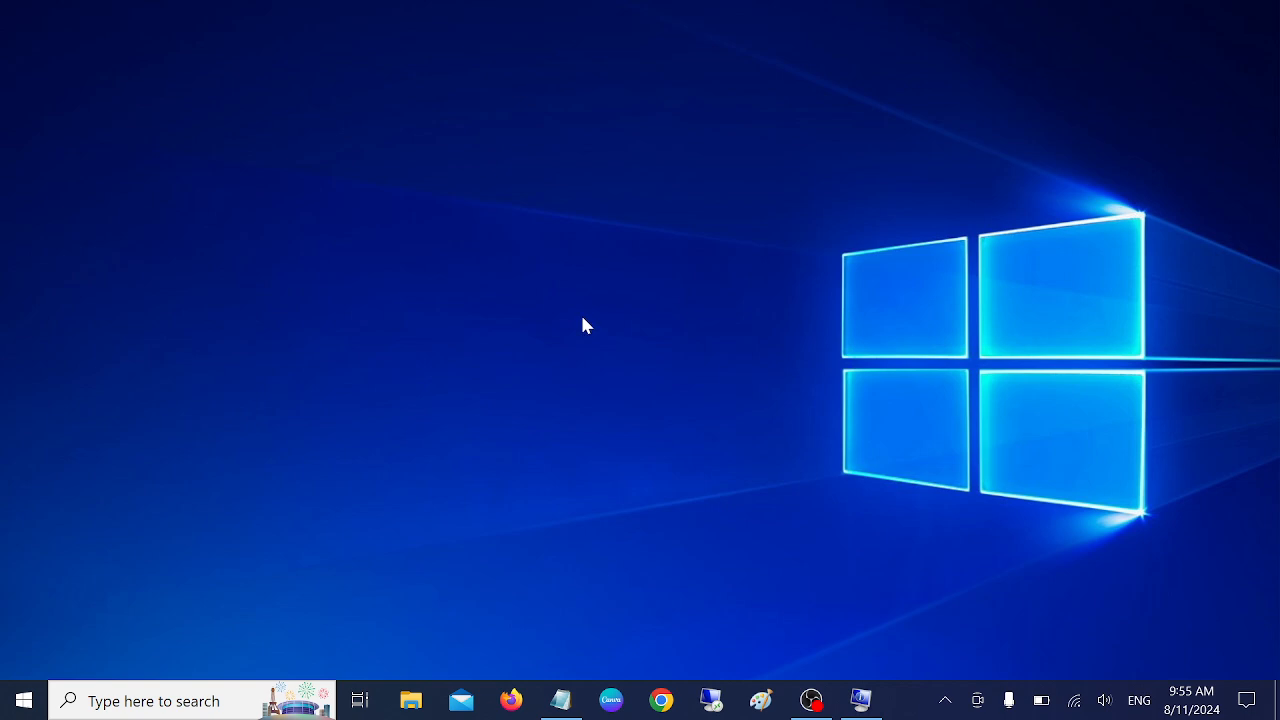
{"action": "mouse_move", "coordinate": [595, 305]}
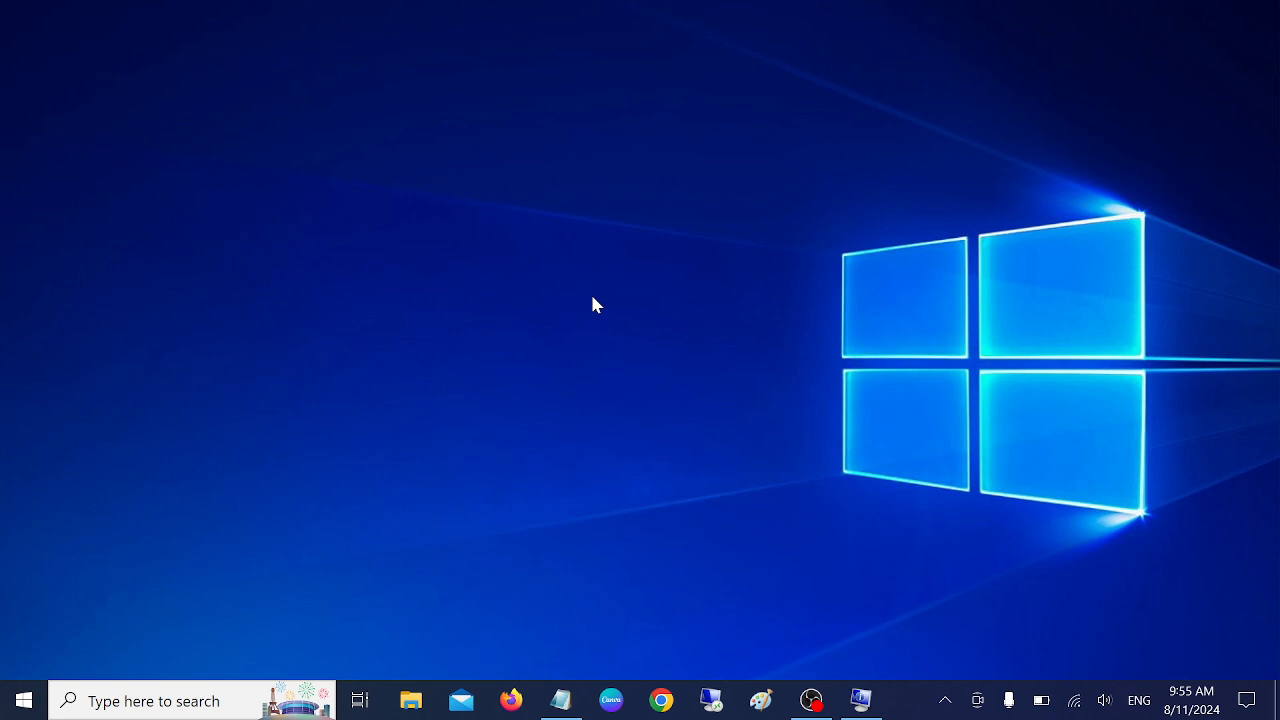
{"action": "mouse_move", "coordinate": [540, 388]}
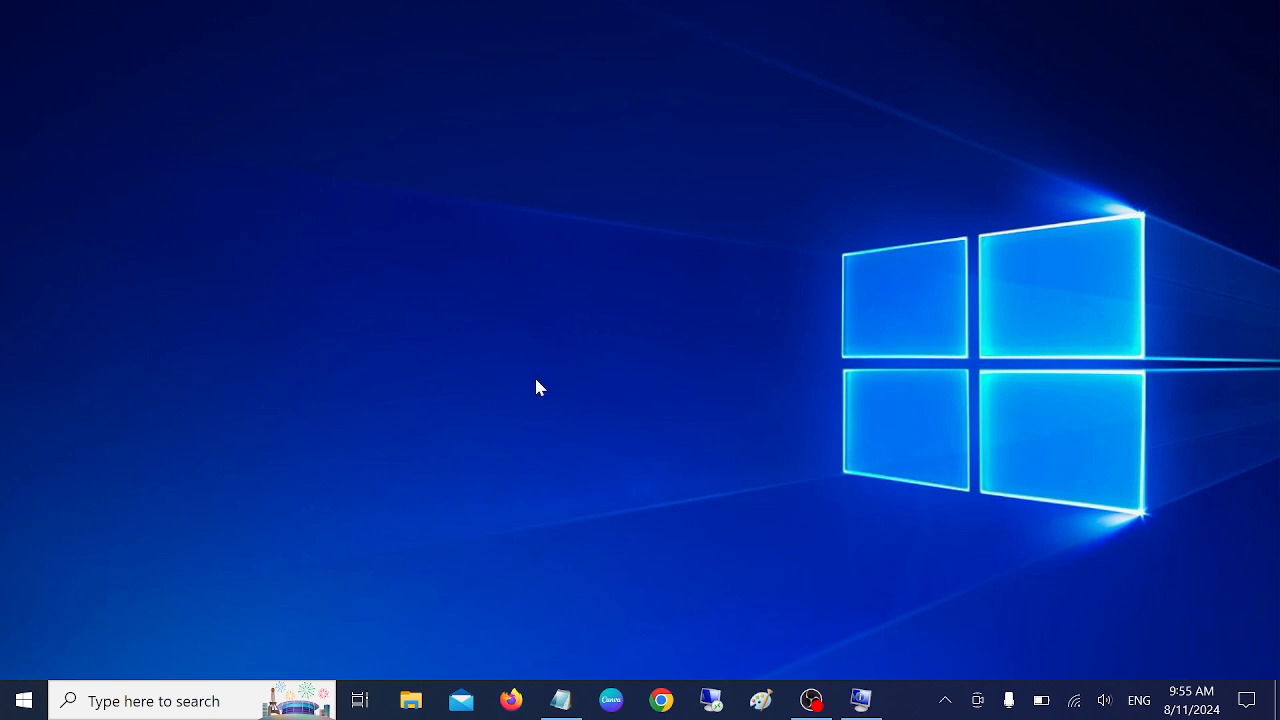
{"action": "right_click", "coordinate": [370, 265]}
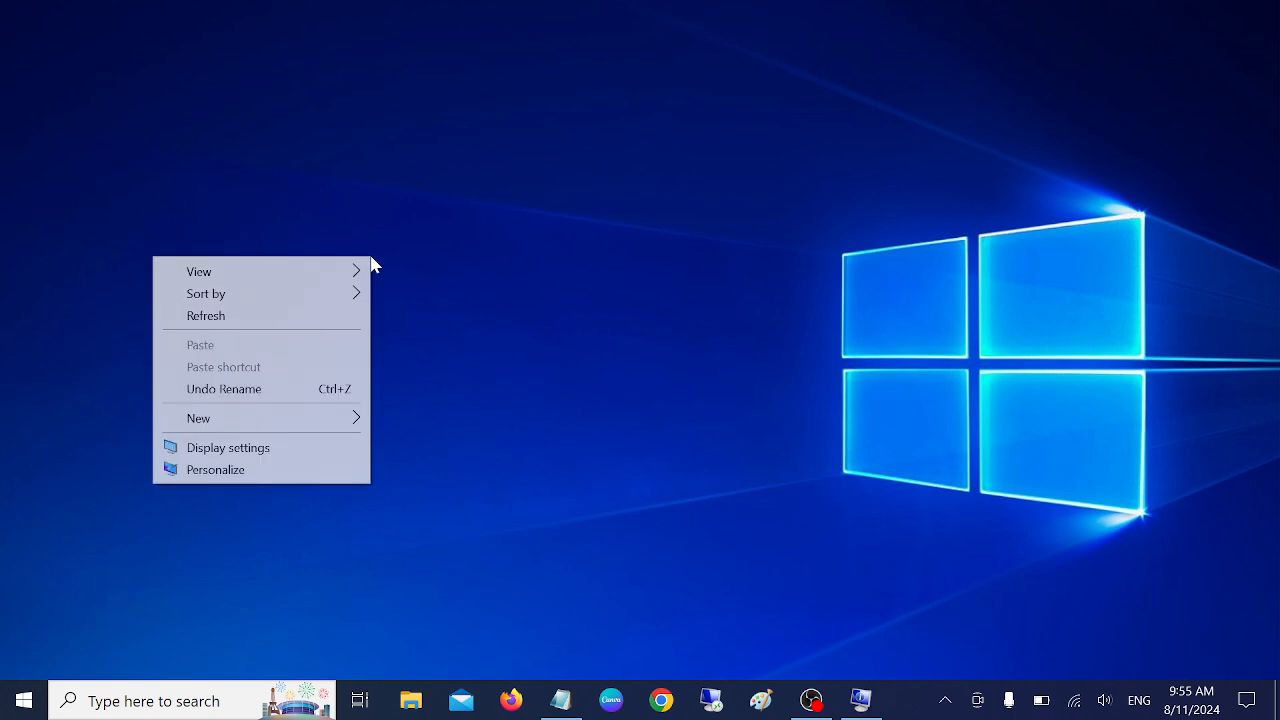
{"action": "left_click", "coordinate": [414, 317]}
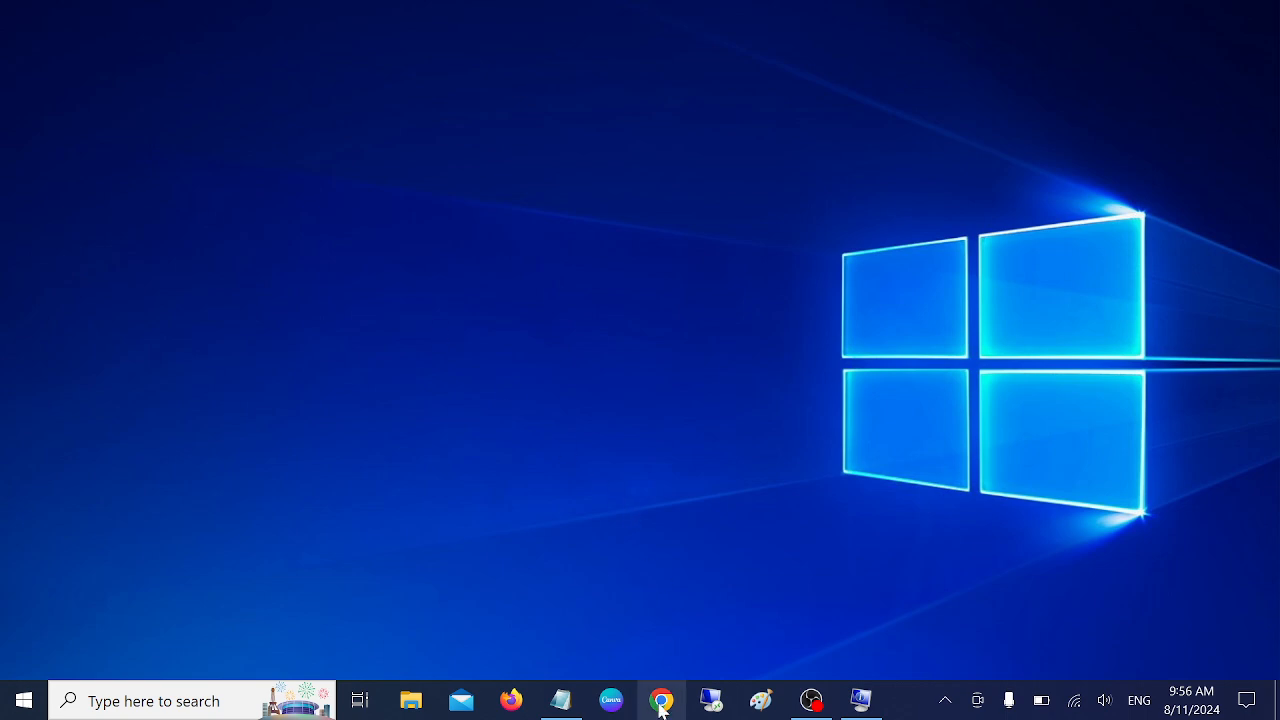
Step: Search 'lenovo driver download' in Chrome and reach the C560 All-in-One Drivers & Software page
{"action": "left_click", "coordinate": [662, 699]}
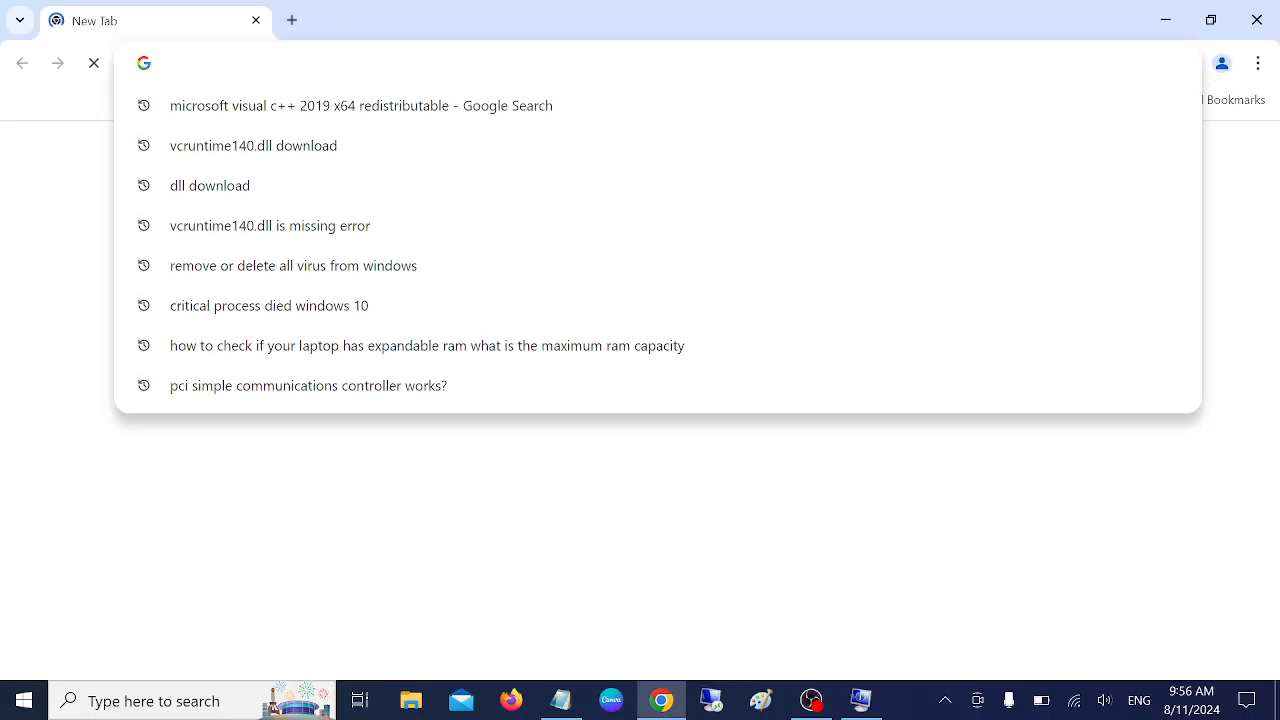
{"action": "type", "text": "lenovo"}
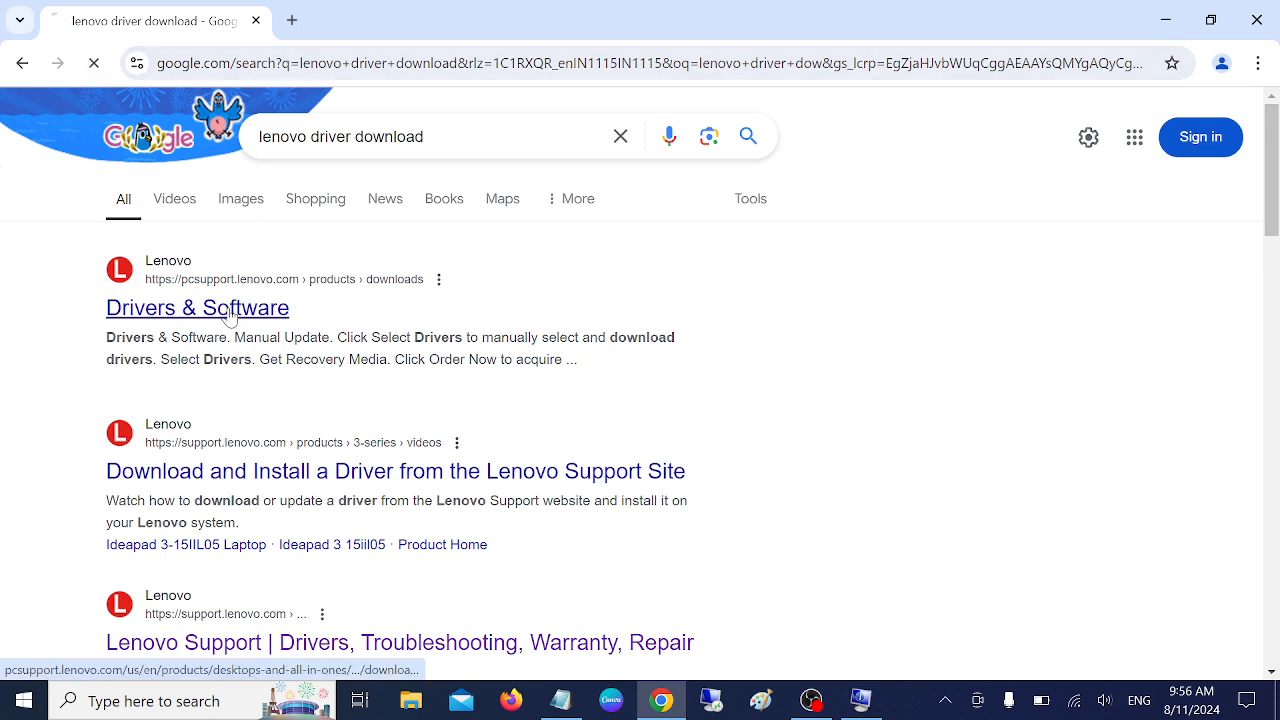
{"action": "left_click", "coordinate": [197, 308]}
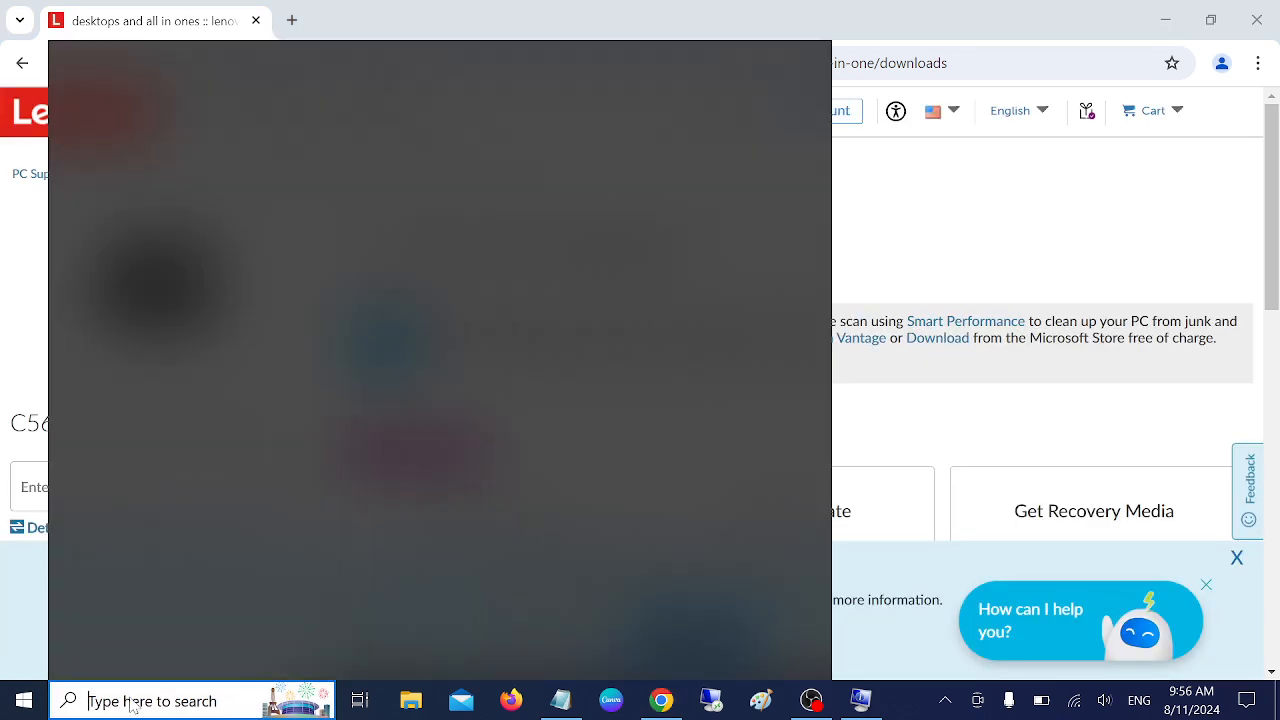
{"action": "left_click", "coordinate": [97, 700]}
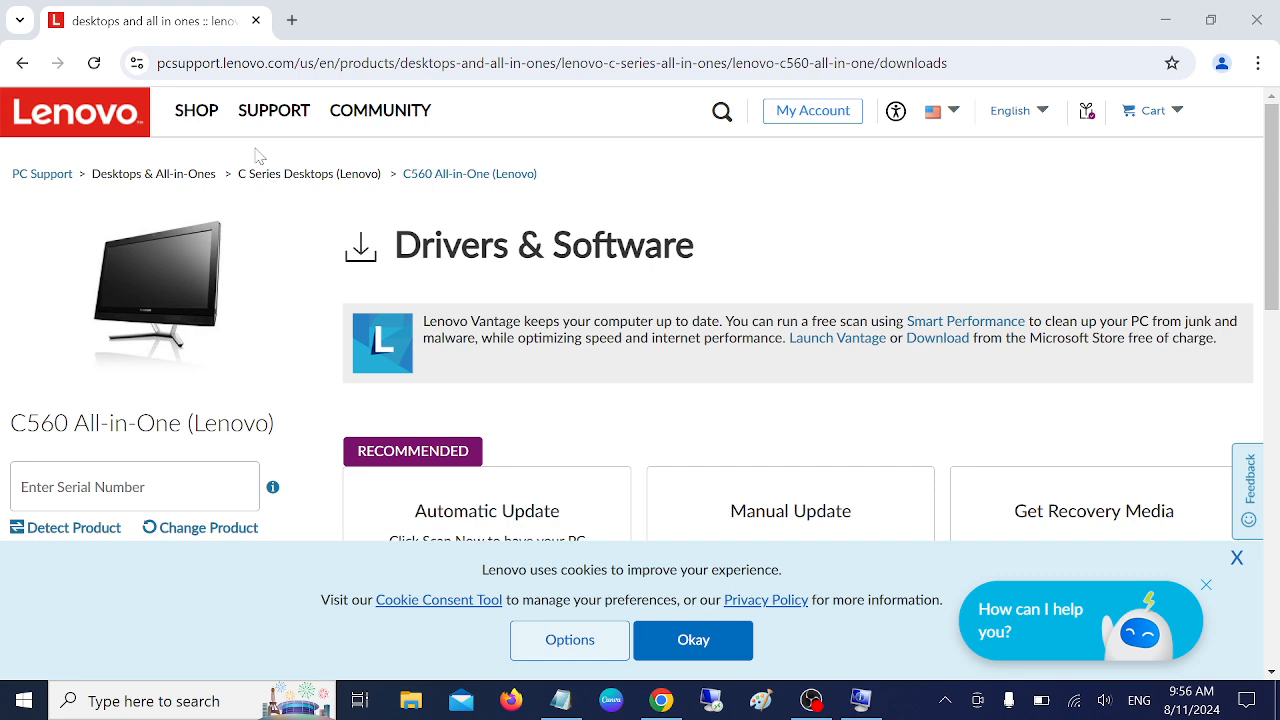
Step: Run 'wmic bios get serialnumber' in Command Prompt to read the BIOS serial number
{"action": "left_click", "coordinate": [866, 700]}
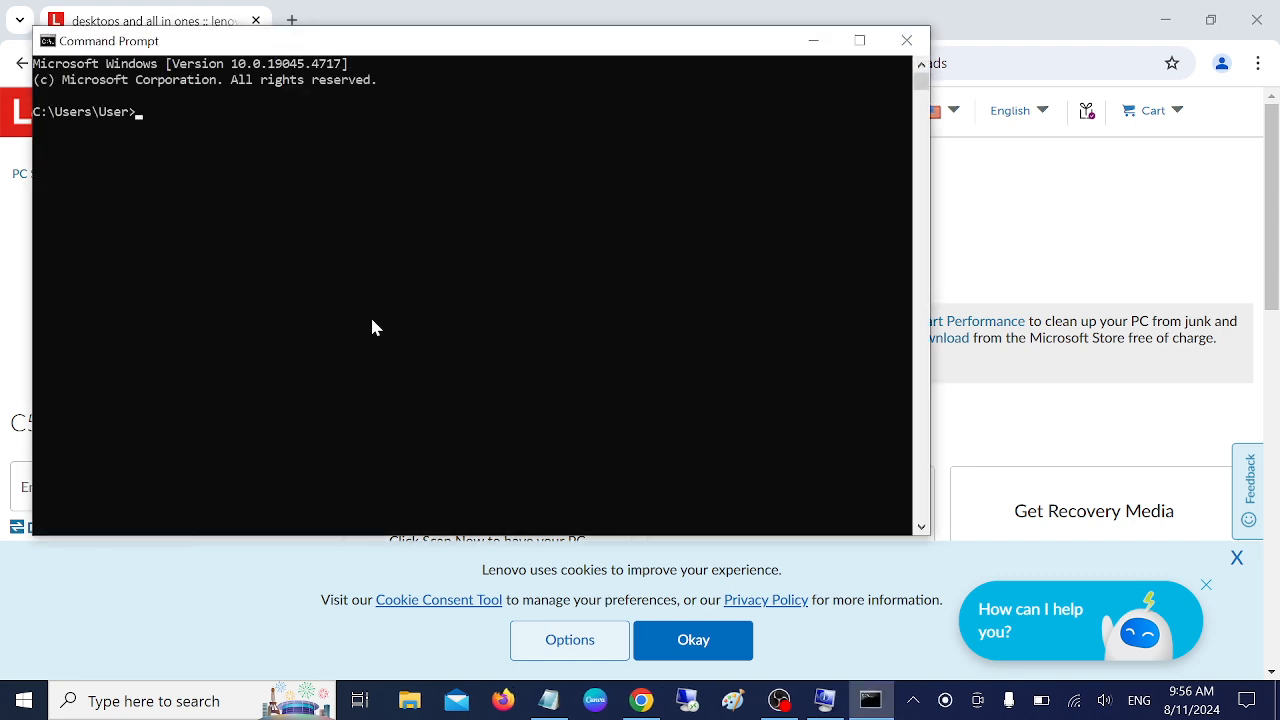
{"action": "type", "text": "wmic bios"}
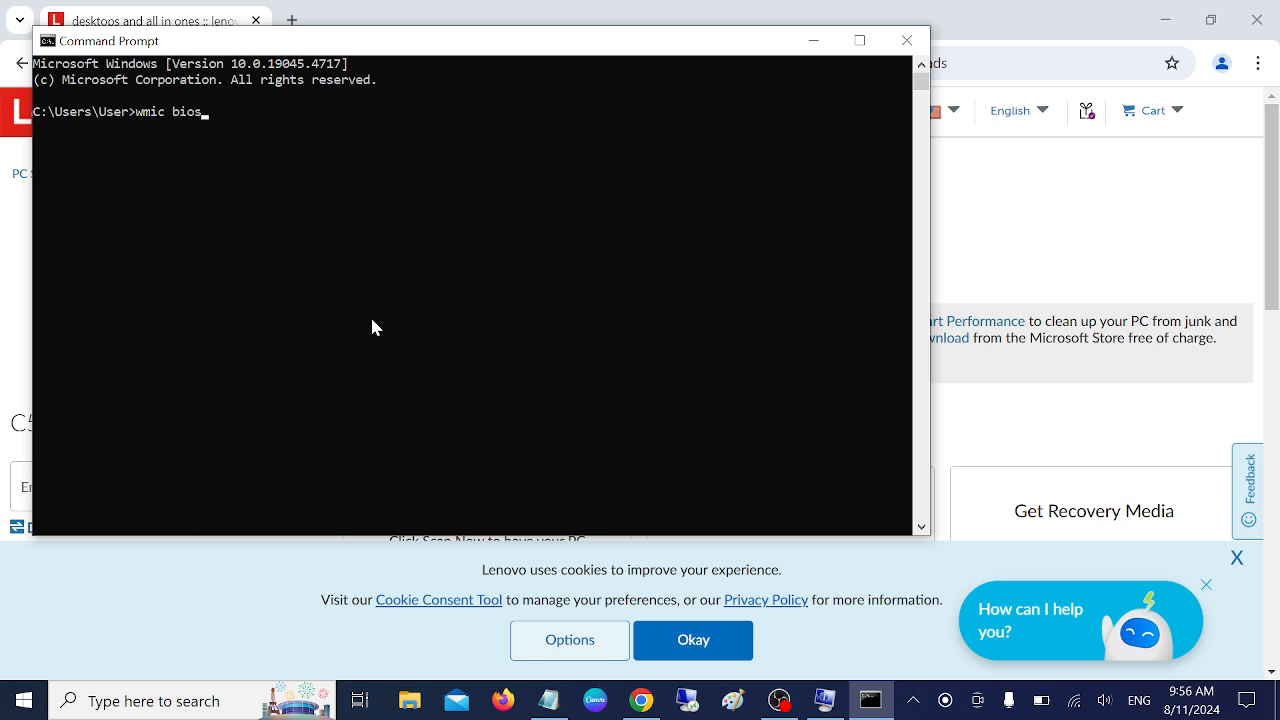
{"action": "type", "text": "get seri"}
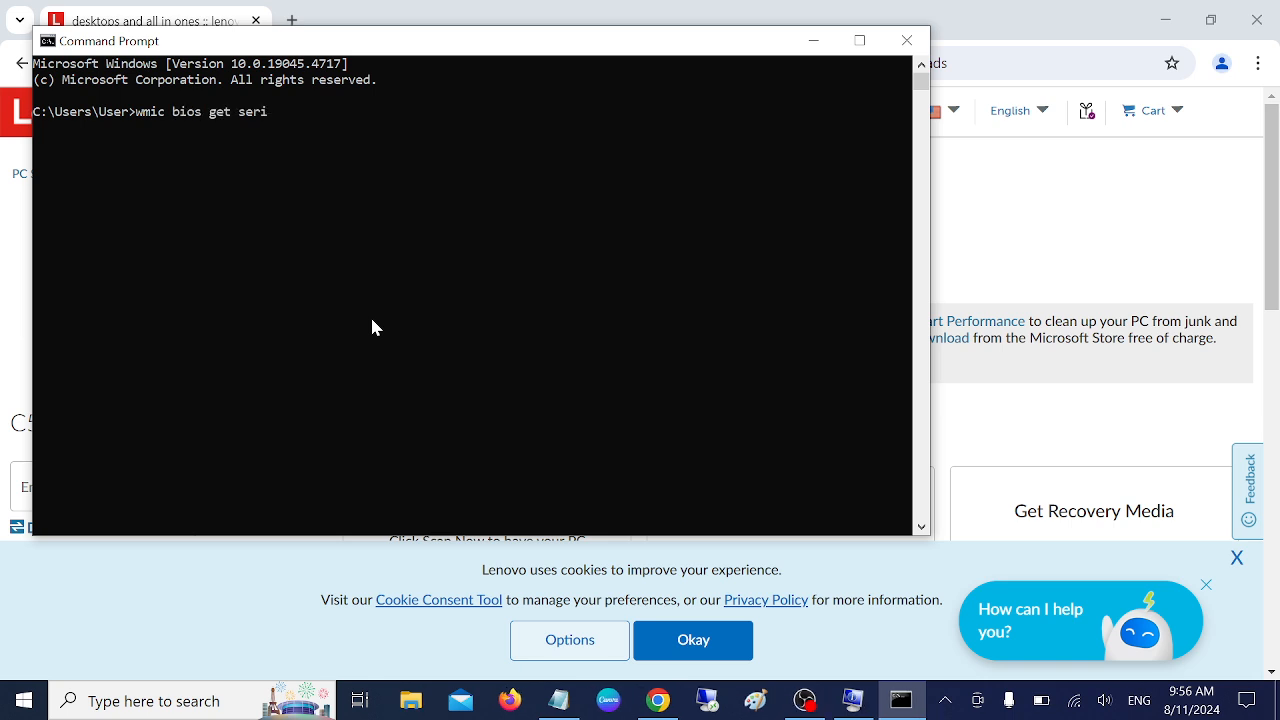
{"action": "type", "text": "alnumber"}
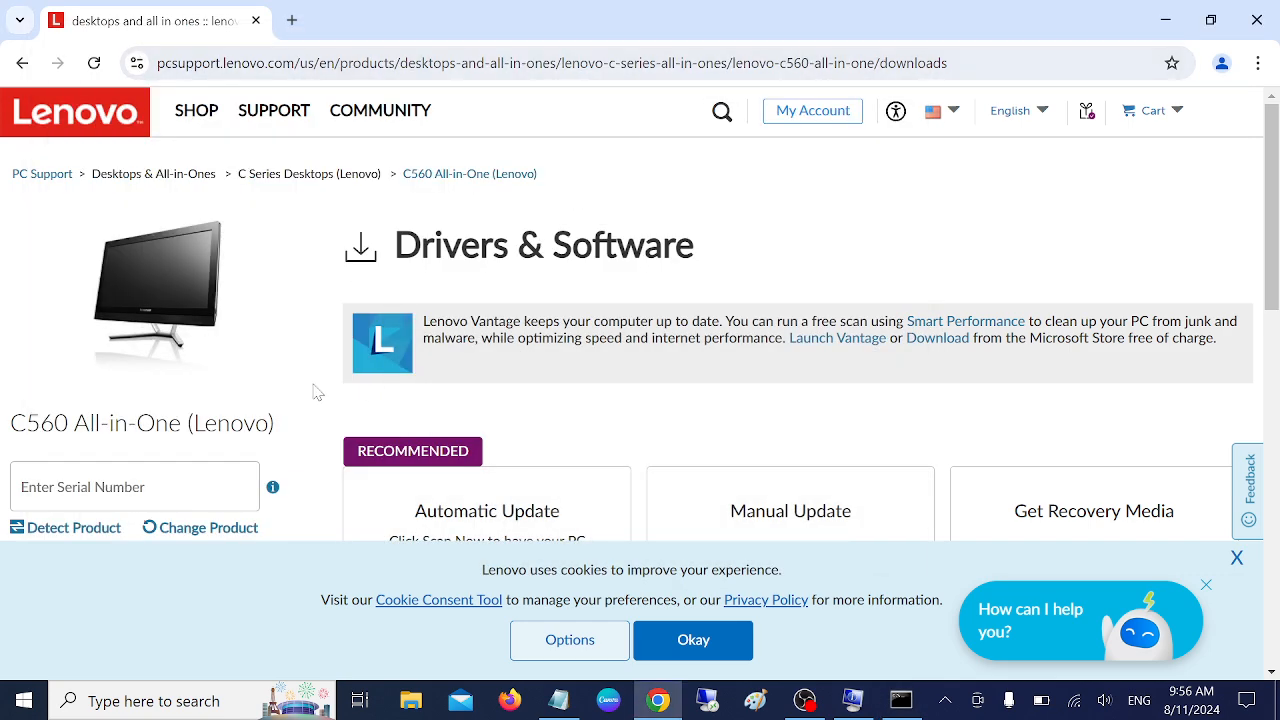
Step: Scroll to the driver categories, open Audio, and select the Realtek High Definition Audio driver
{"action": "left_click", "coordinate": [130, 487]}
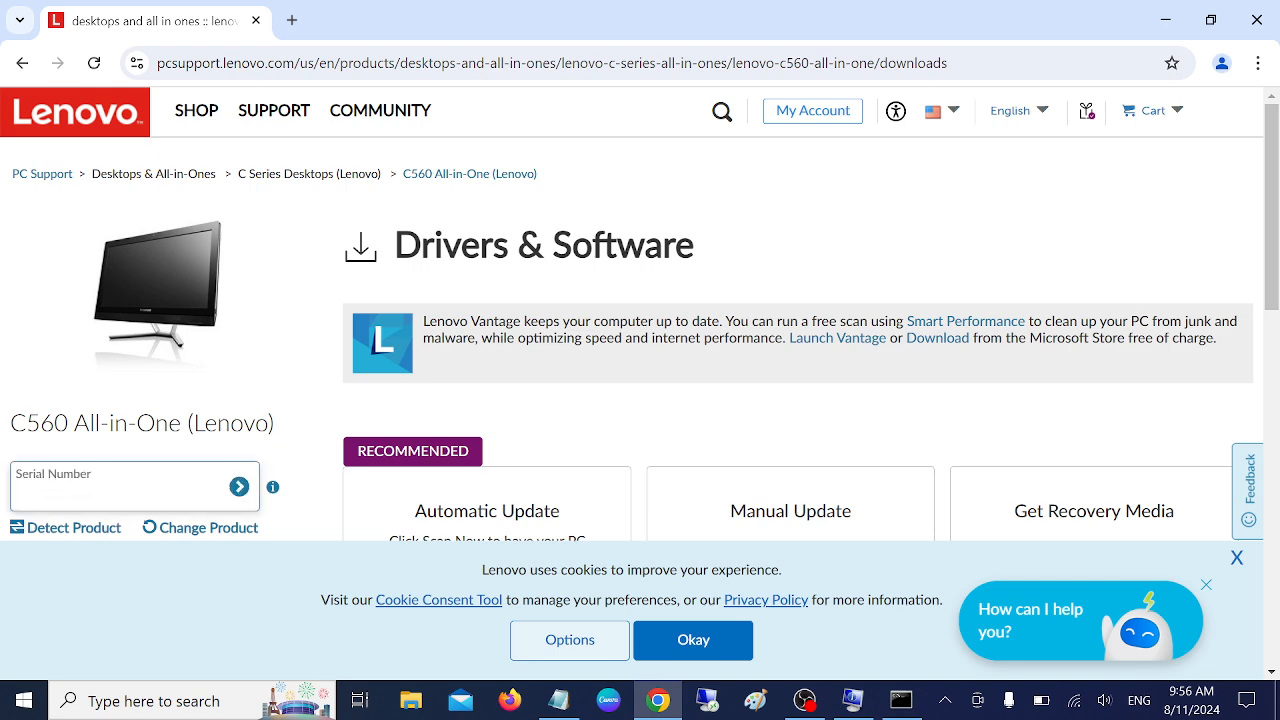
{"action": "scroll", "scroll_direction": "down", "scroll_amount": 3}
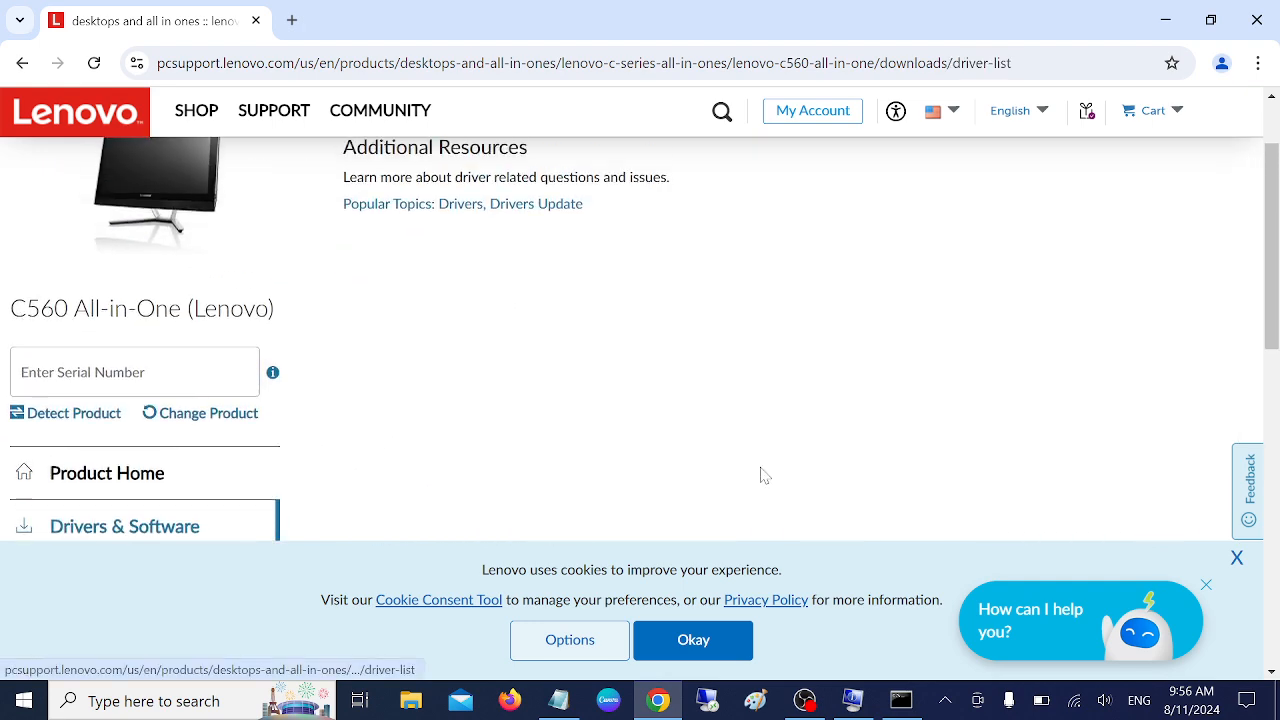
{"action": "scroll", "scroll_direction": "down", "scroll_amount": 3}
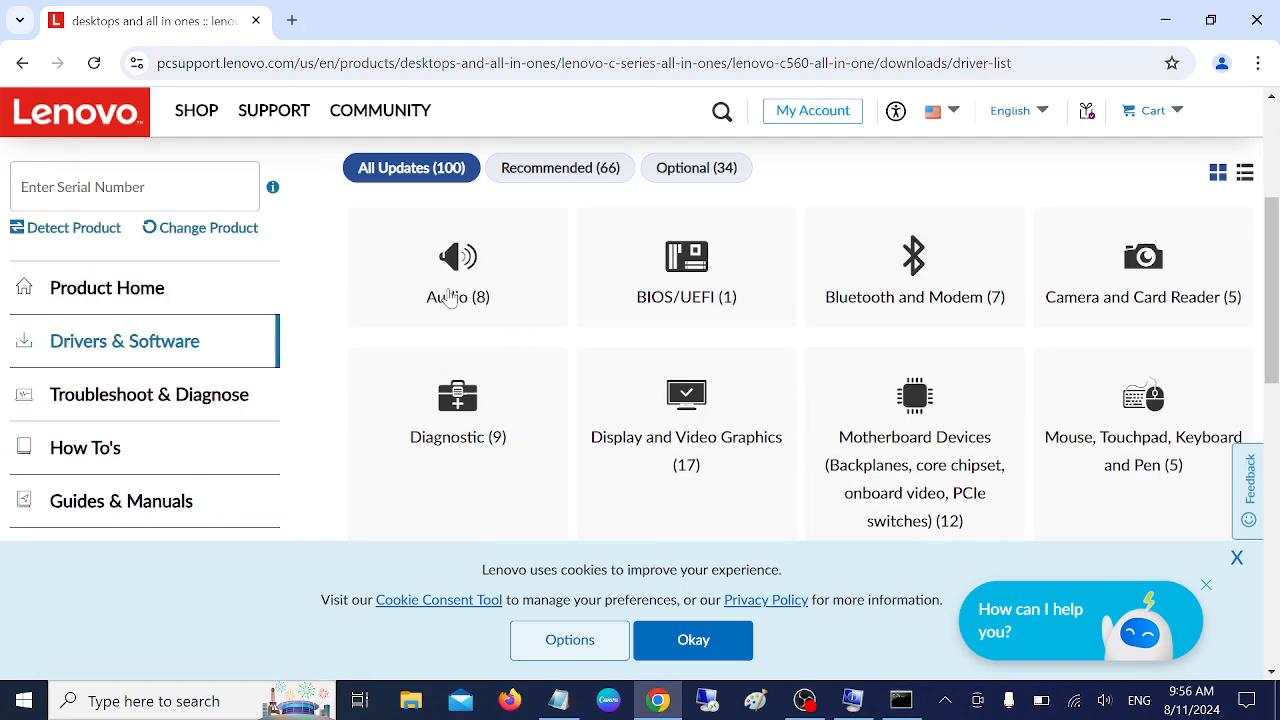
{"action": "left_click", "coordinate": [457, 270]}
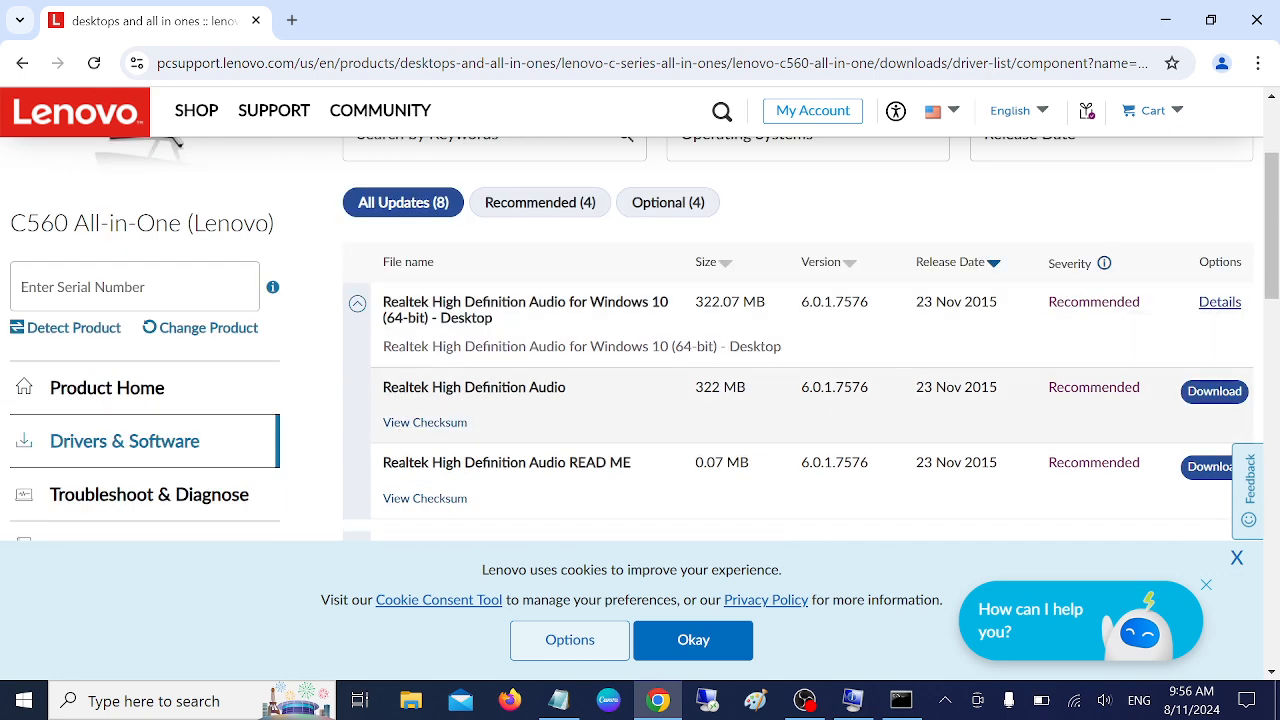
{"action": "double_click", "coordinate": [473, 387]}
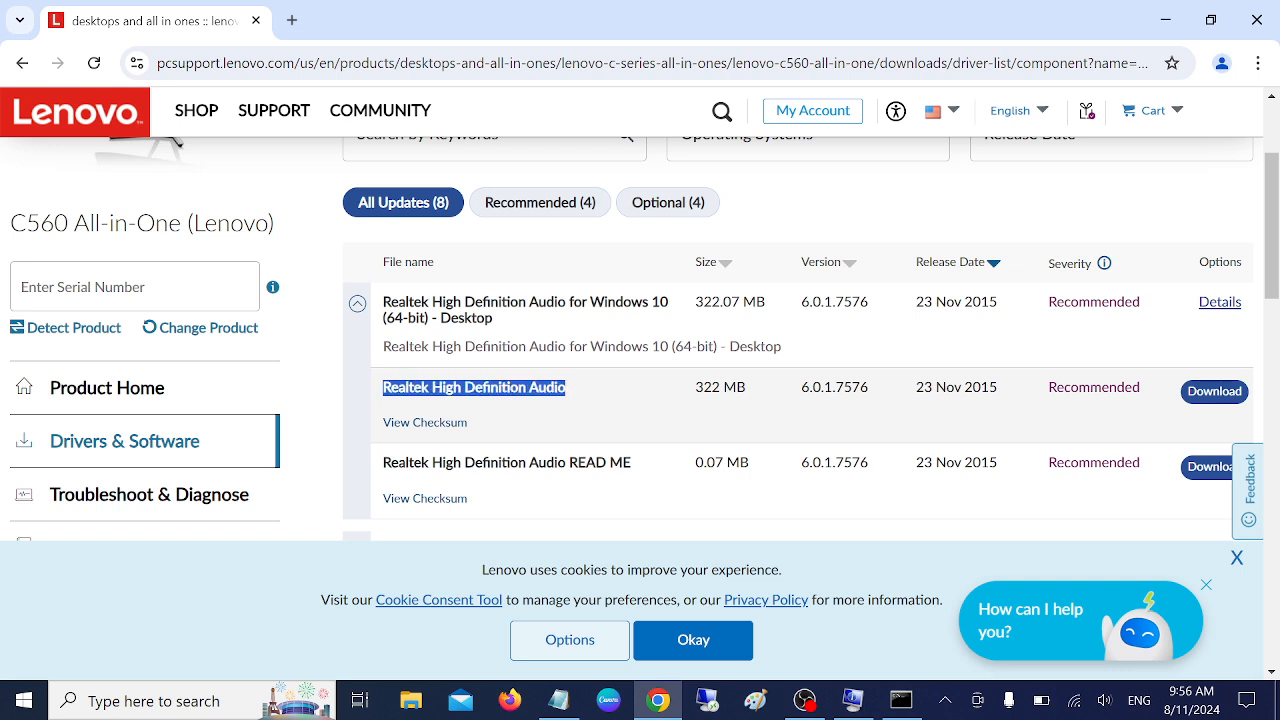
{"action": "left_click", "coordinate": [273, 110]}
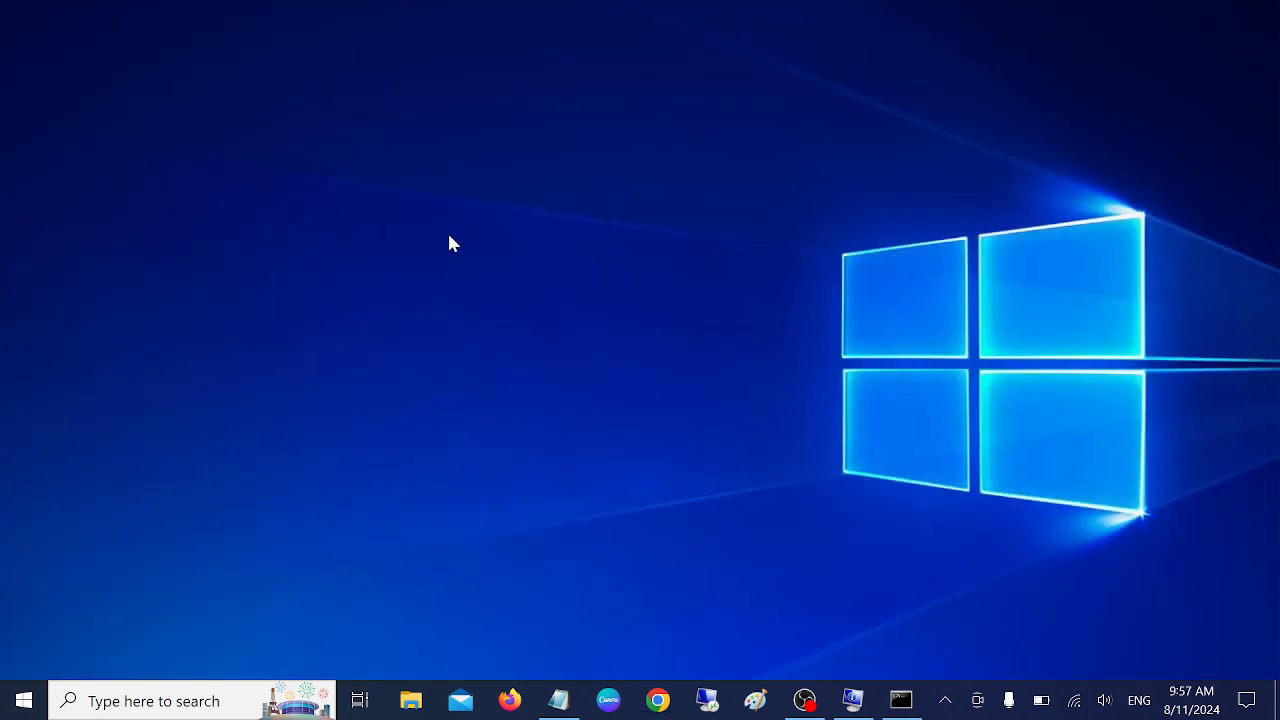
{"action": "mouse_move", "coordinate": [520, 391]}
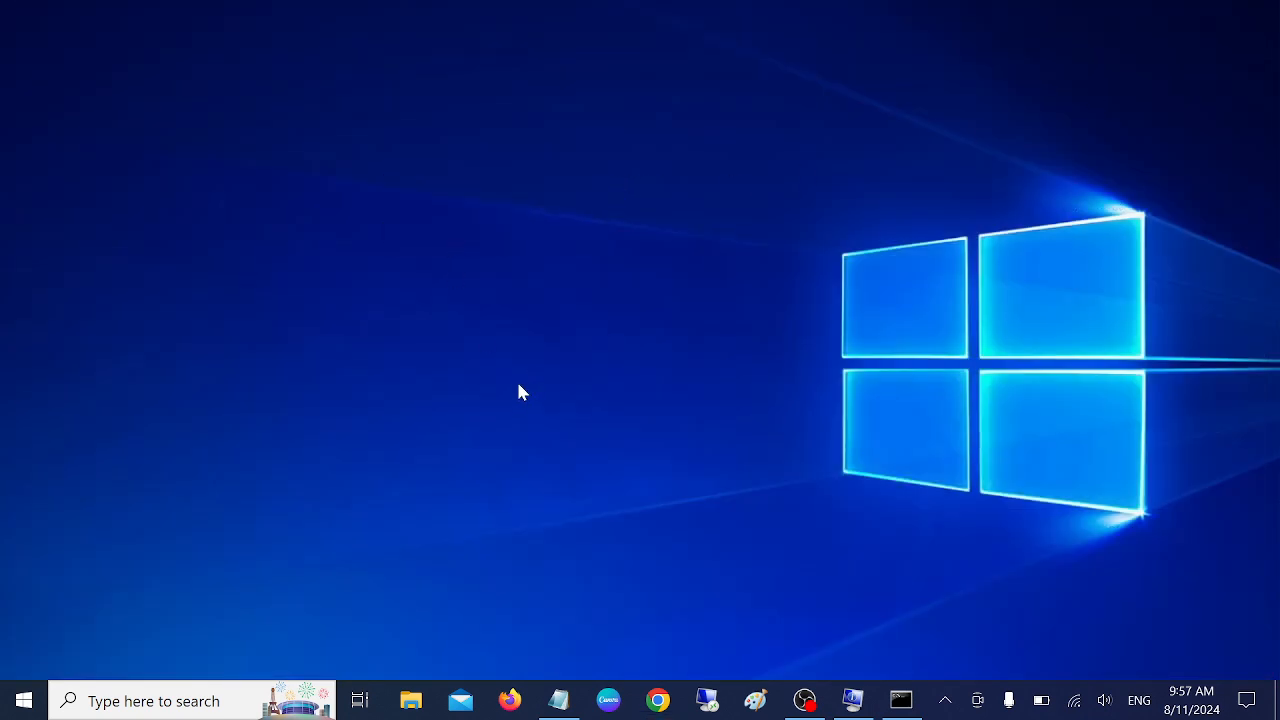
{"action": "mouse_move", "coordinate": [505, 397]}
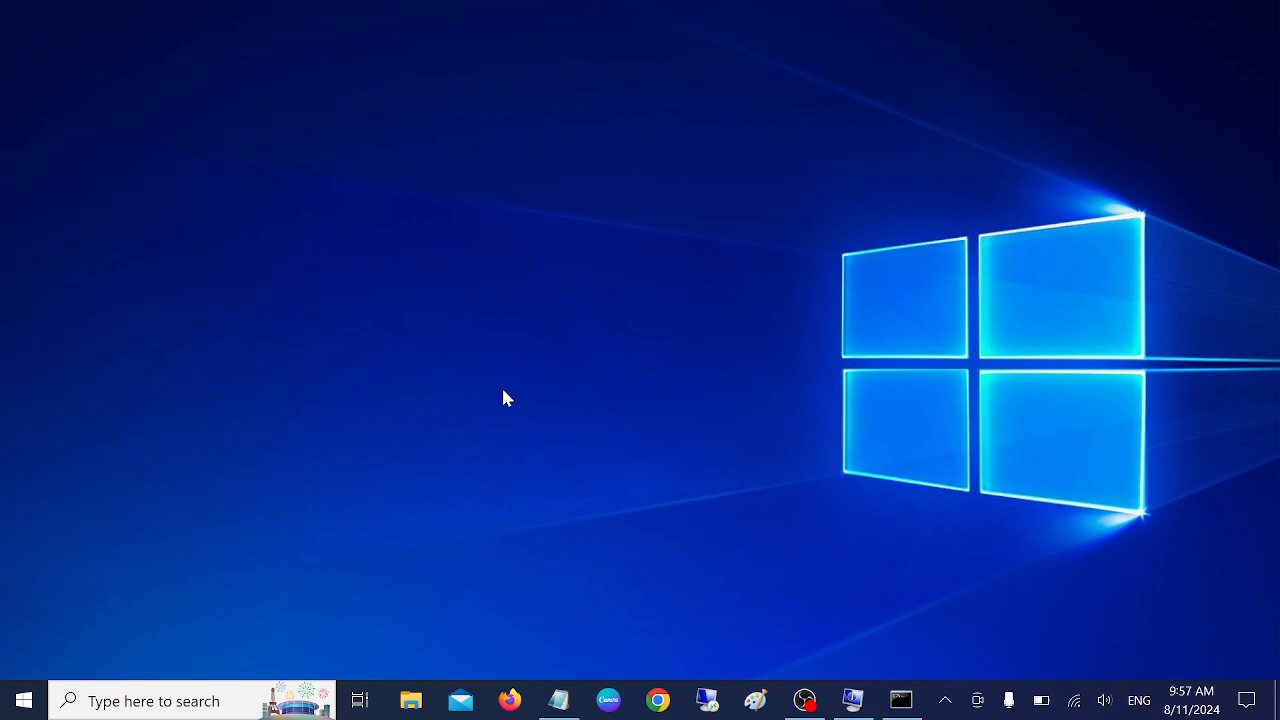
{"action": "mouse_move", "coordinate": [500, 415]}
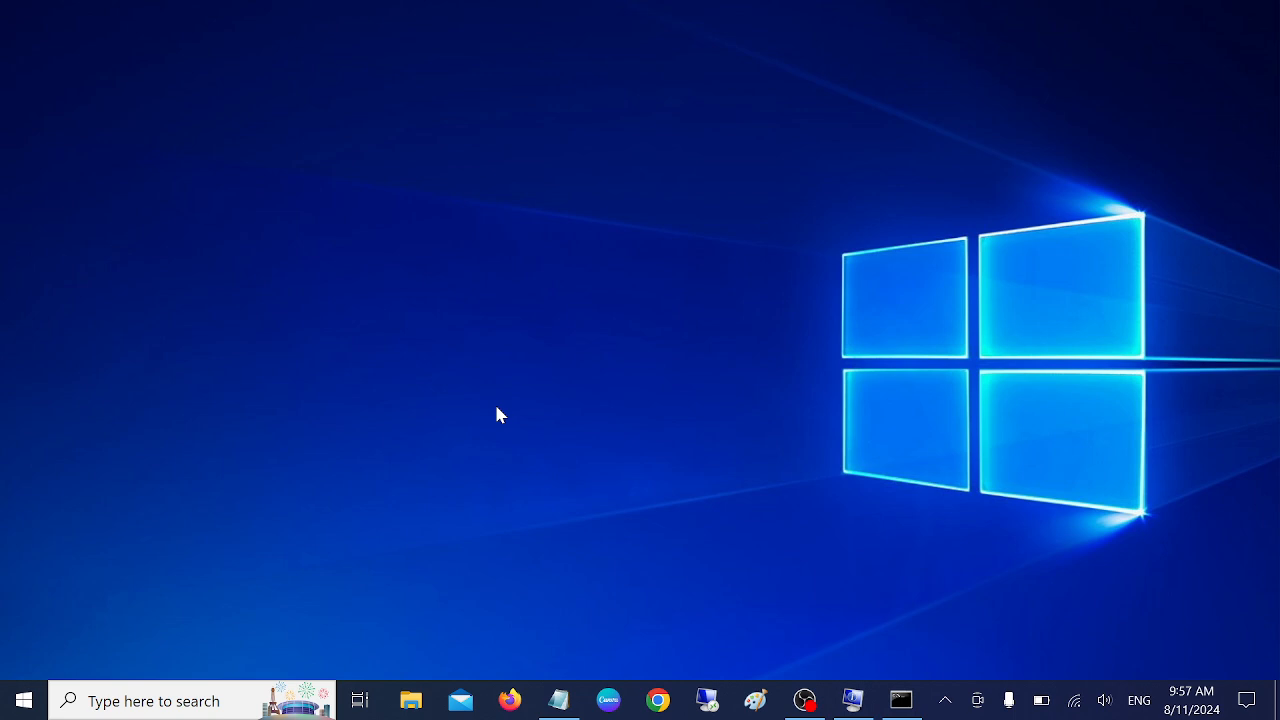
{"action": "mouse_move", "coordinate": [420, 650]}
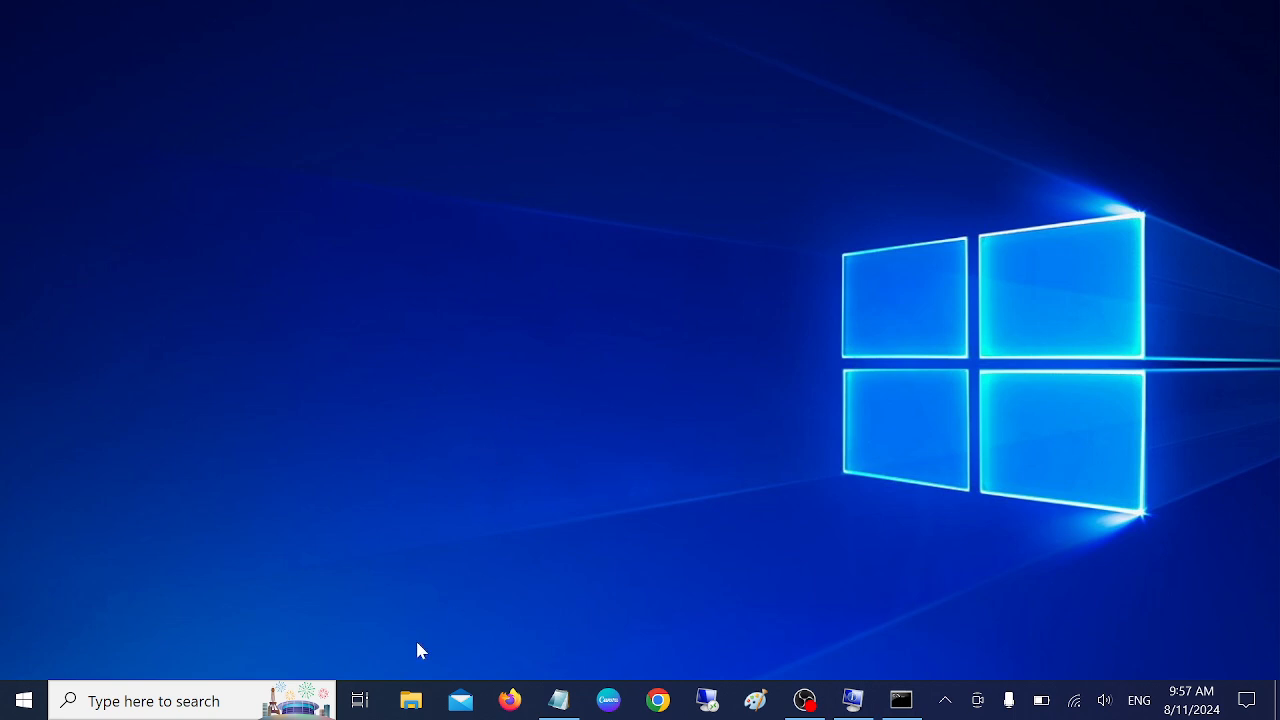
{"action": "mouse_move", "coordinate": [426, 625]}
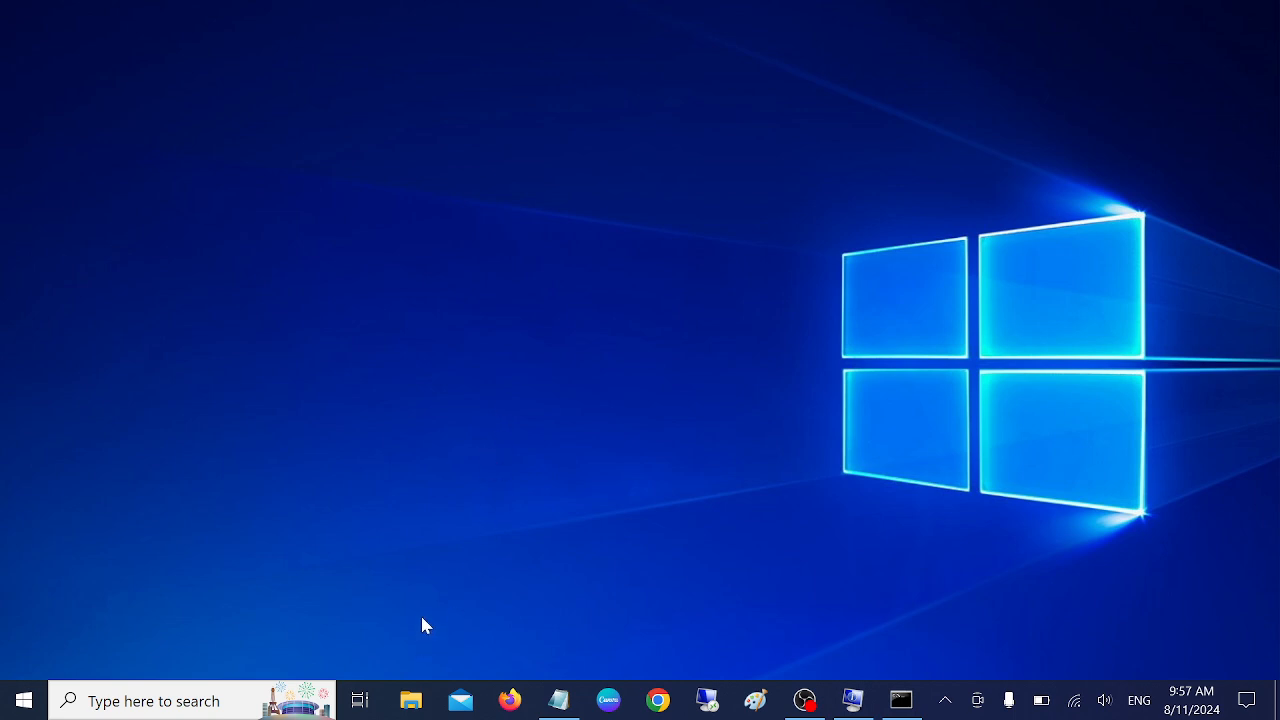
{"action": "mouse_move", "coordinate": [303, 222]}
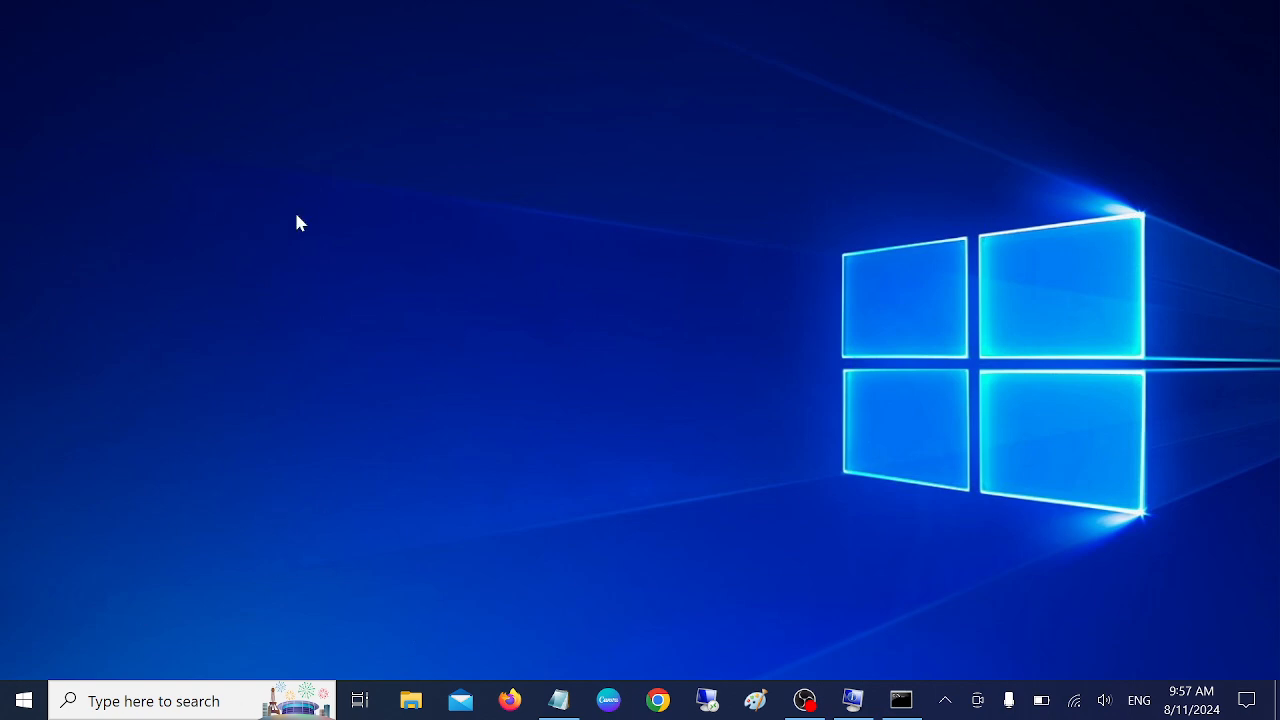
Step: Search 'vlc media player' from the taskbar and launch VLC
{"action": "right_click", "coordinate": [300, 222]}
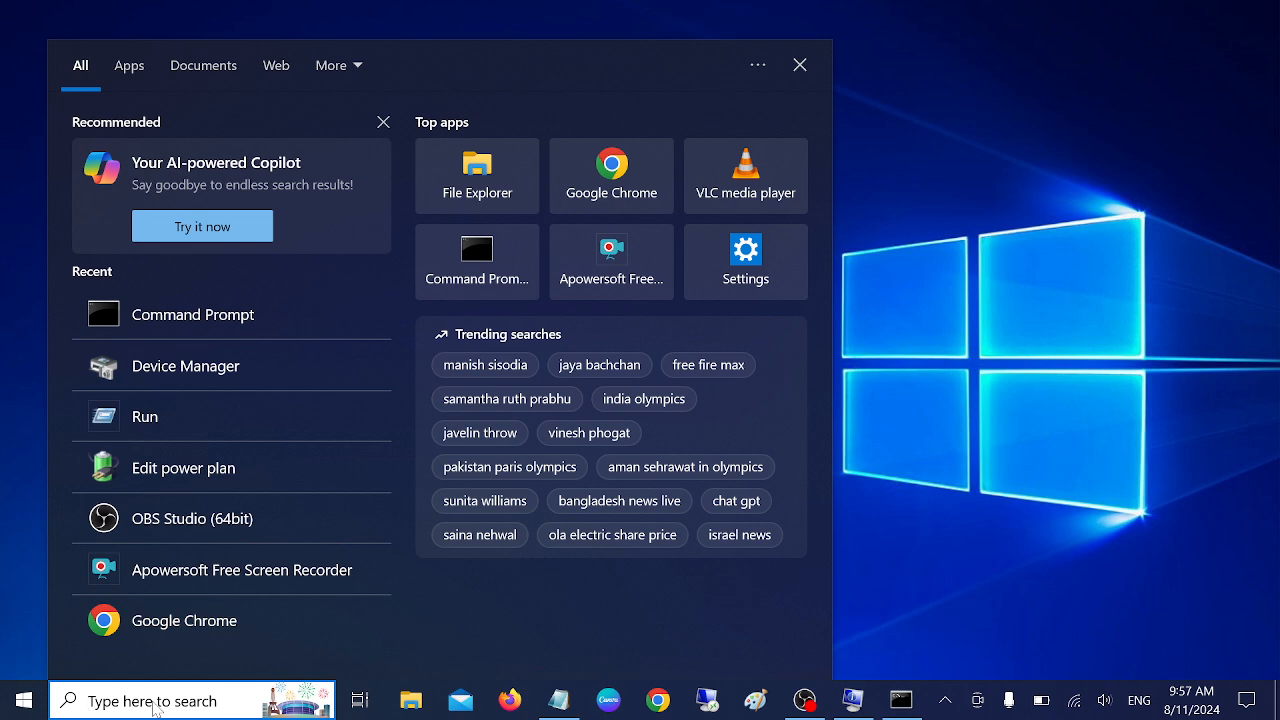
{"action": "type", "text": "vlc media player"}
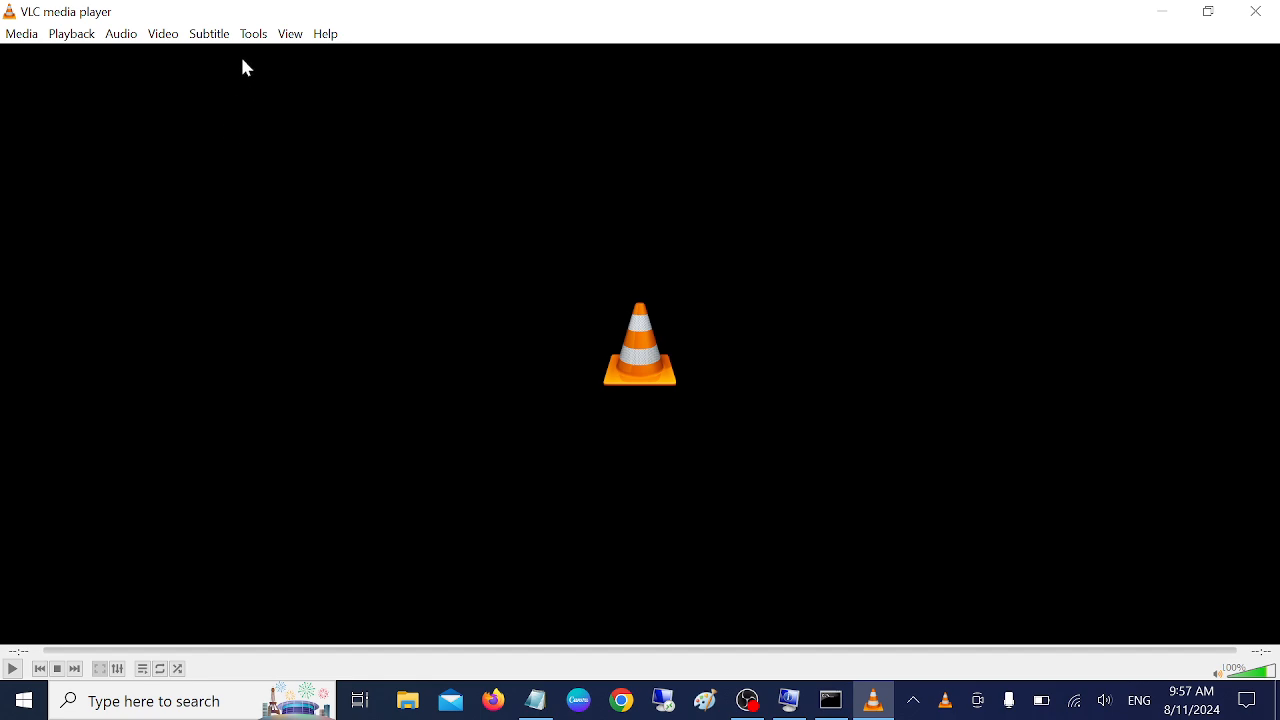
Step: Open Tools > Preferences, show All settings, and select Interface > Main interfaces > Qt
{"action": "left_click", "coordinate": [252, 33]}
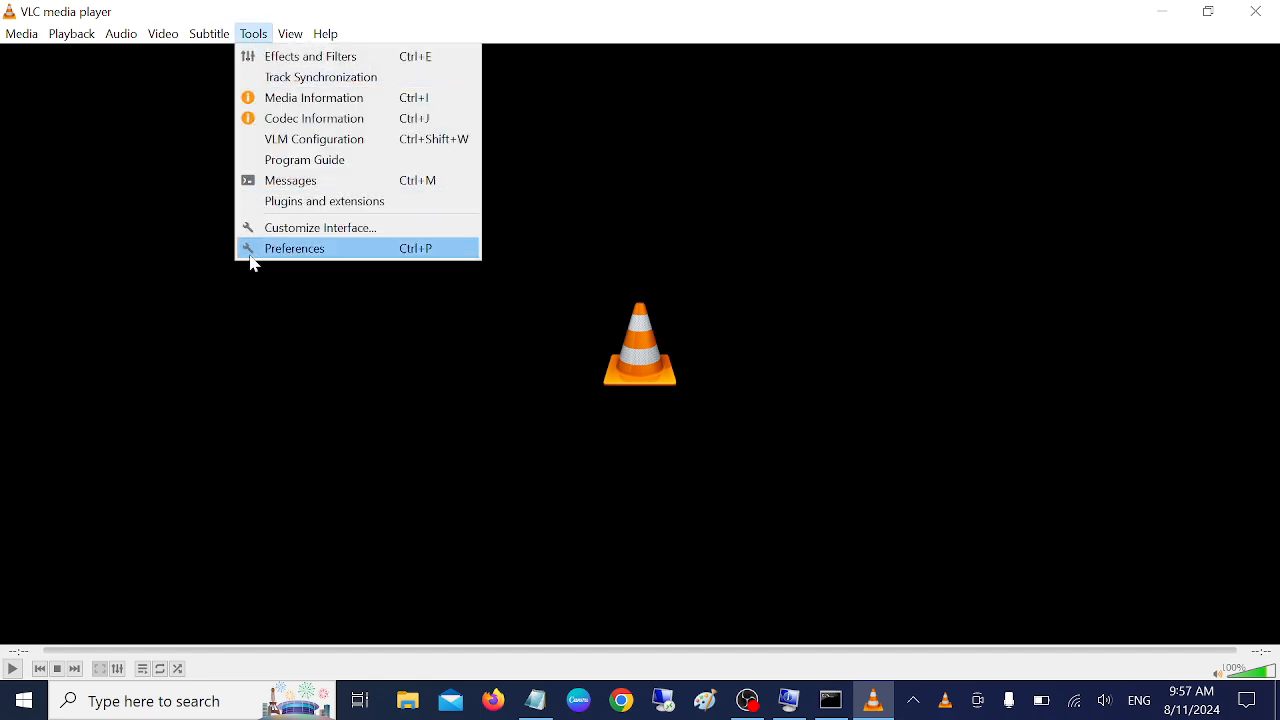
{"action": "left_click", "coordinate": [294, 248]}
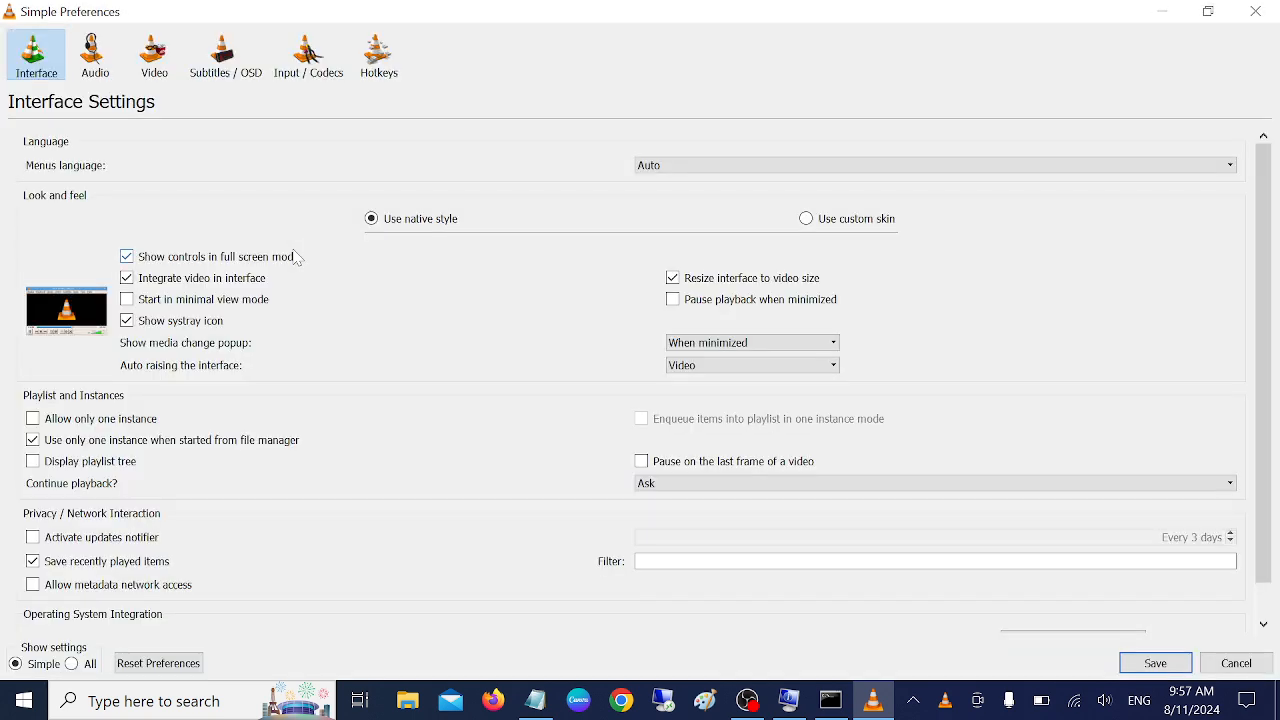
{"action": "mouse_move", "coordinate": [210, 375]}
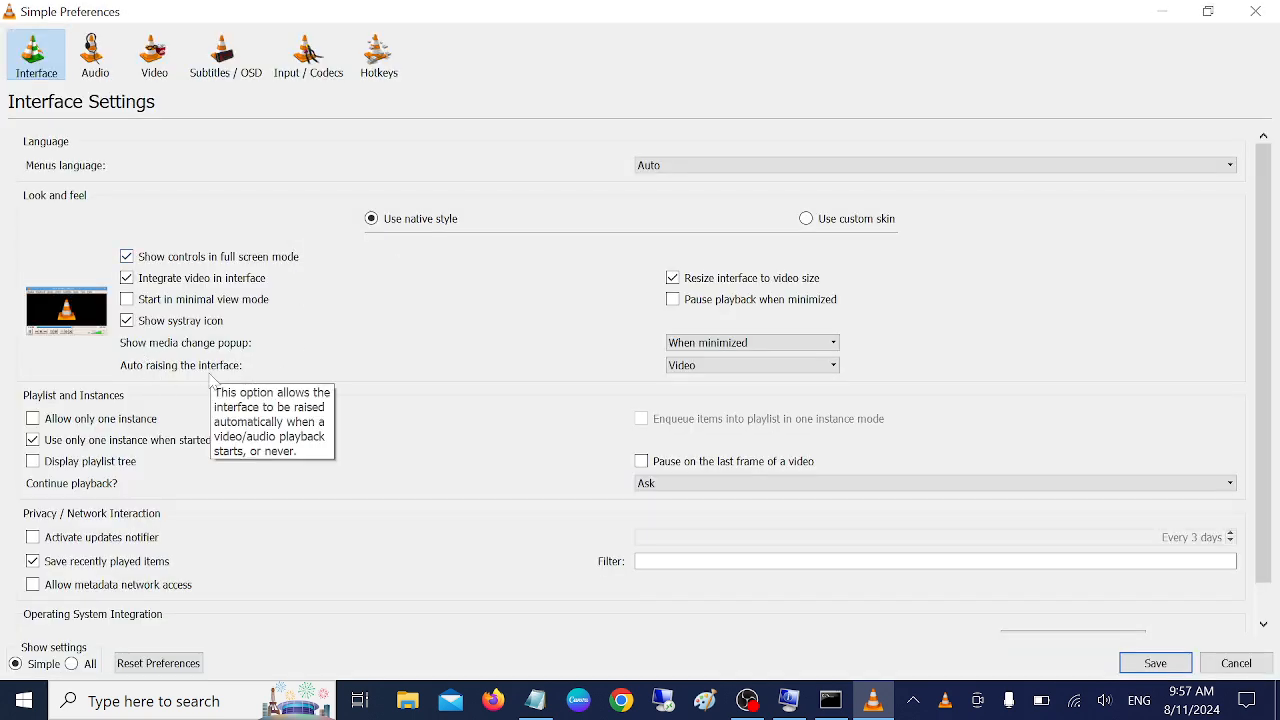
{"action": "mouse_move", "coordinate": [89, 663]}
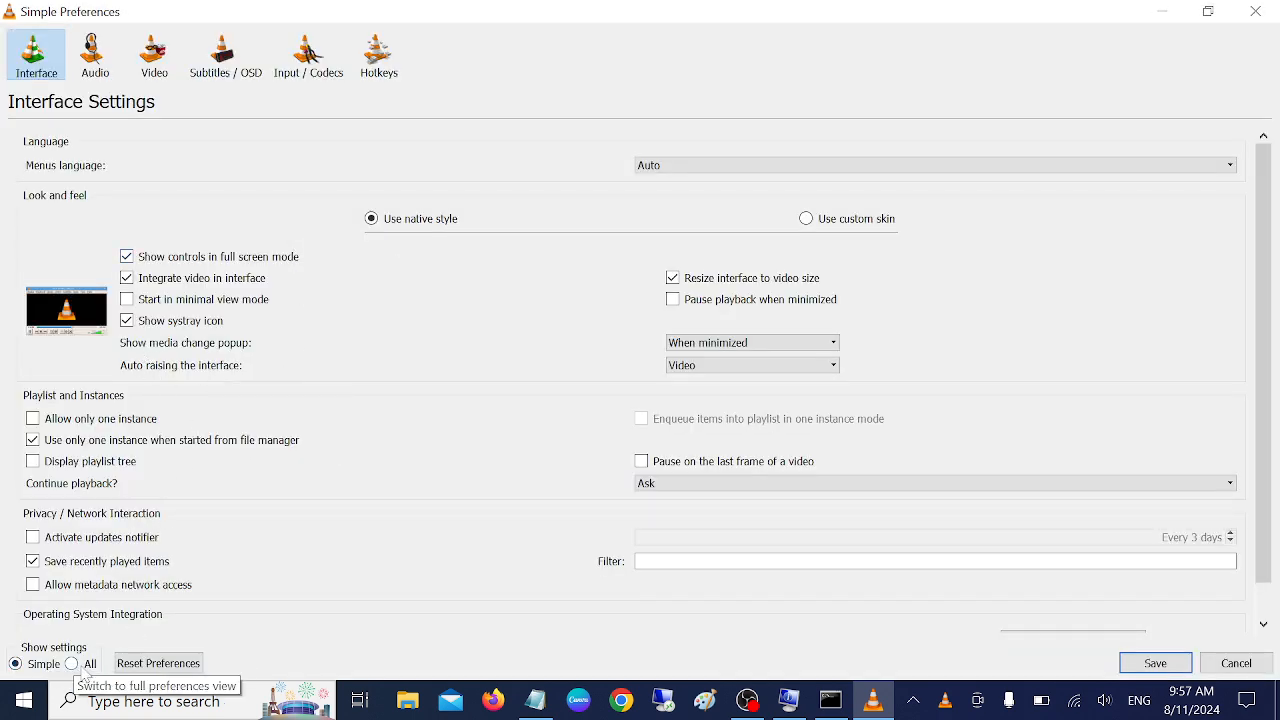
{"action": "left_click", "coordinate": [71, 663]}
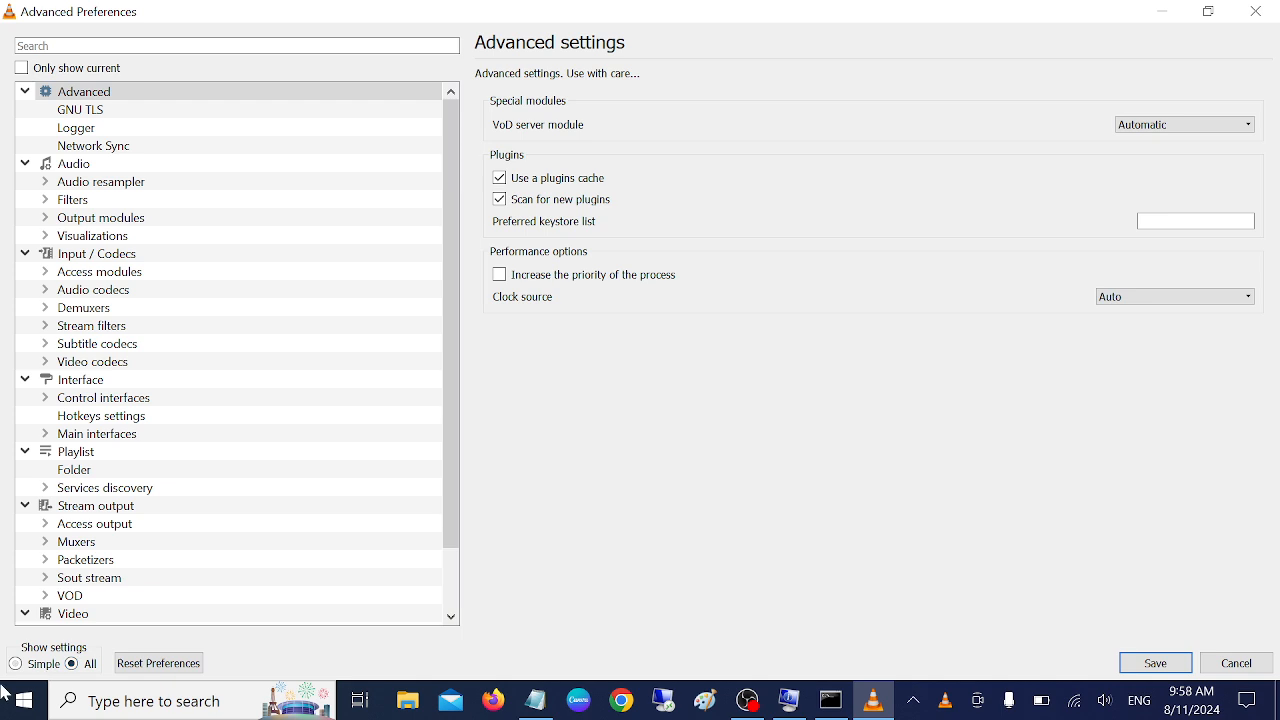
{"action": "mouse_move", "coordinate": [100, 416]}
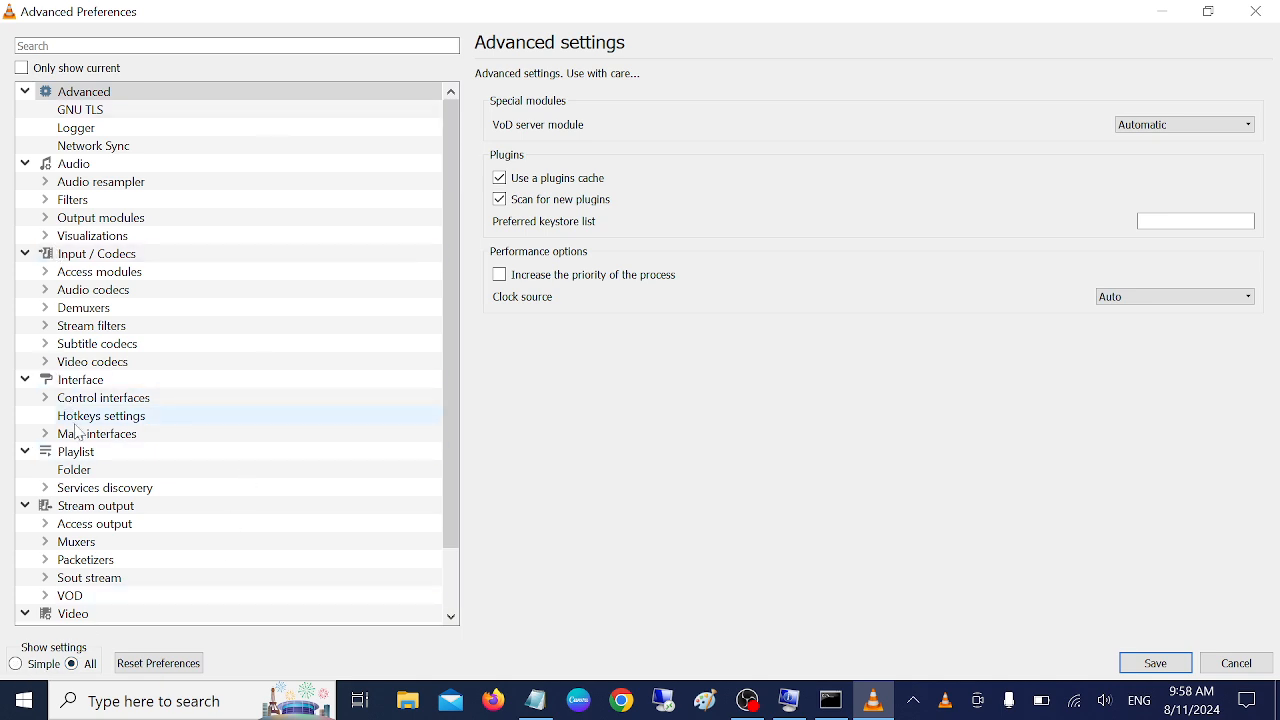
{"action": "left_click", "coordinate": [96, 253]}
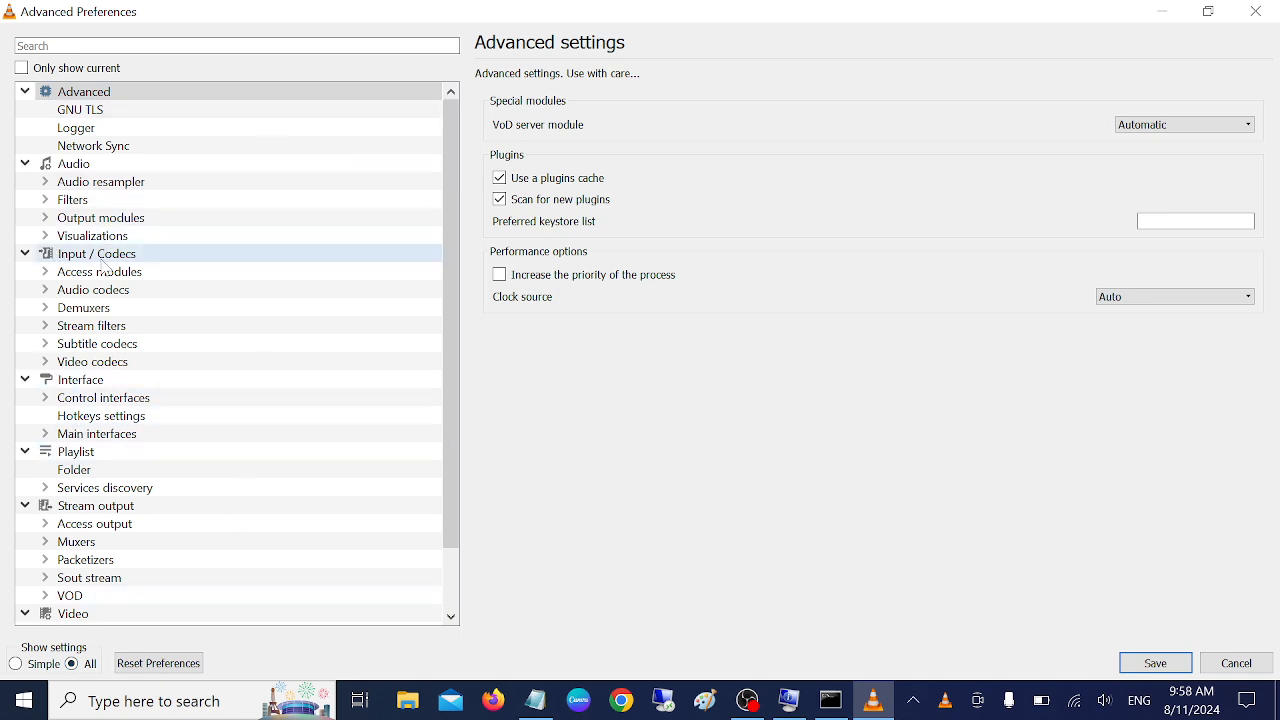
{"action": "left_click", "coordinate": [80, 379]}
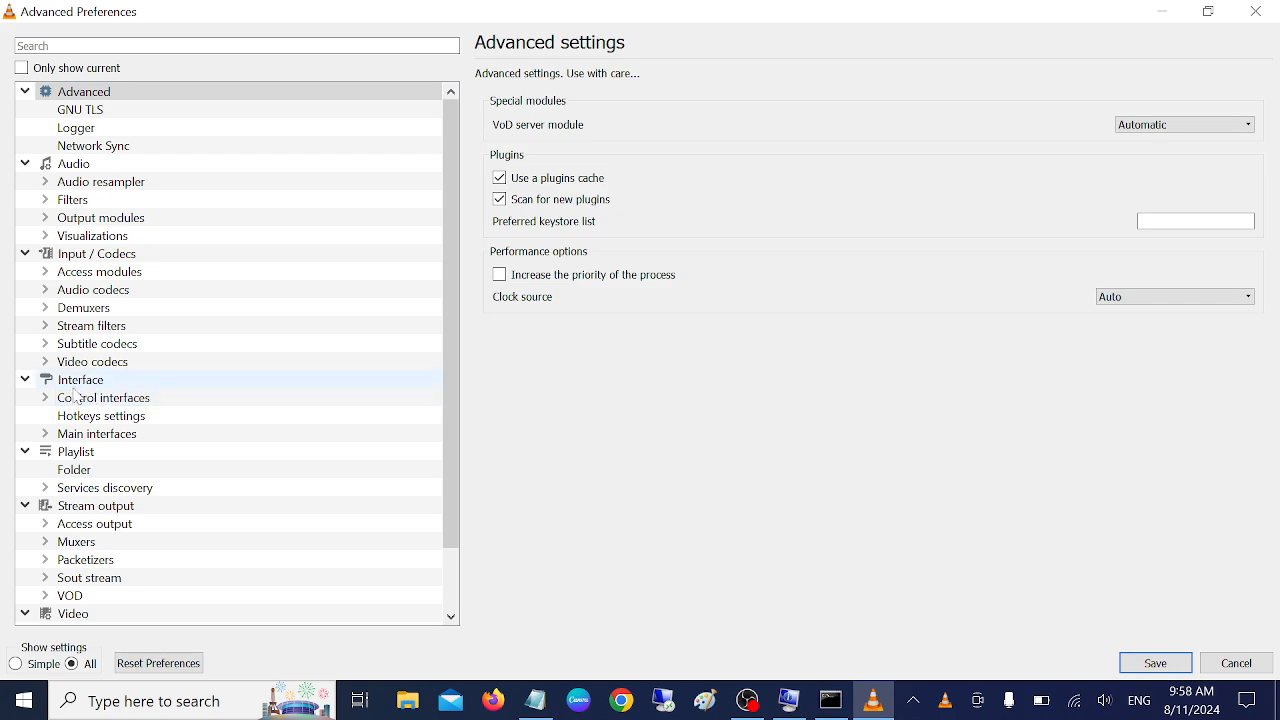
{"action": "left_click", "coordinate": [97, 433]}
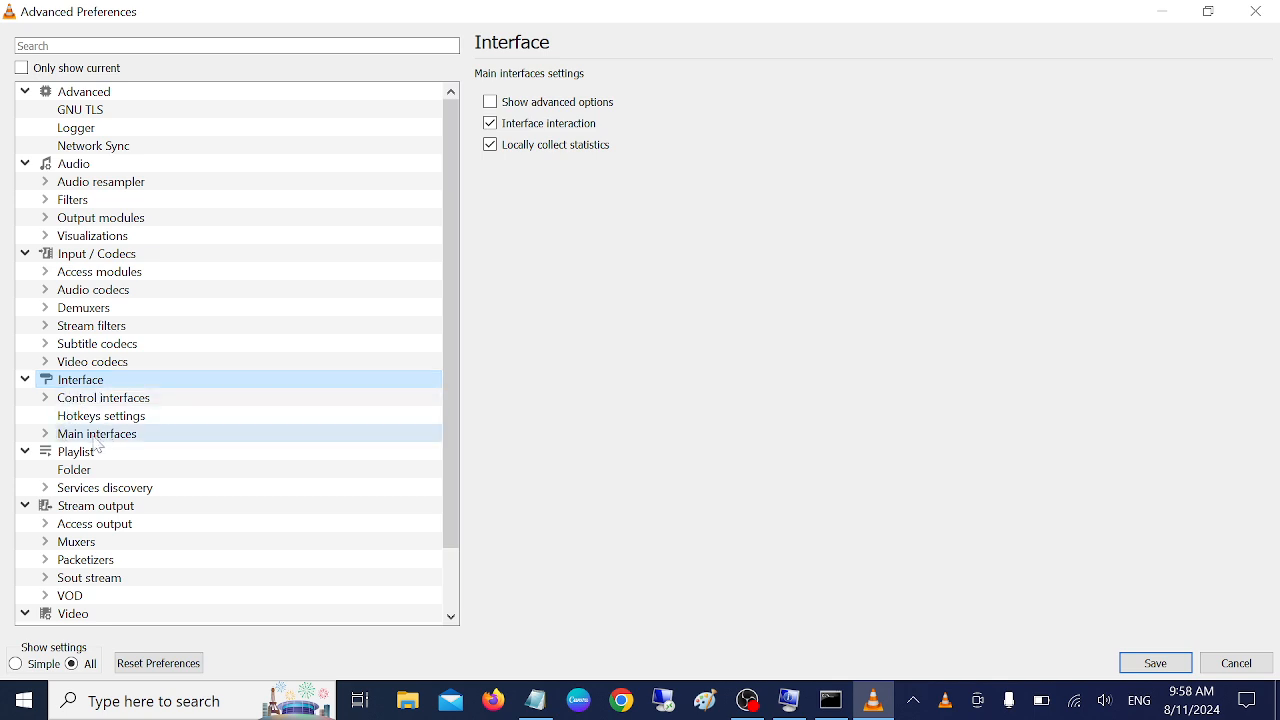
{"action": "left_click", "coordinate": [96, 433]}
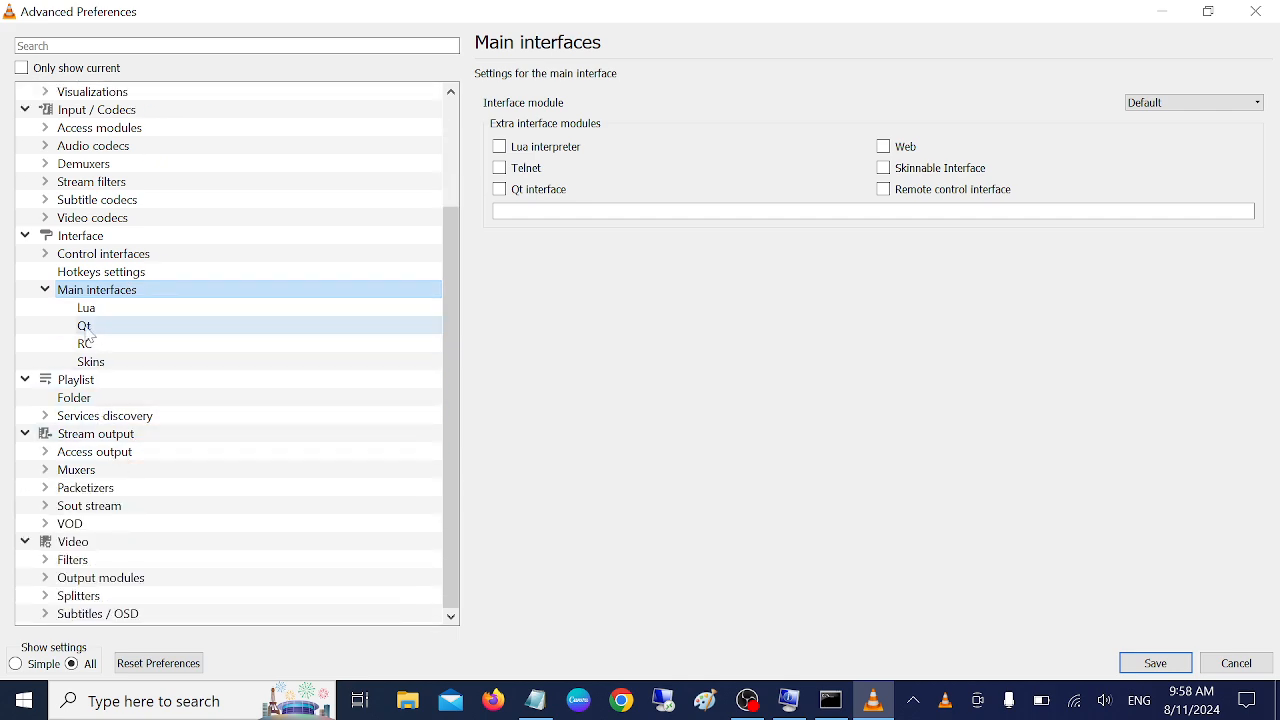
{"action": "left_click", "coordinate": [84, 325]}
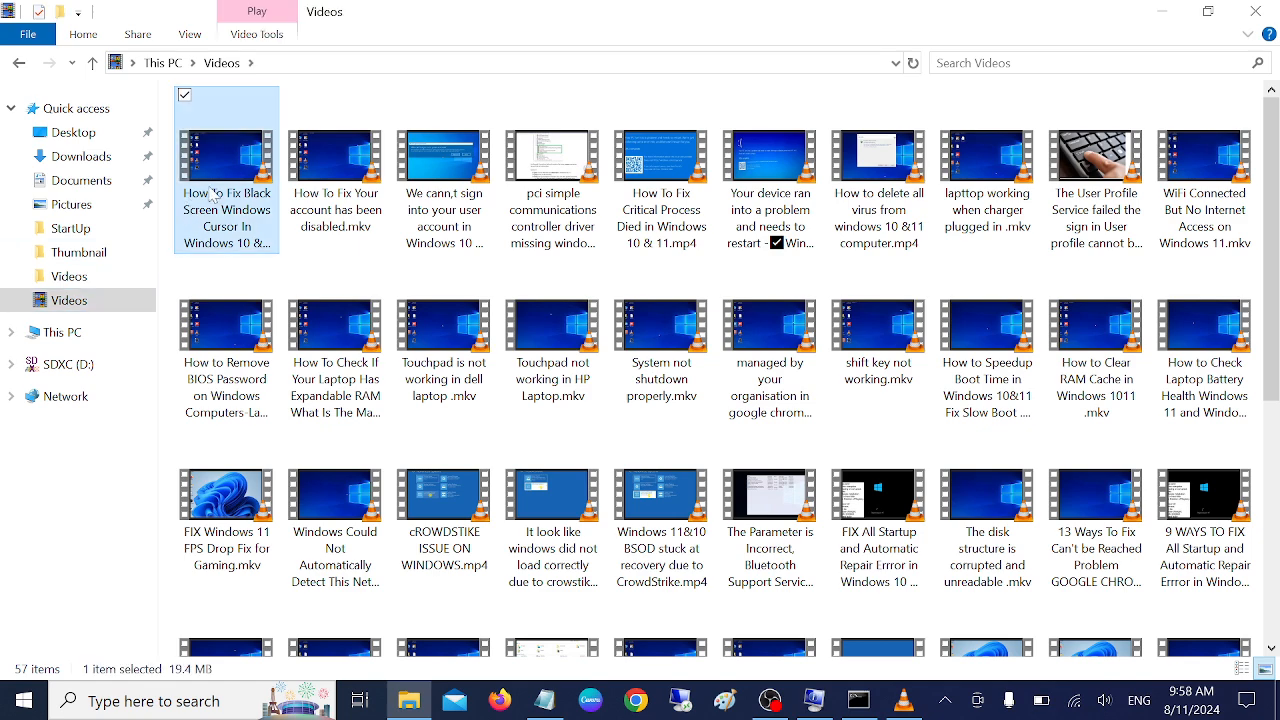
Step: Open the Videos folder in File Explorer to show the 57 video files
{"action": "double_click", "coordinate": [226, 155]}
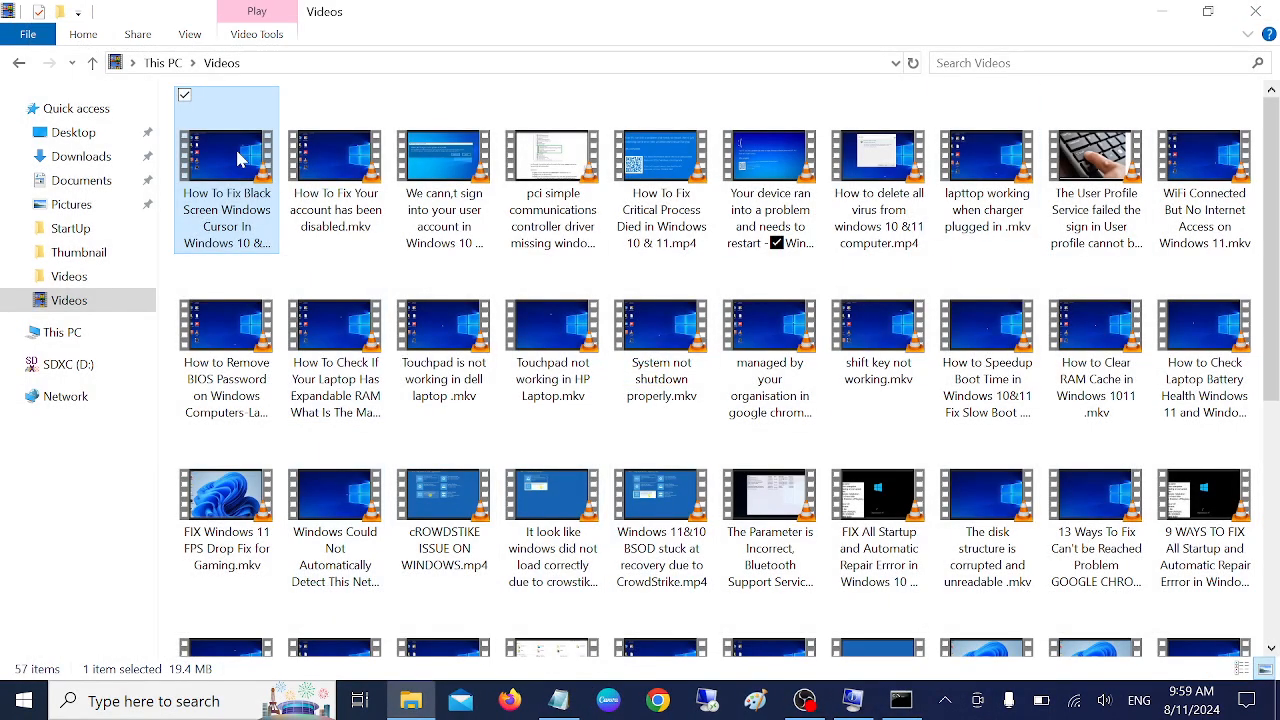
{"action": "mouse_move", "coordinate": [235, 160]}
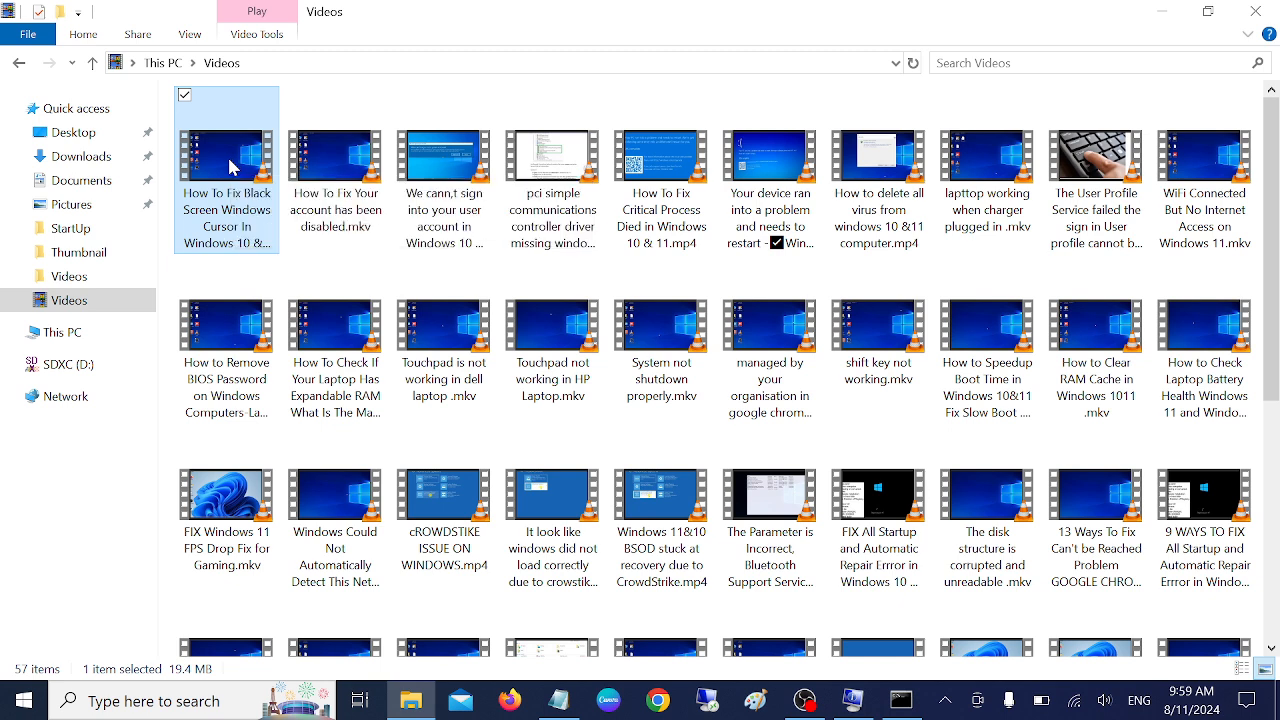
{"action": "double_click", "coordinate": [226, 155]}
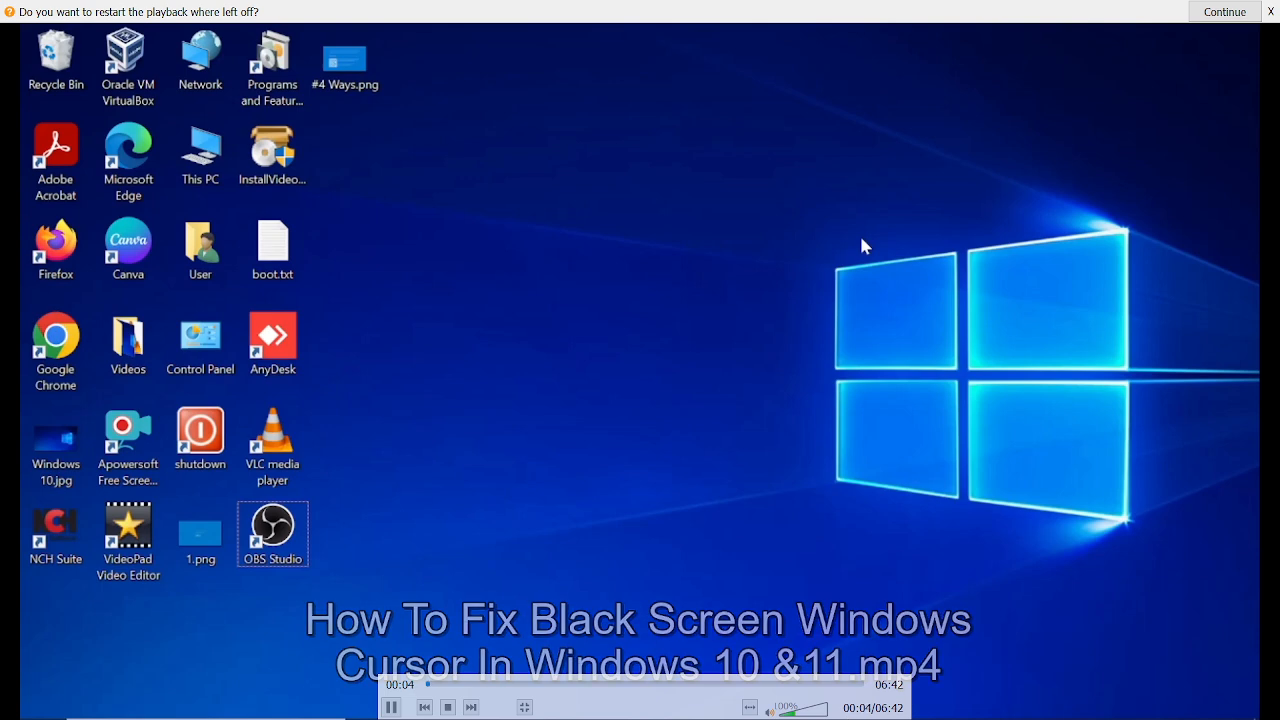
{"action": "left_click", "coordinate": [1224, 11]}
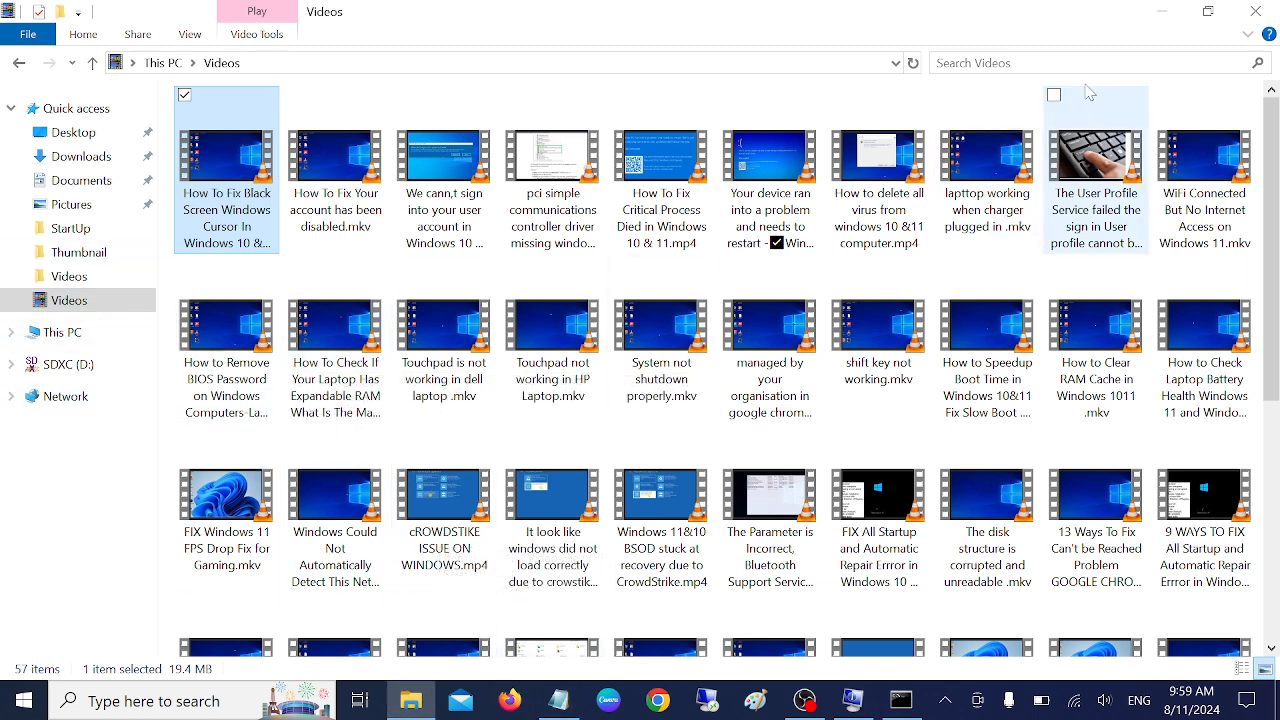
{"action": "right_click", "coordinate": [515, 300]}
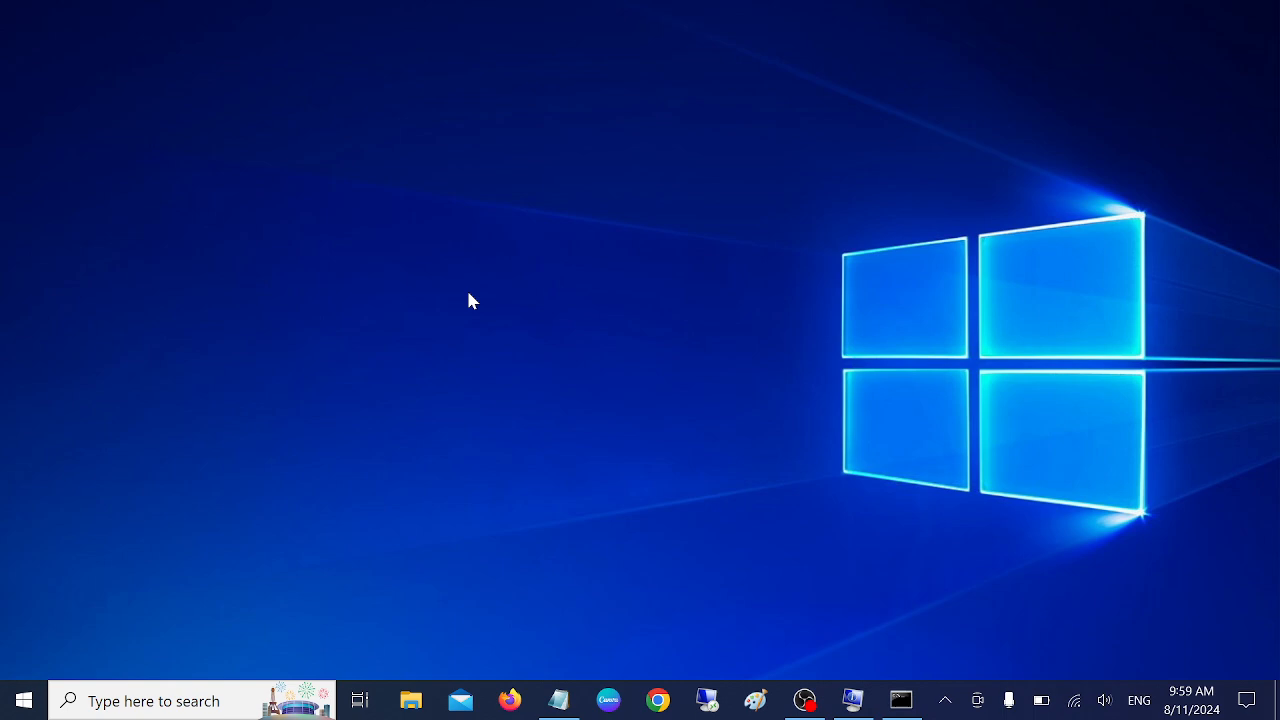
{"action": "mouse_move", "coordinate": [365, 603]}
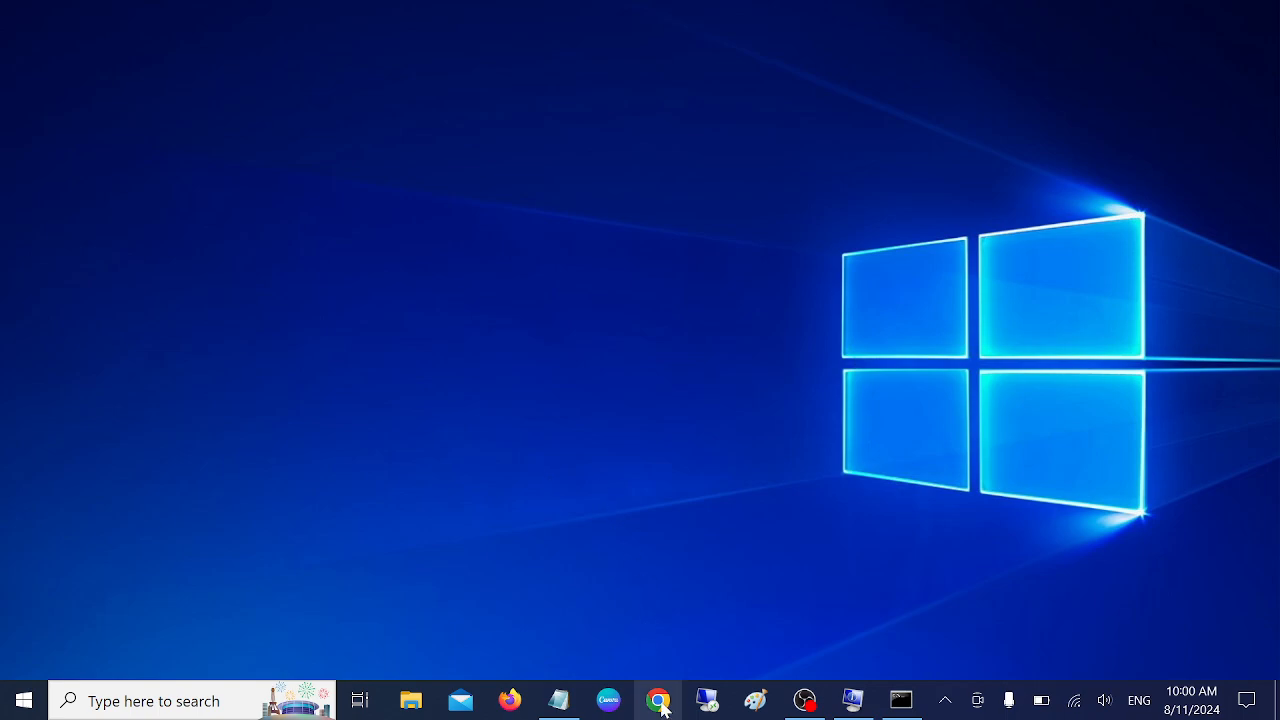
Step: Reopen Chrome, search 'chrome extensions', and follow the Chrome Web Store result
{"action": "left_click", "coordinate": [658, 700]}
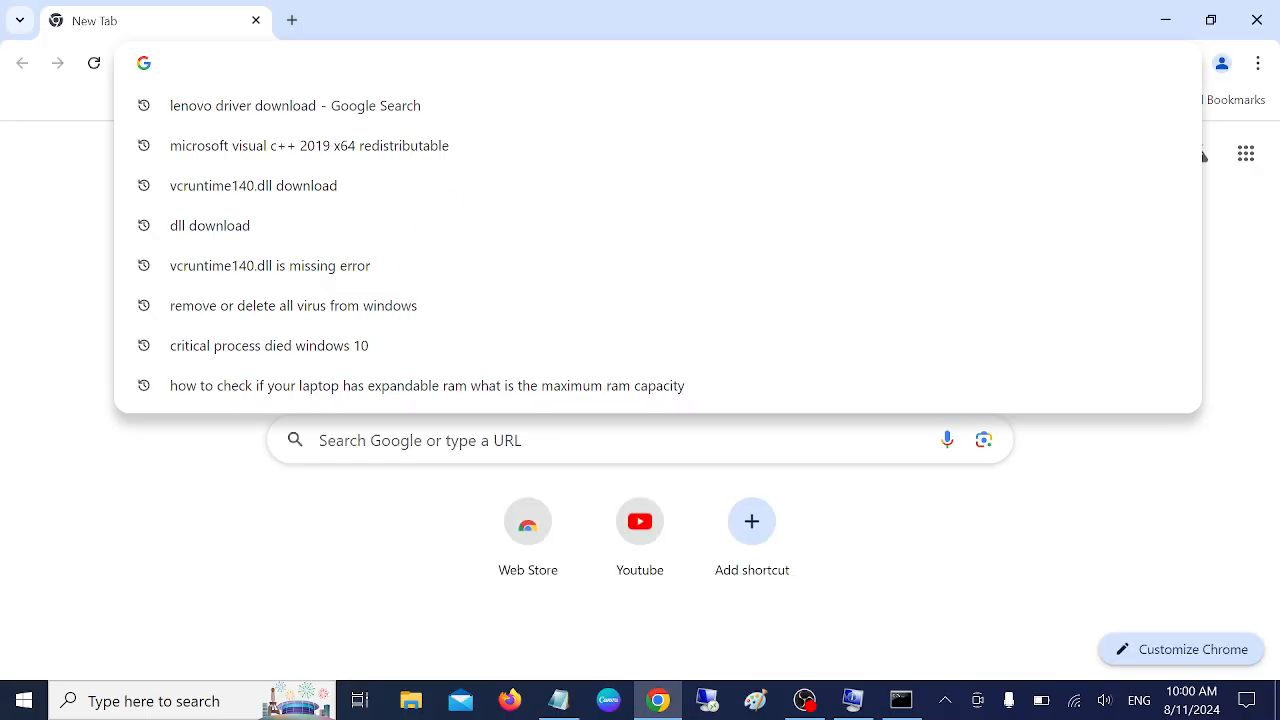
{"action": "type", "text": "chrome extensions"}
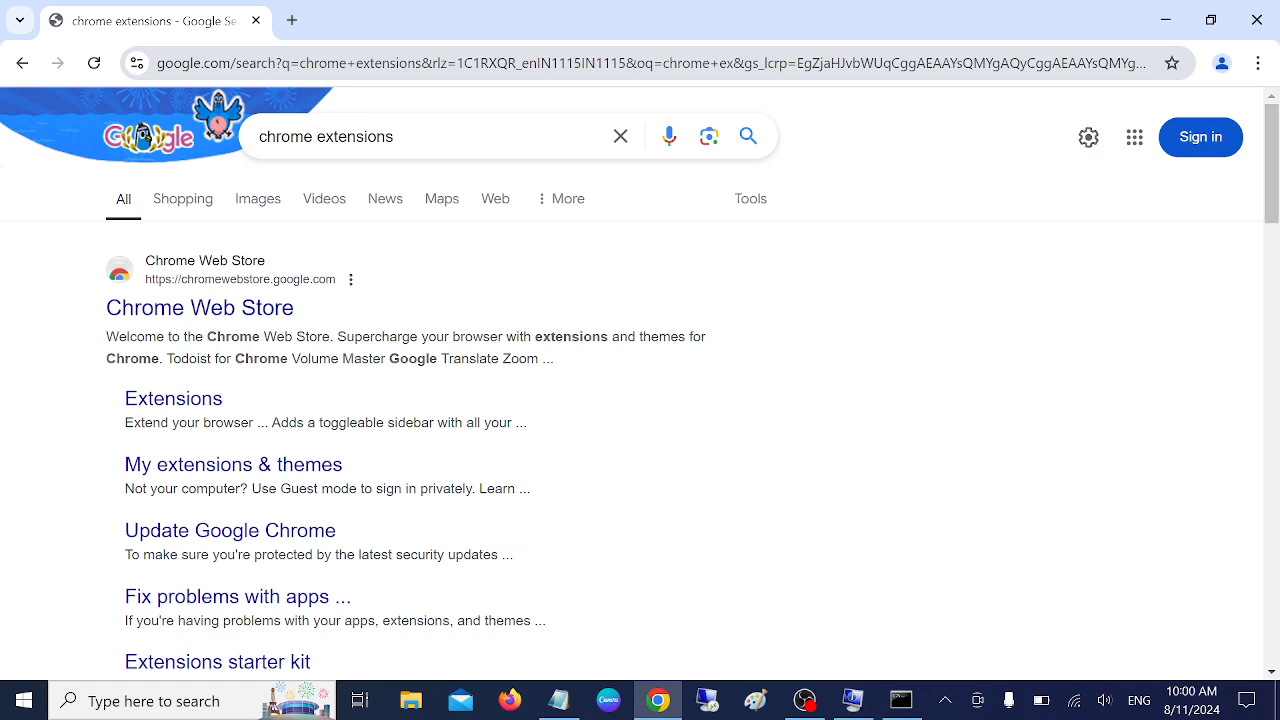
{"action": "left_click", "coordinate": [199, 308]}
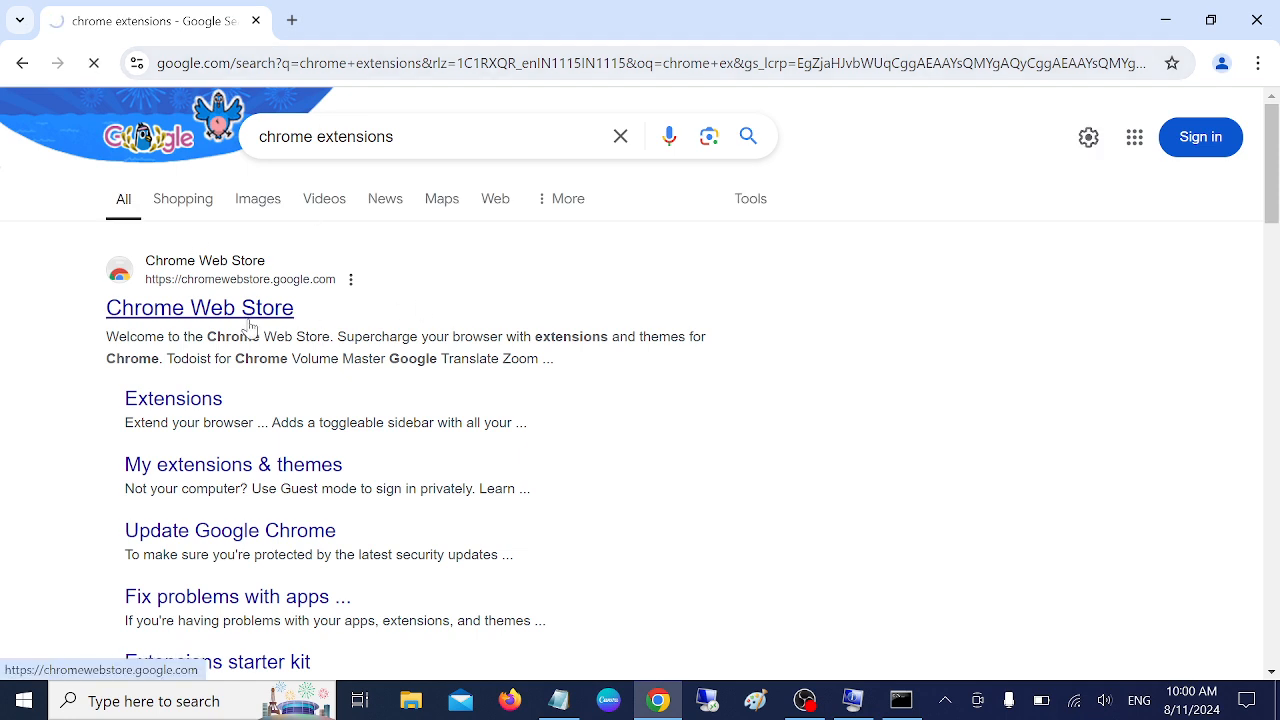
Step: Search the Chrome Web Store extensions for 'volume booter'
{"action": "left_click", "coordinate": [200, 307]}
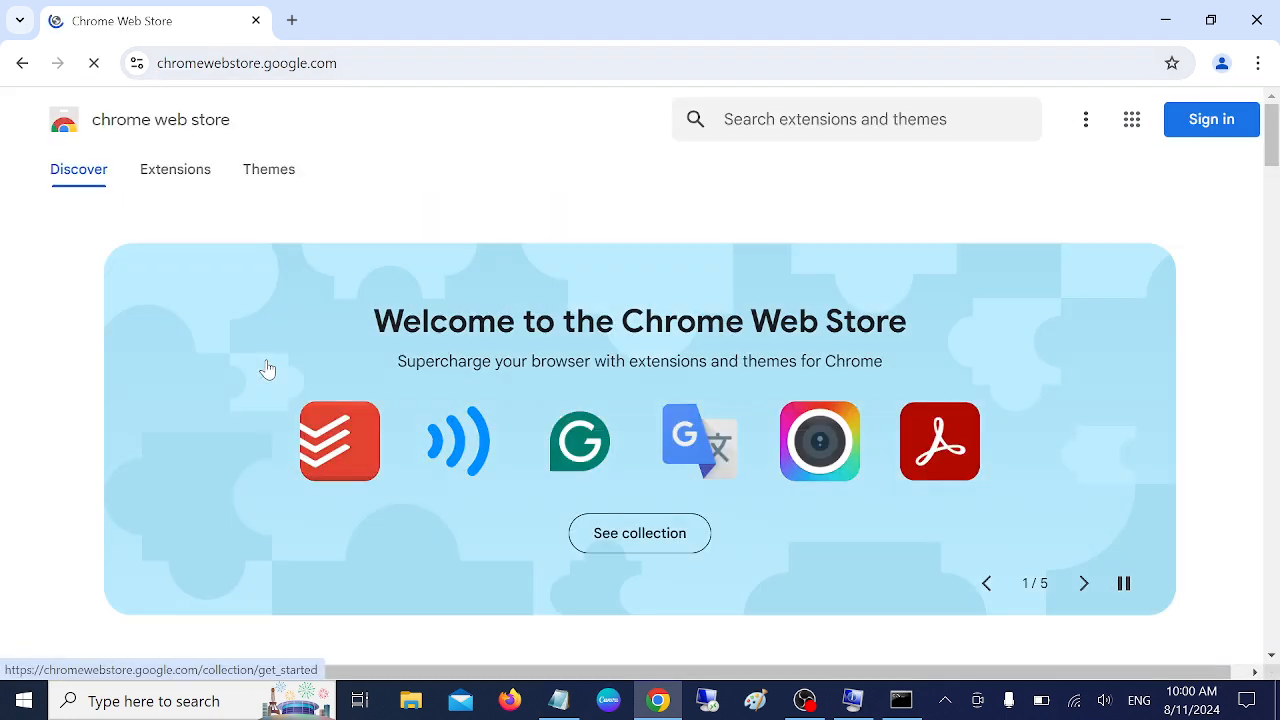
{"action": "scroll", "scroll_direction": "down", "scroll_amount": 3}
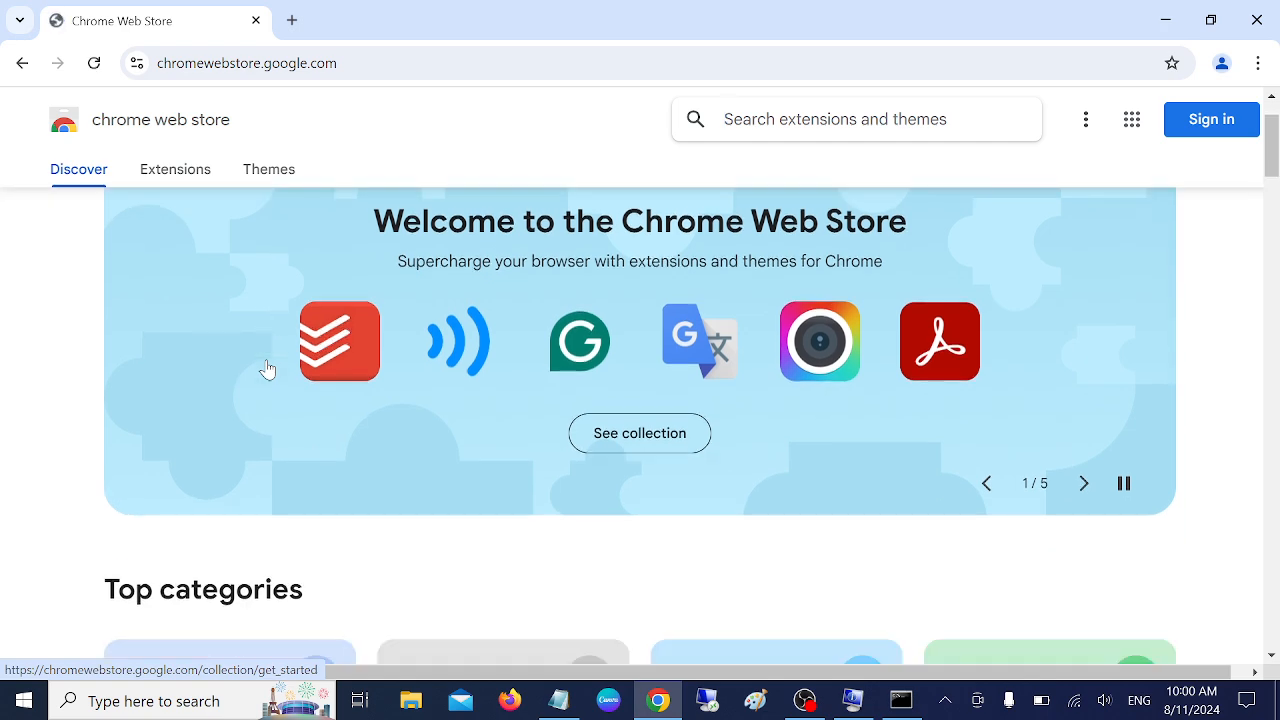
{"action": "scroll", "scroll_direction": "down", "scroll_amount": 3}
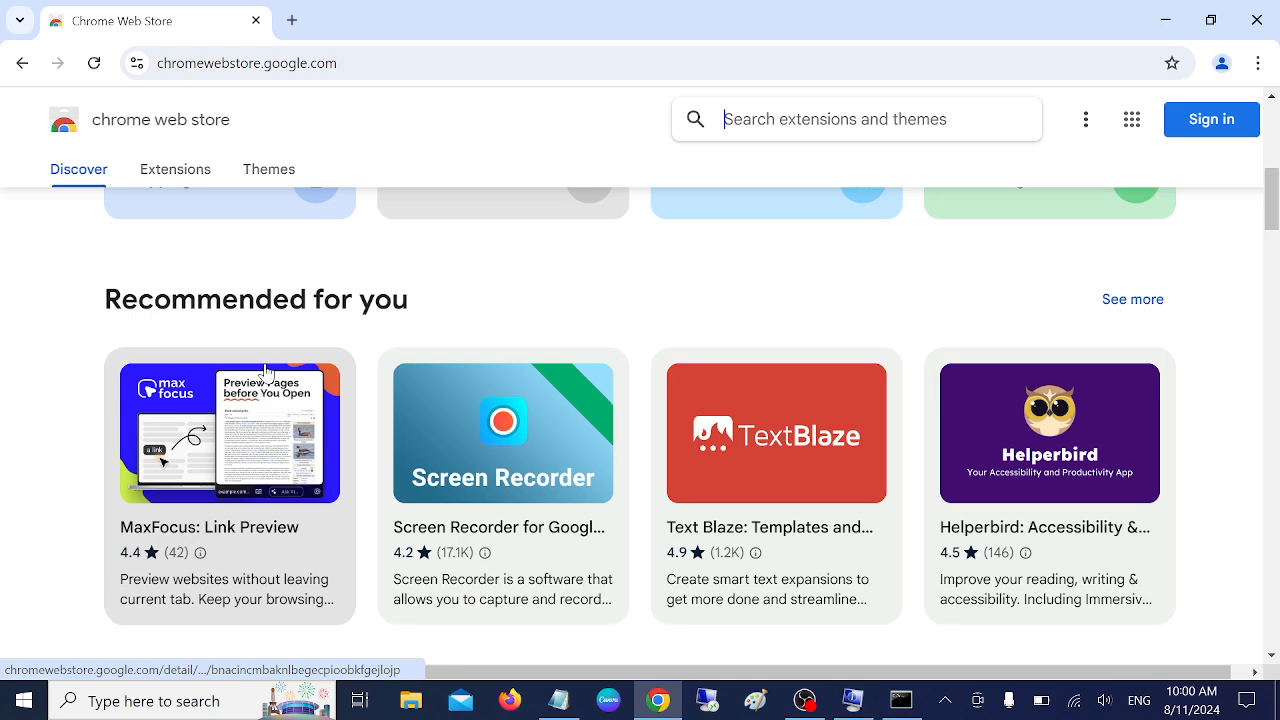
{"action": "left_click", "coordinate": [175, 169]}
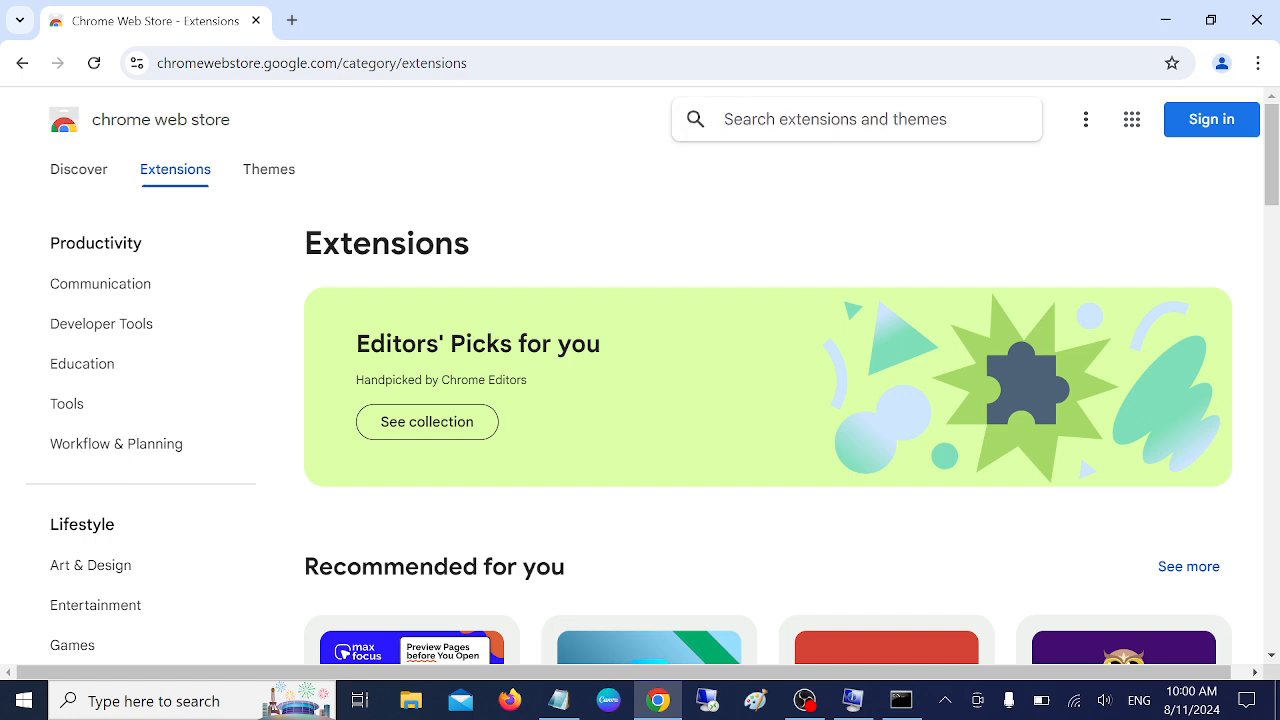
{"action": "type", "text": "o"}
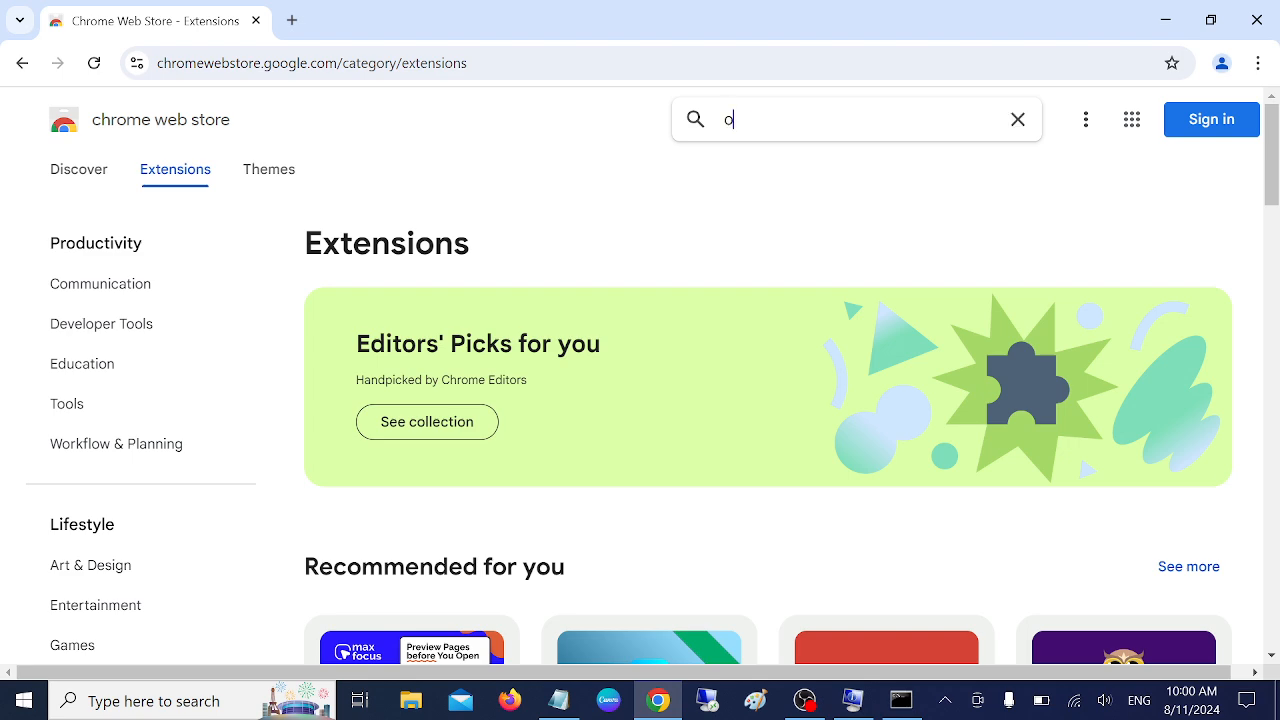
{"action": "type", "text": "volume booter"}
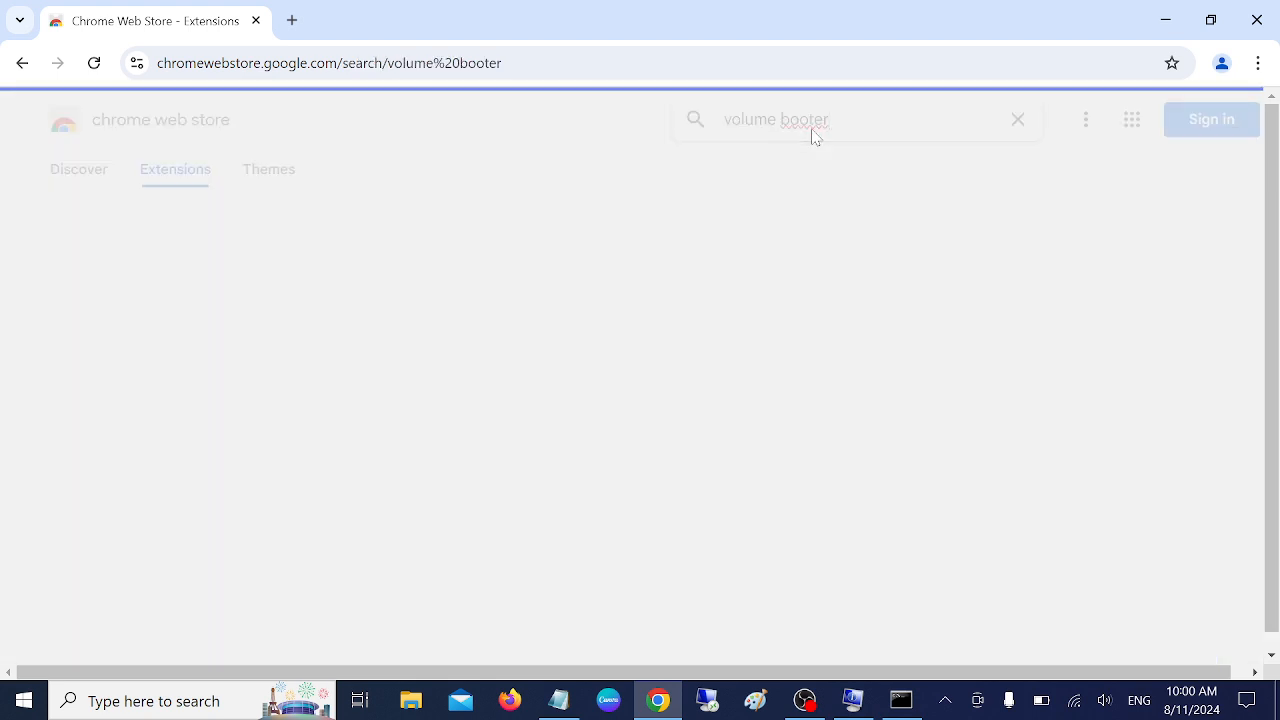
{"action": "key", "text": "Enter"}
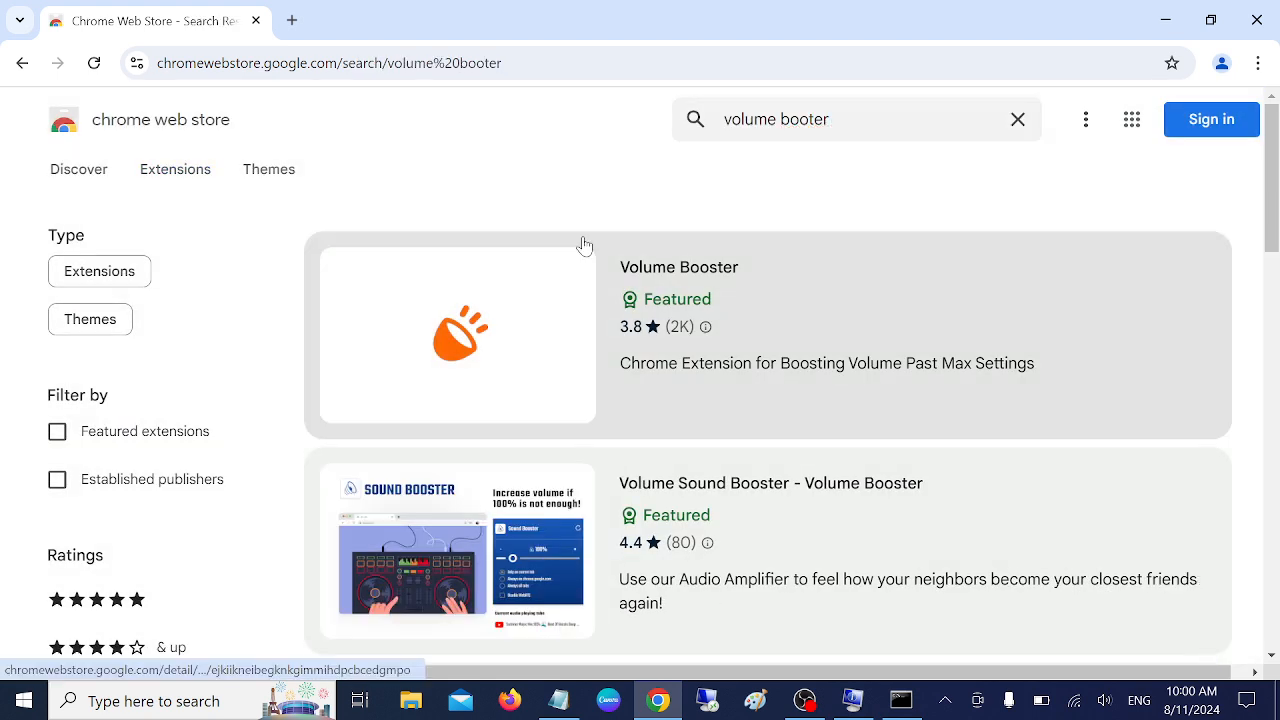
Step: Scroll the results down to the 'Sound Booster - increase volume up' listing
{"action": "scroll", "scroll_direction": "down", "scroll_amount": 3}
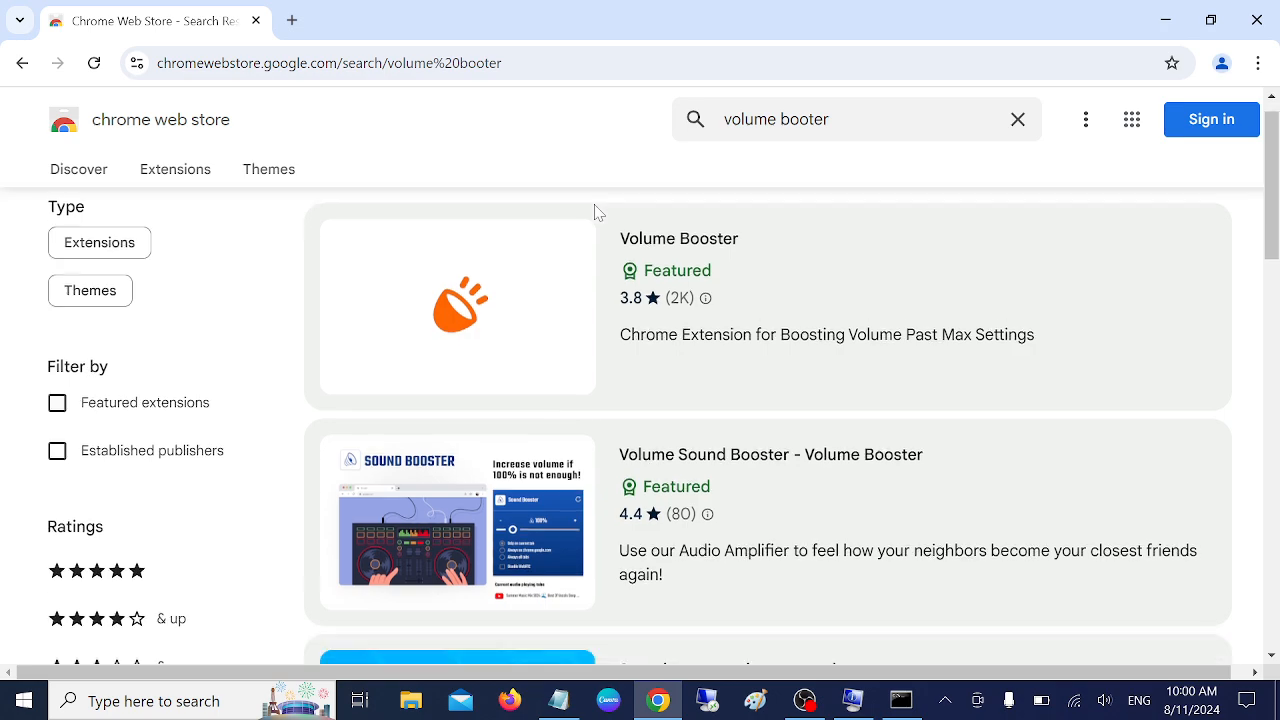
{"action": "scroll", "scroll_direction": "down", "scroll_amount": 3}
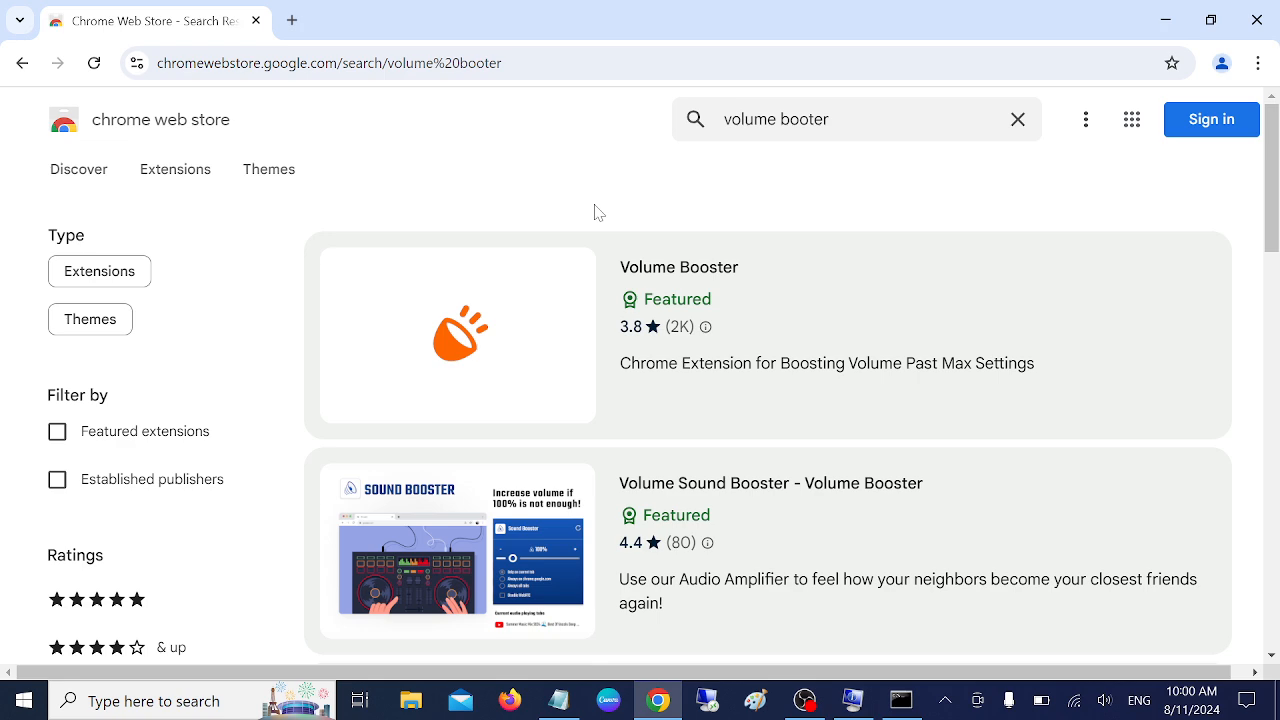
{"action": "scroll", "scroll_direction": "down", "scroll_amount": 3}
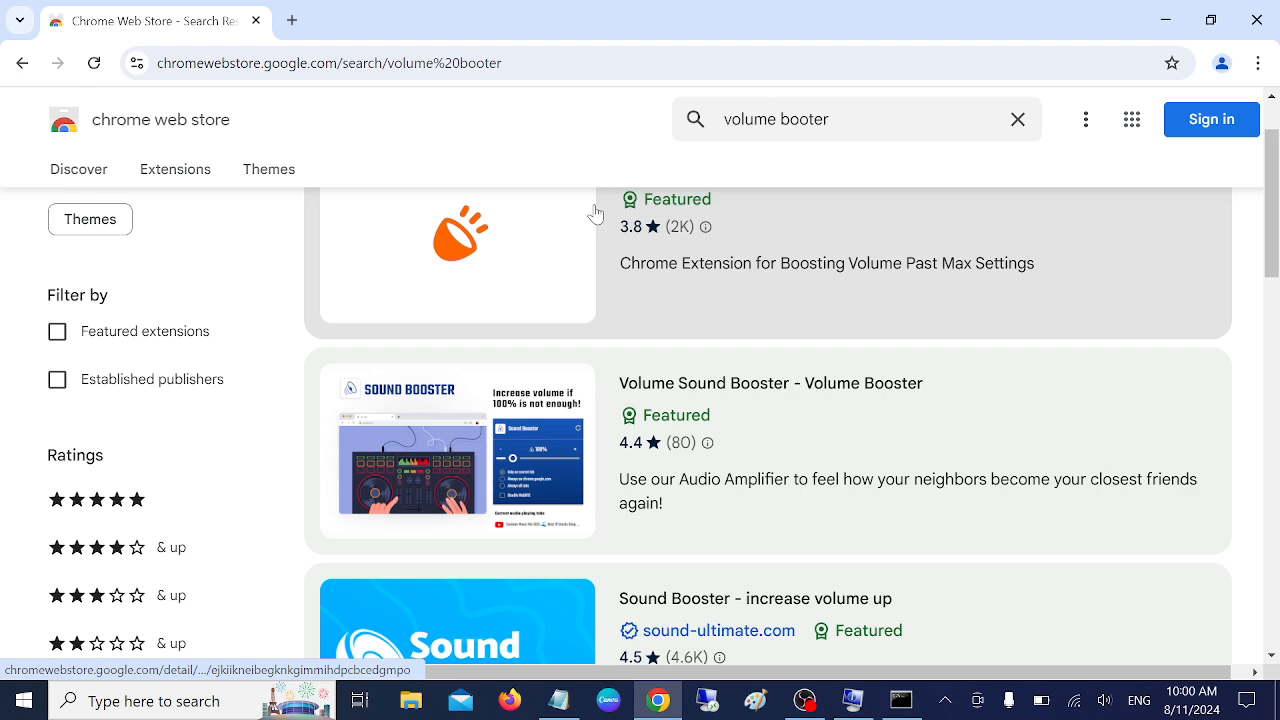
{"action": "scroll", "scroll_direction": "down", "scroll_amount": 3}
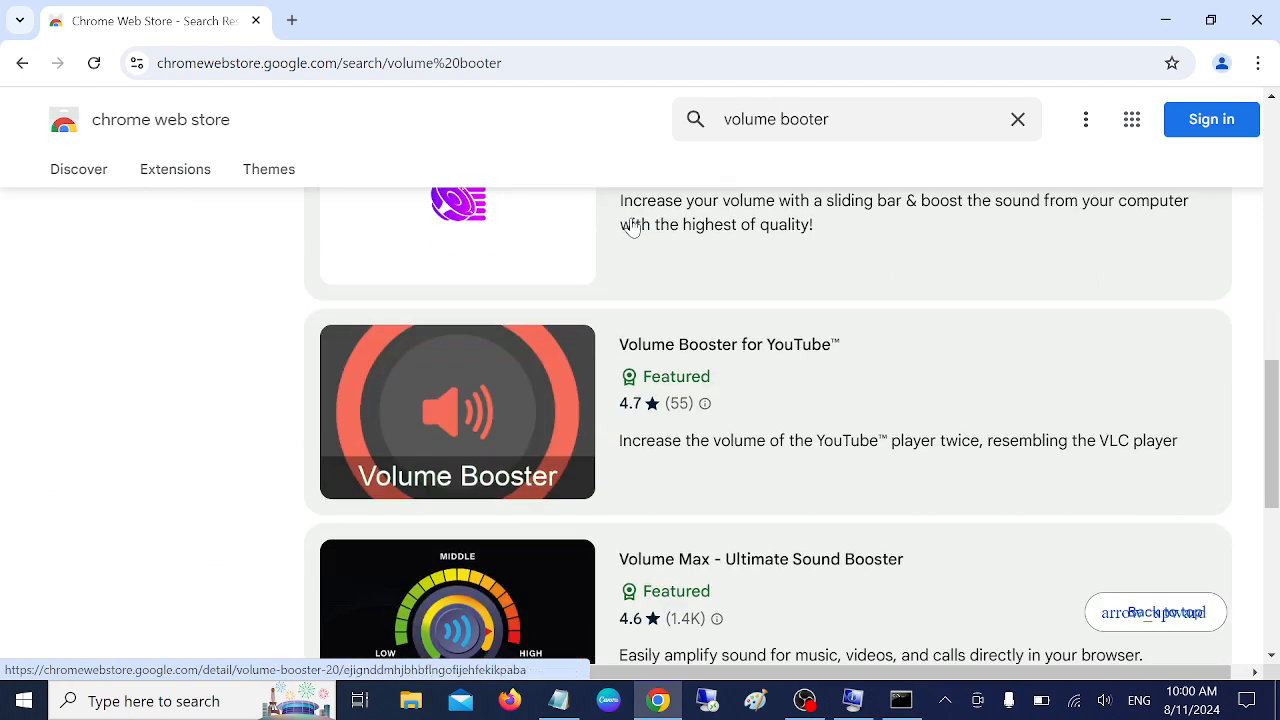
{"action": "scroll", "scroll_direction": "down", "scroll_amount": 3}
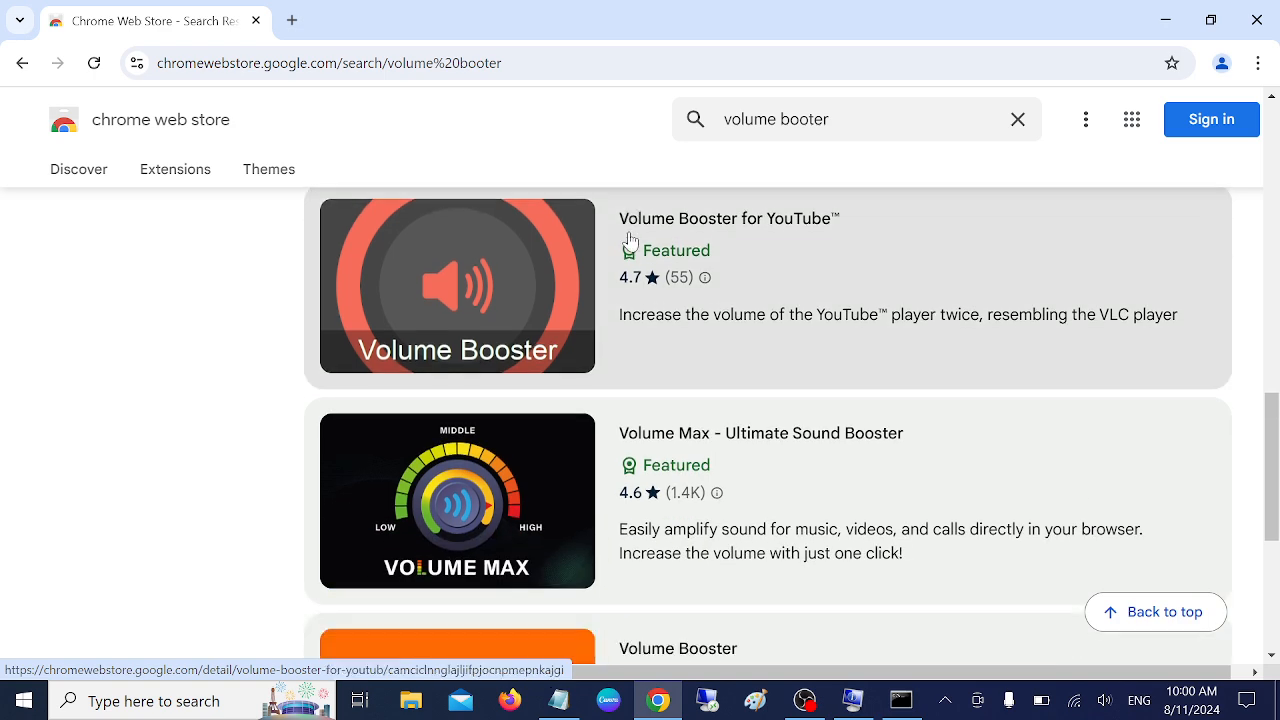
{"action": "scroll", "scroll_direction": "down", "scroll_amount": 3}
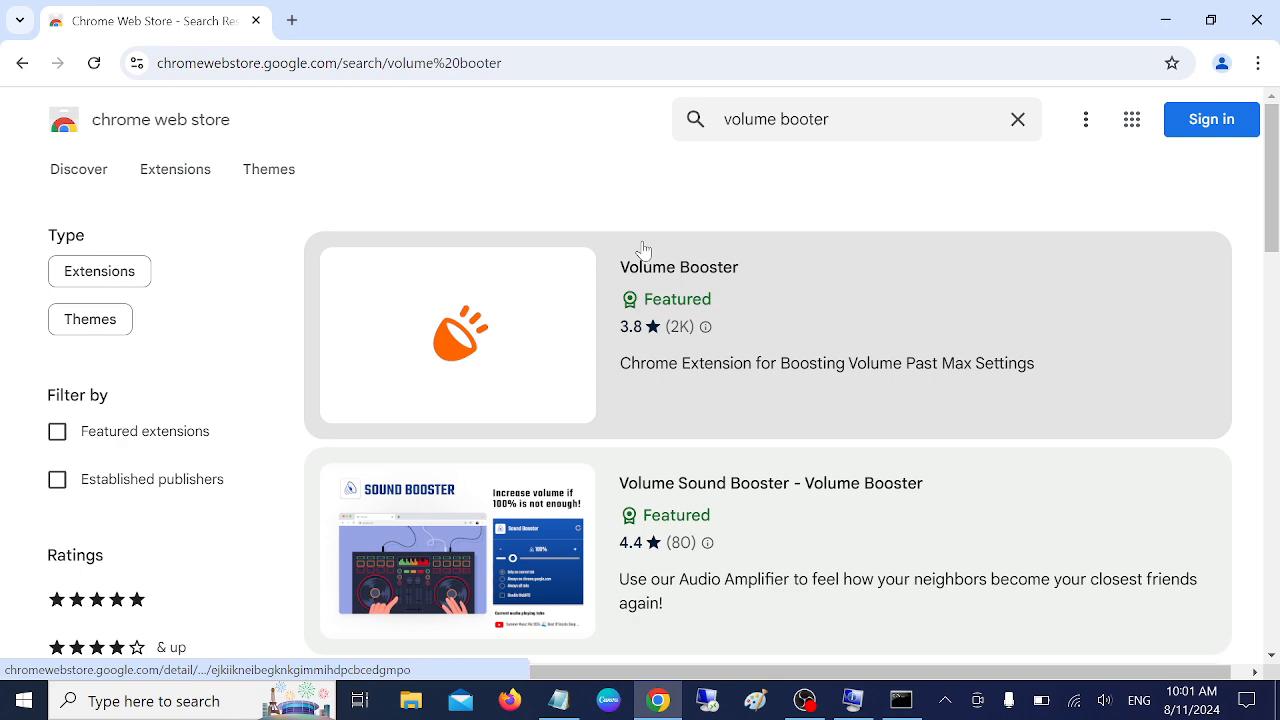
{"action": "scroll", "scroll_direction": "down", "scroll_amount": 3}
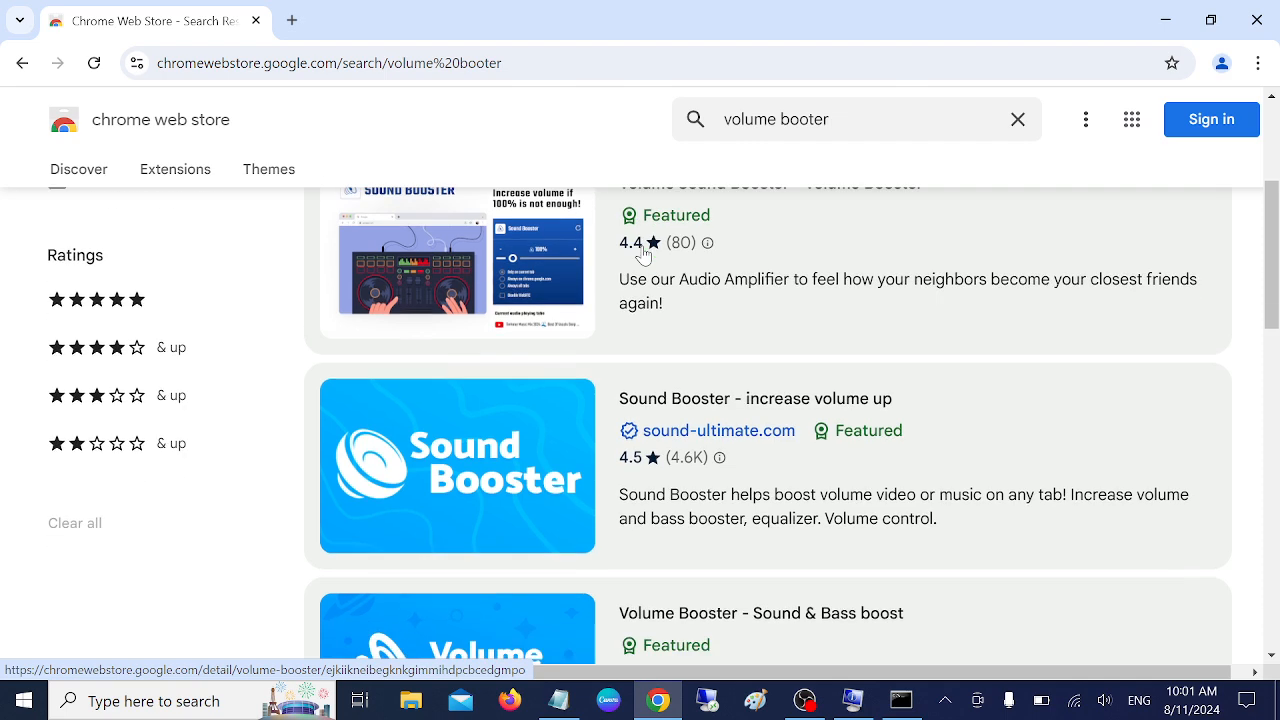
{"action": "scroll", "scroll_direction": "down", "scroll_amount": 3}
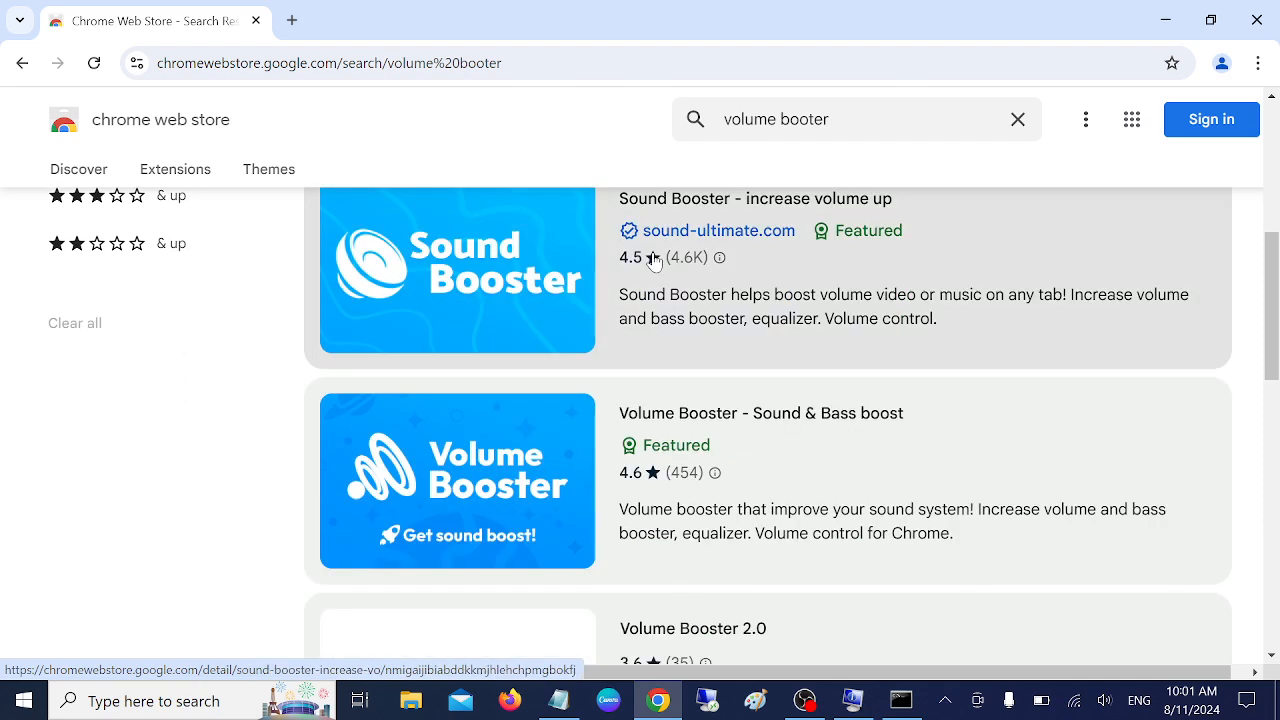
{"action": "scroll", "scroll_direction": "down", "scroll_amount": 3}
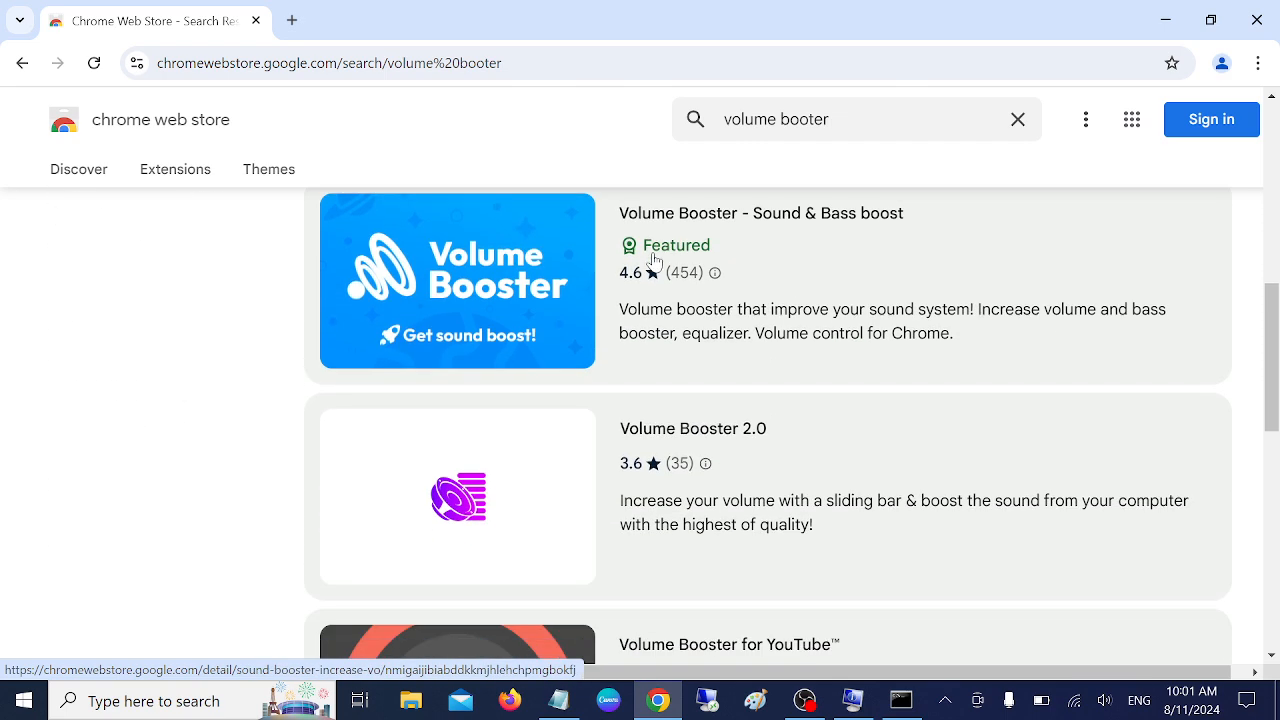
{"action": "mouse_move", "coordinate": [610, 412]}
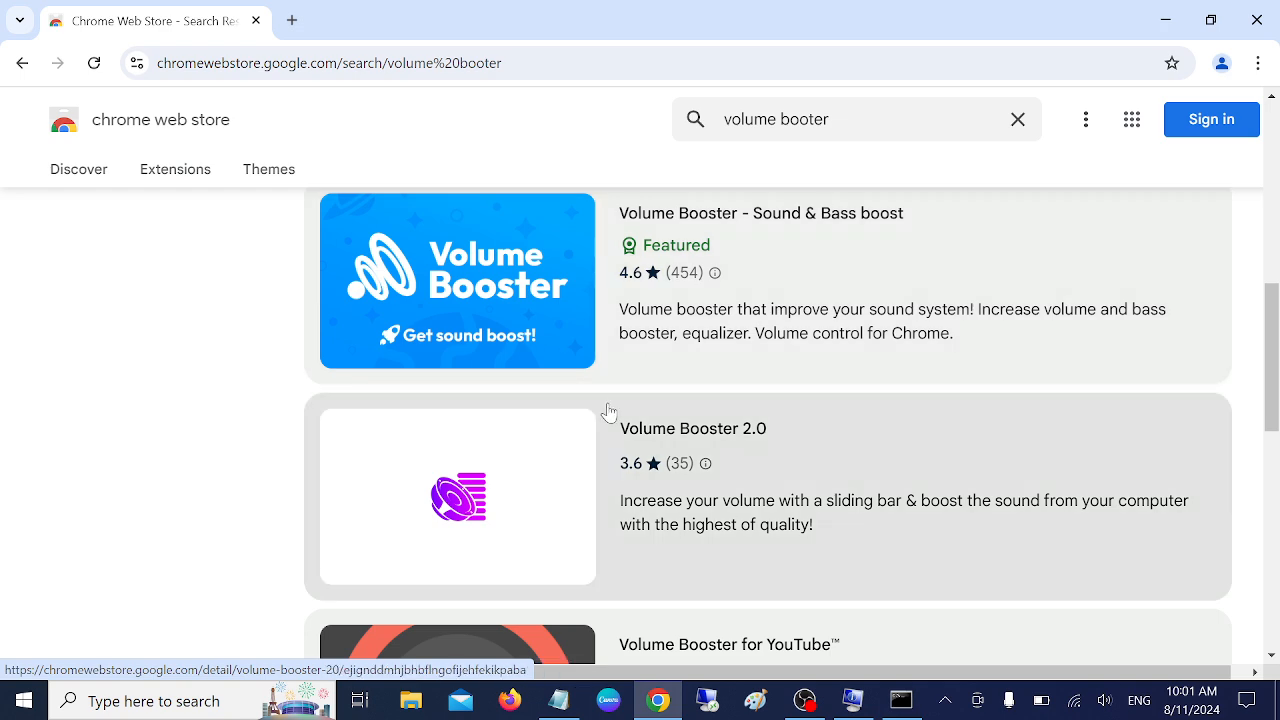
{"action": "scroll", "scroll_direction": "down", "scroll_amount": 3}
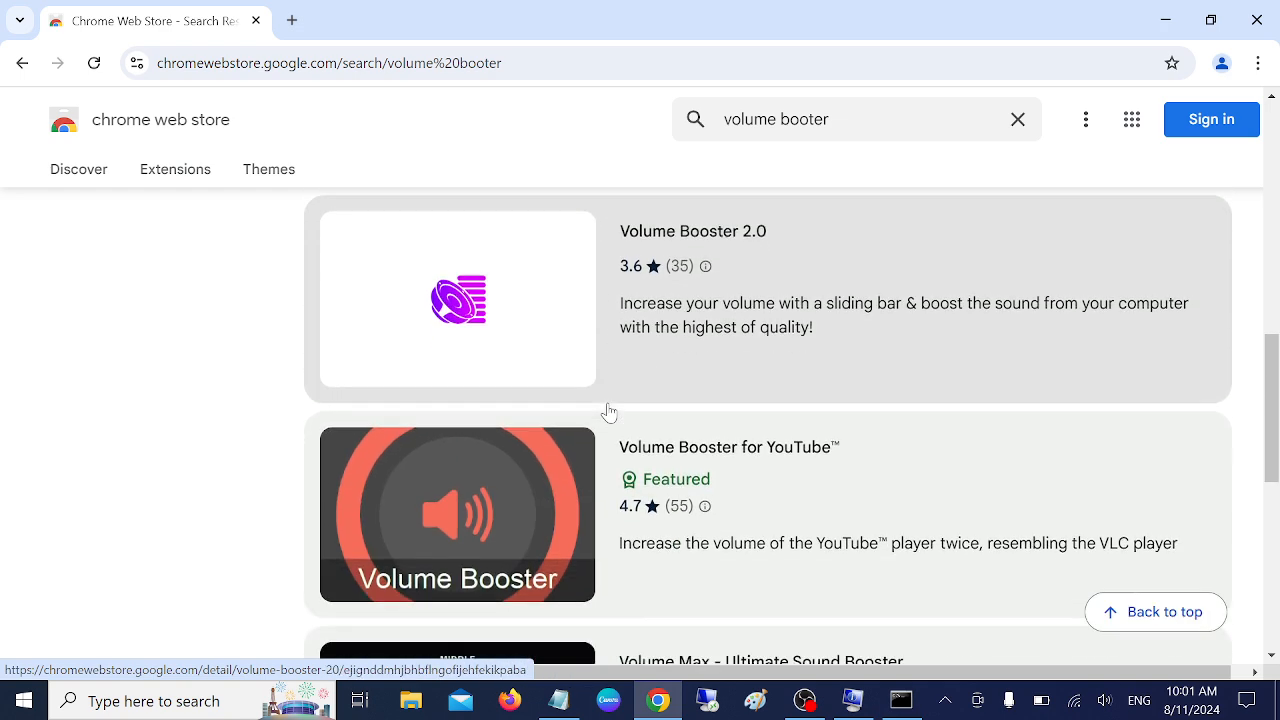
{"action": "scroll", "scroll_direction": "up", "scroll_amount": 3}
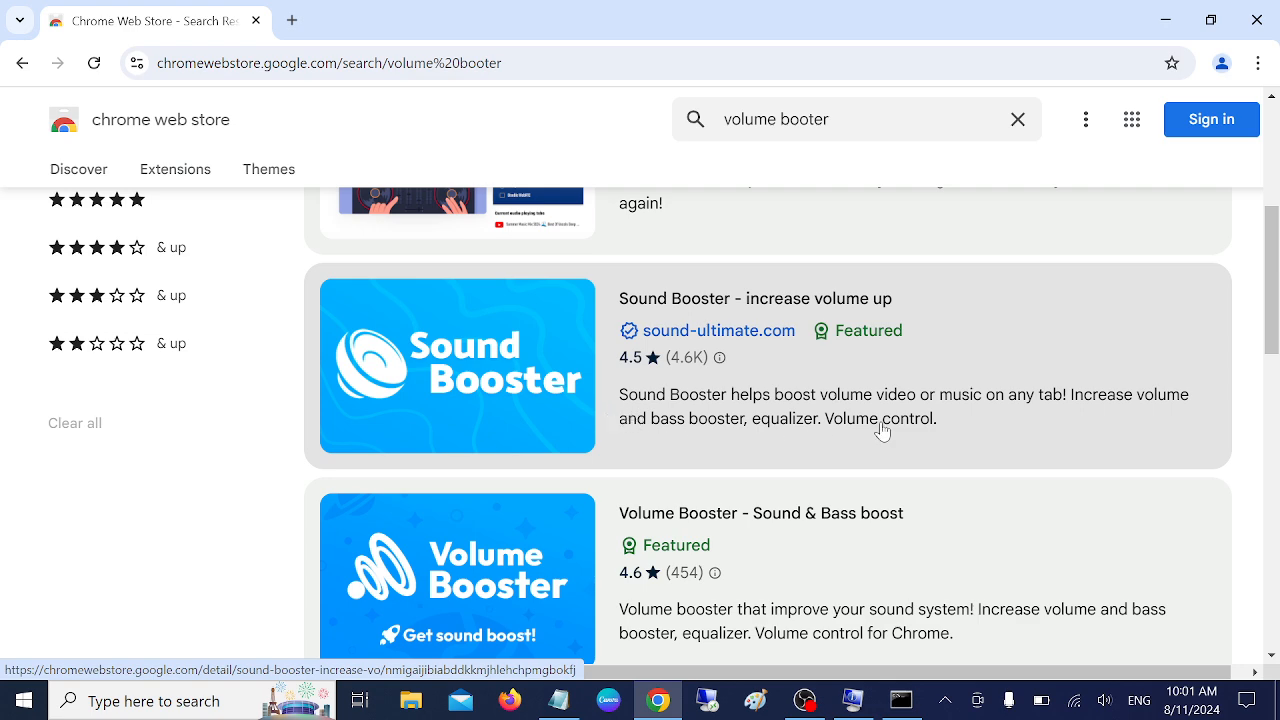
{"action": "mouse_move", "coordinate": [709, 457]}
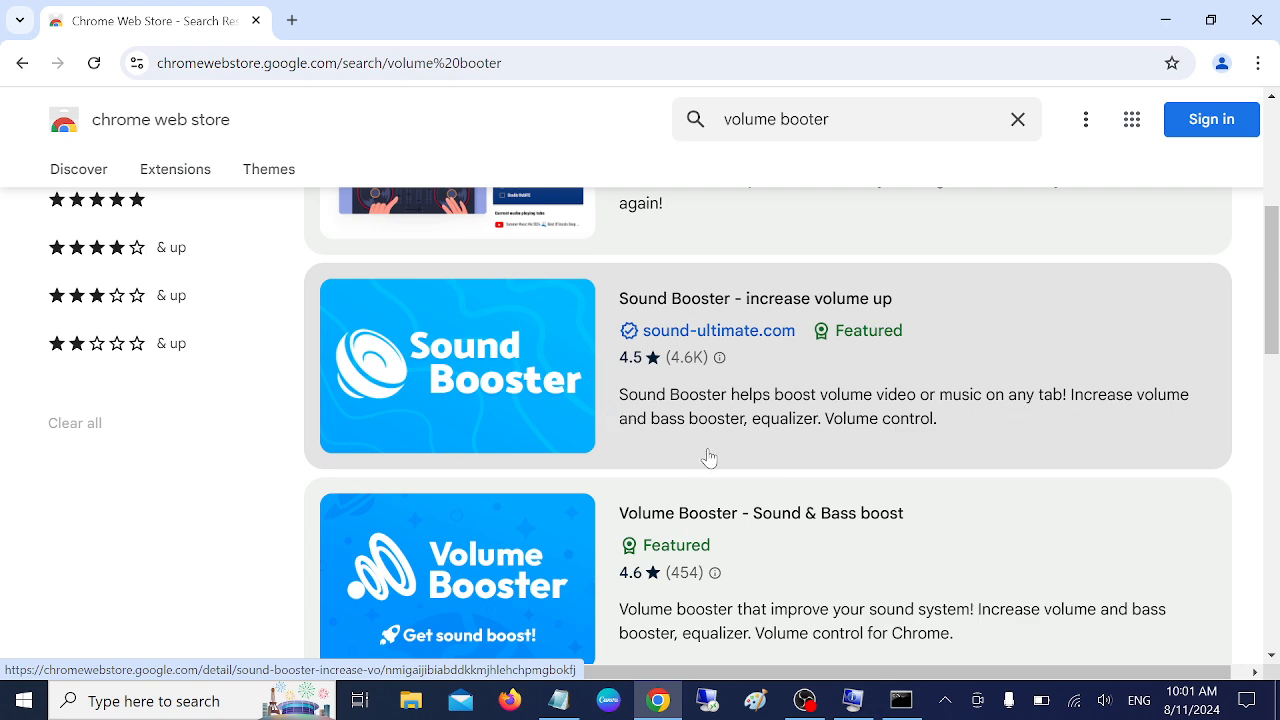
{"action": "scroll", "scroll_direction": "down", "scroll_amount": 3}
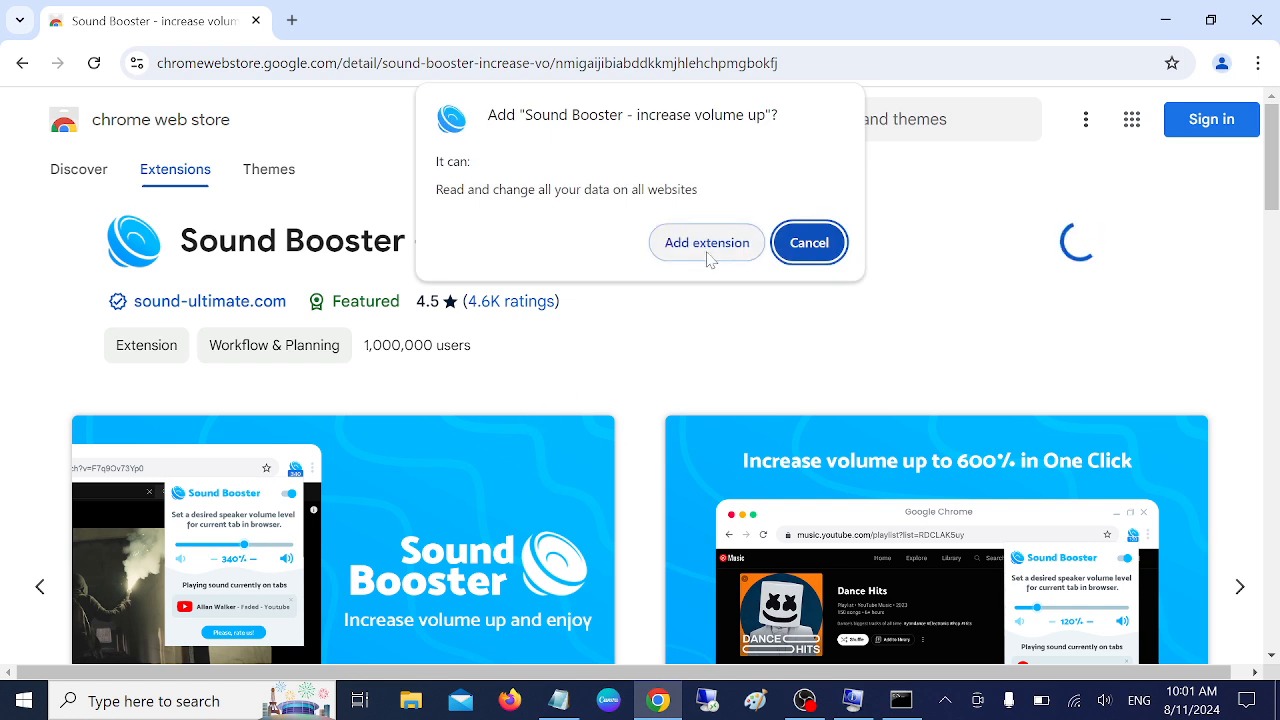
Step: Confirm adding the Sound Booster extension to Chrome
{"action": "left_click", "coordinate": [706, 242]}
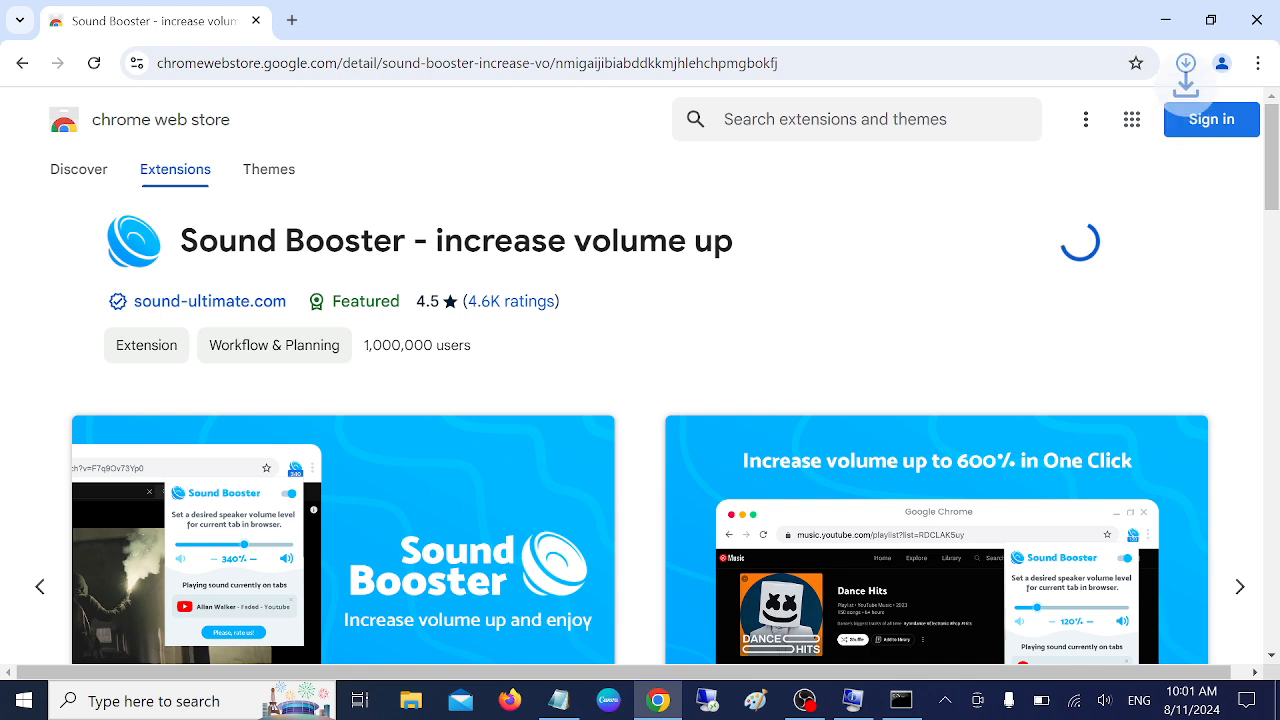
{"action": "left_click", "coordinate": [1185, 62]}
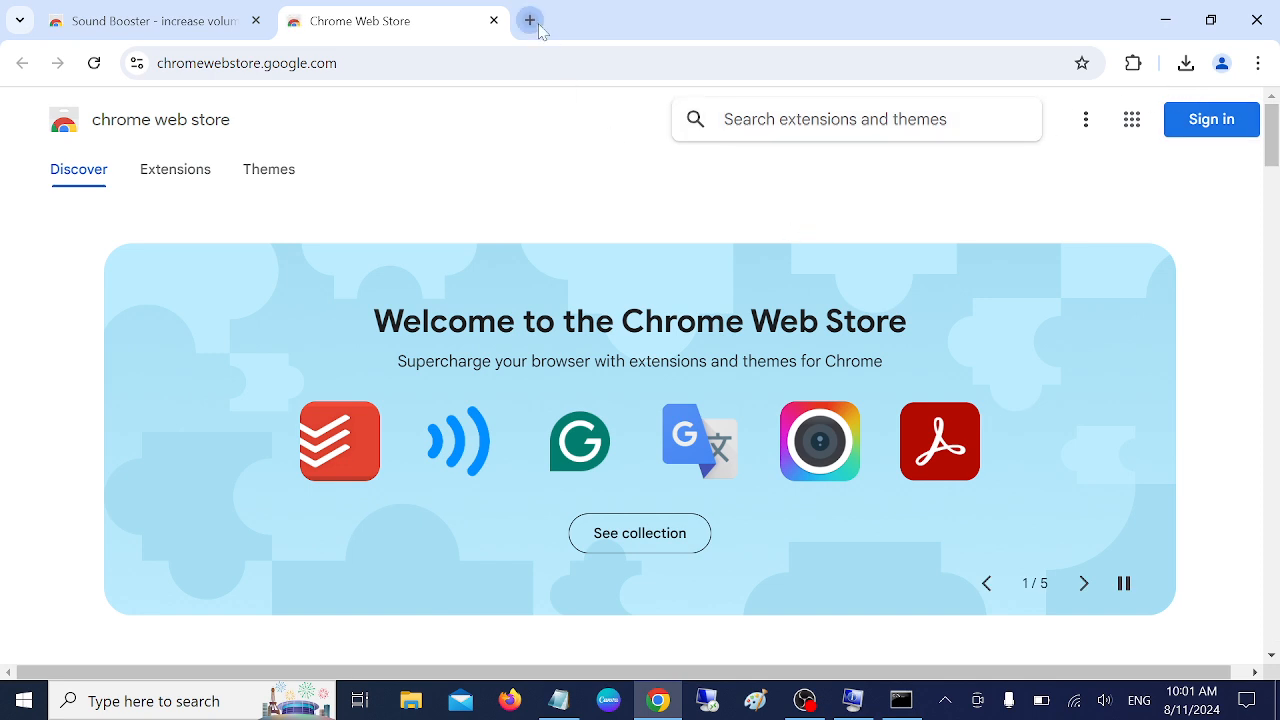
Step: In a new tab, pin Sound Booster to the toolbar and go to YouTube
{"action": "left_click", "coordinate": [530, 20]}
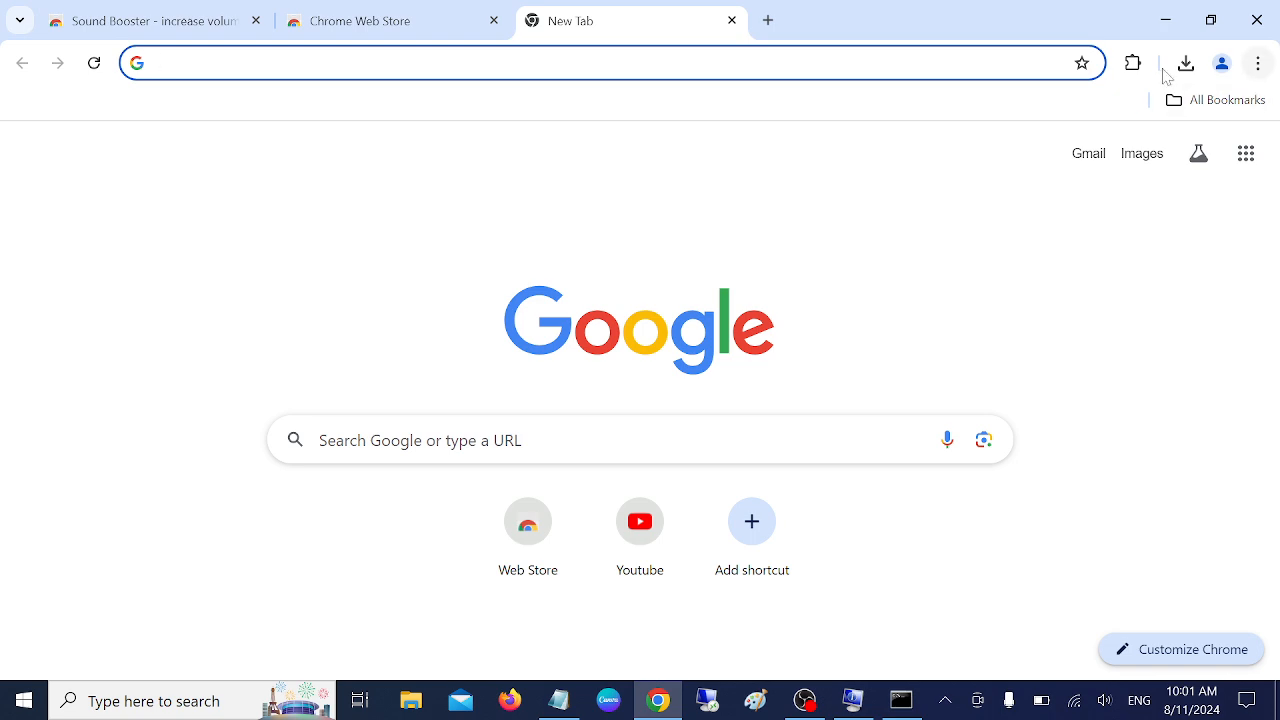
{"action": "left_click", "coordinate": [1132, 63]}
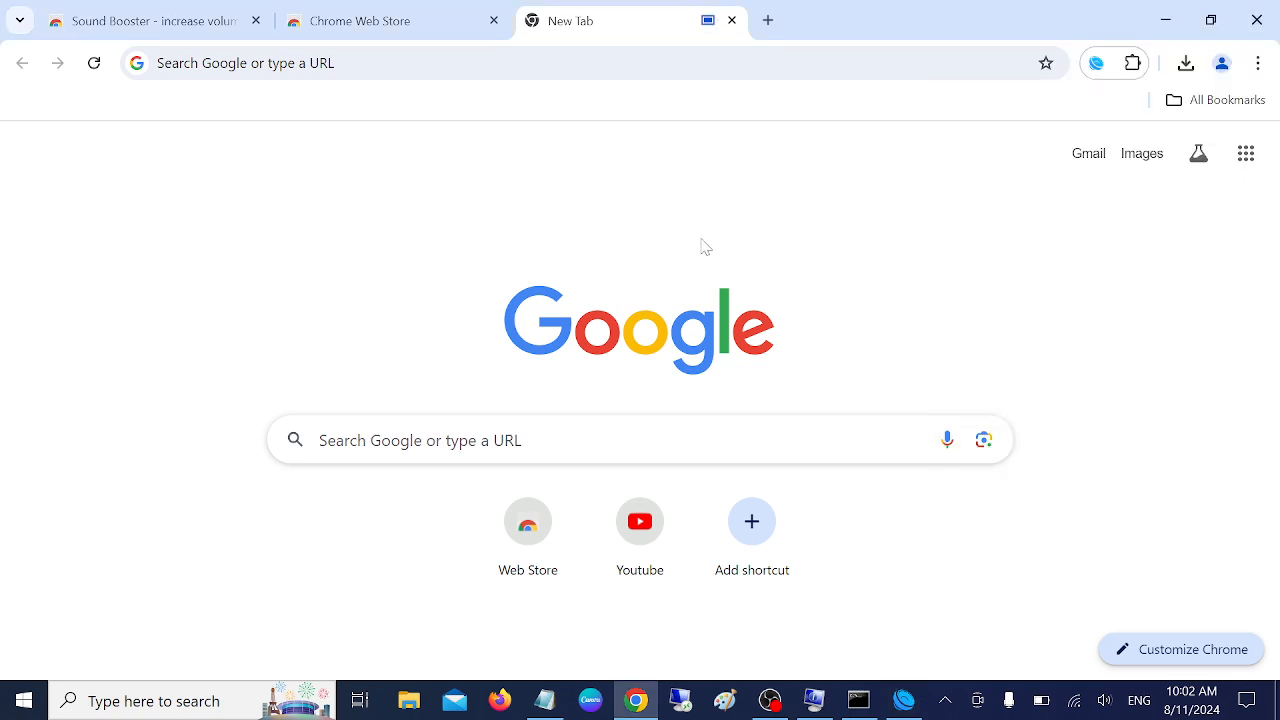
{"action": "left_click", "coordinate": [639, 521]}
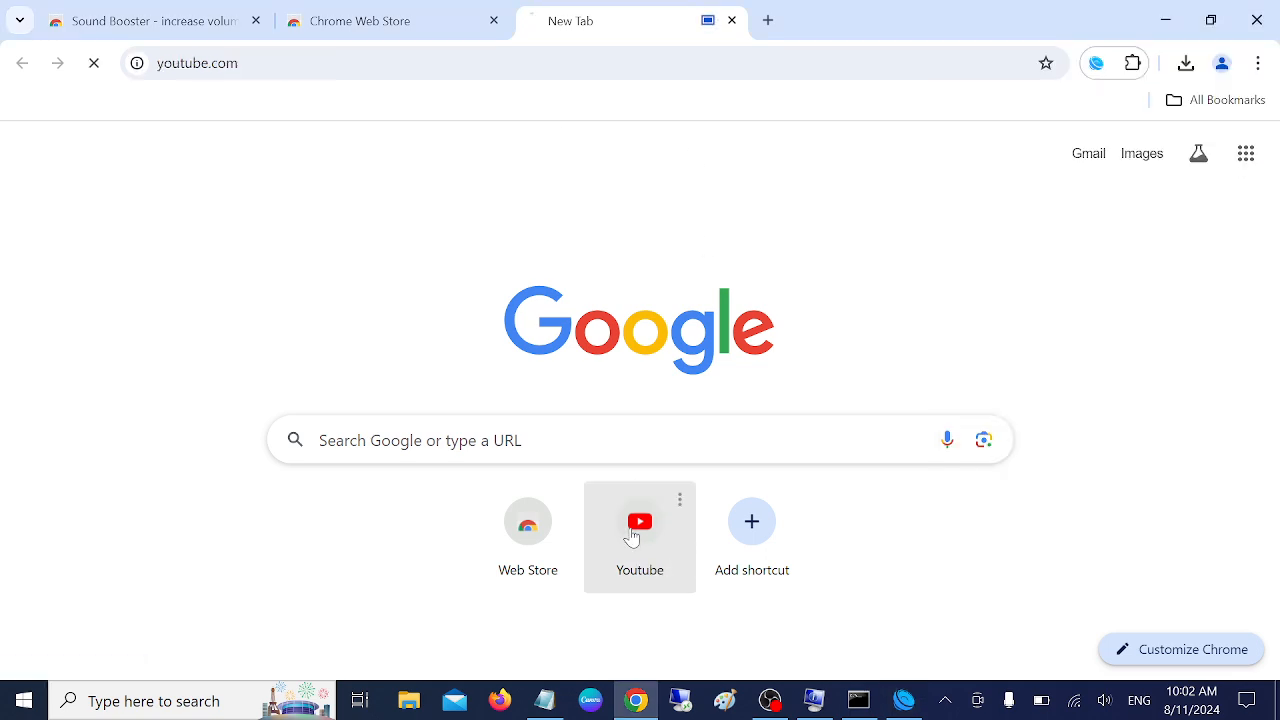
{"action": "left_click", "coordinate": [639, 520]}
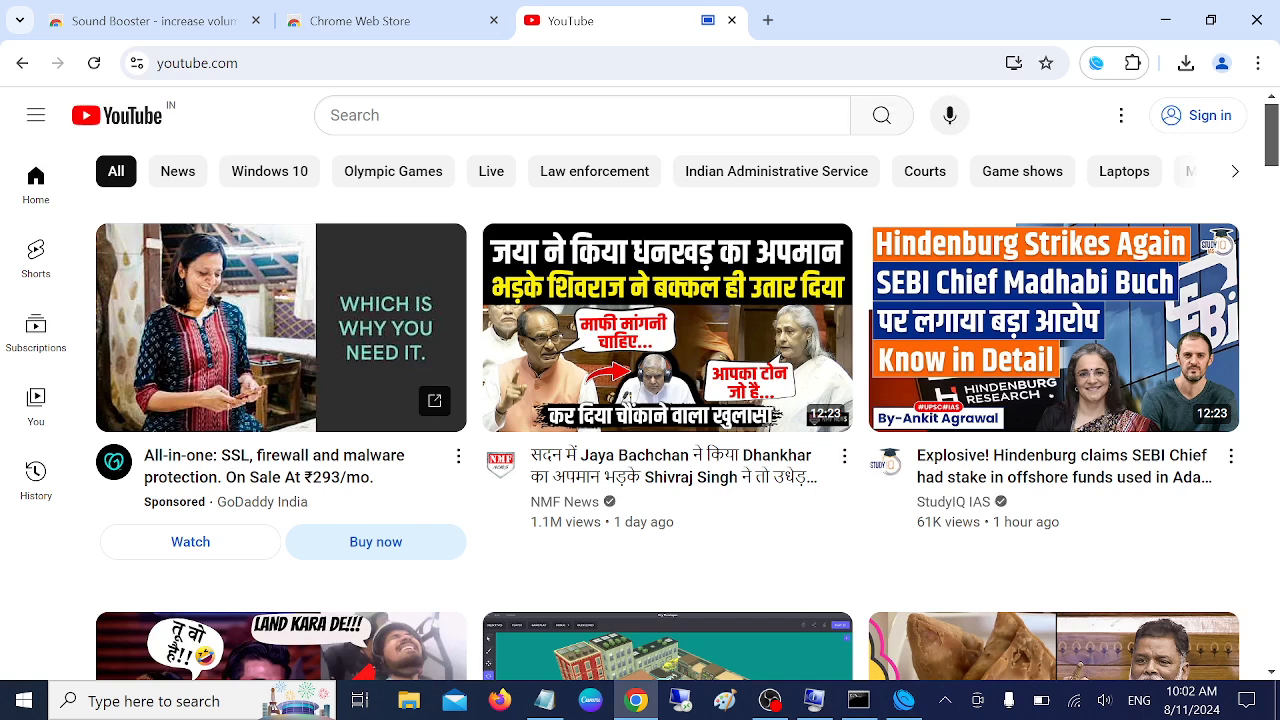
Step: Search YouTube for 'how to fix tech' and play the Delete All Viruses video
{"action": "left_click", "coordinate": [565, 115]}
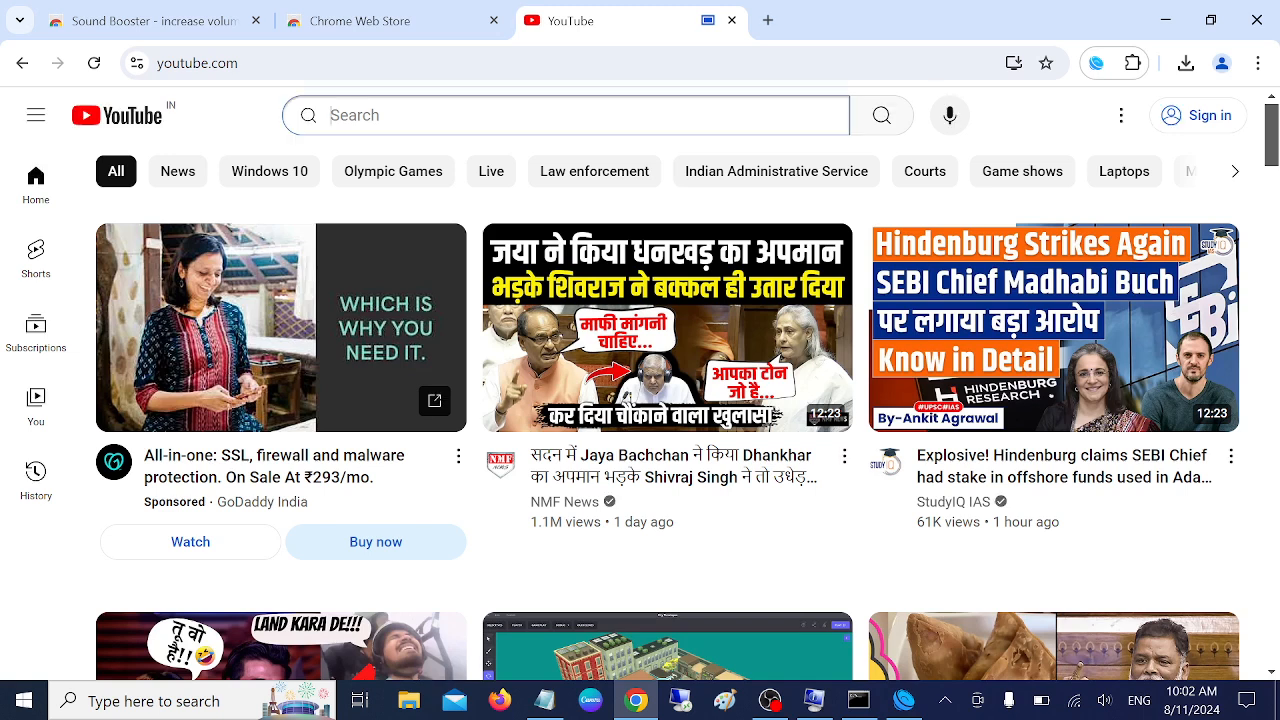
{"action": "type", "text": "how to fix tech"}
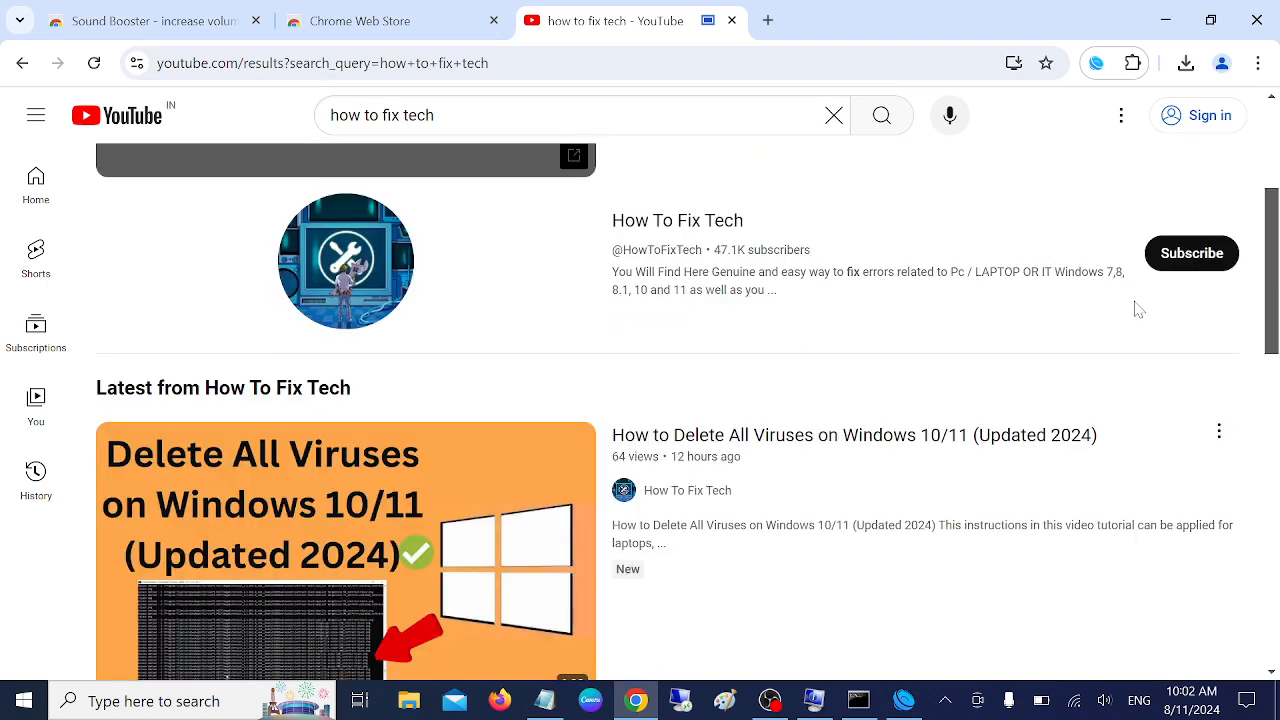
{"action": "scroll", "scroll_direction": "down", "scroll_amount": 3}
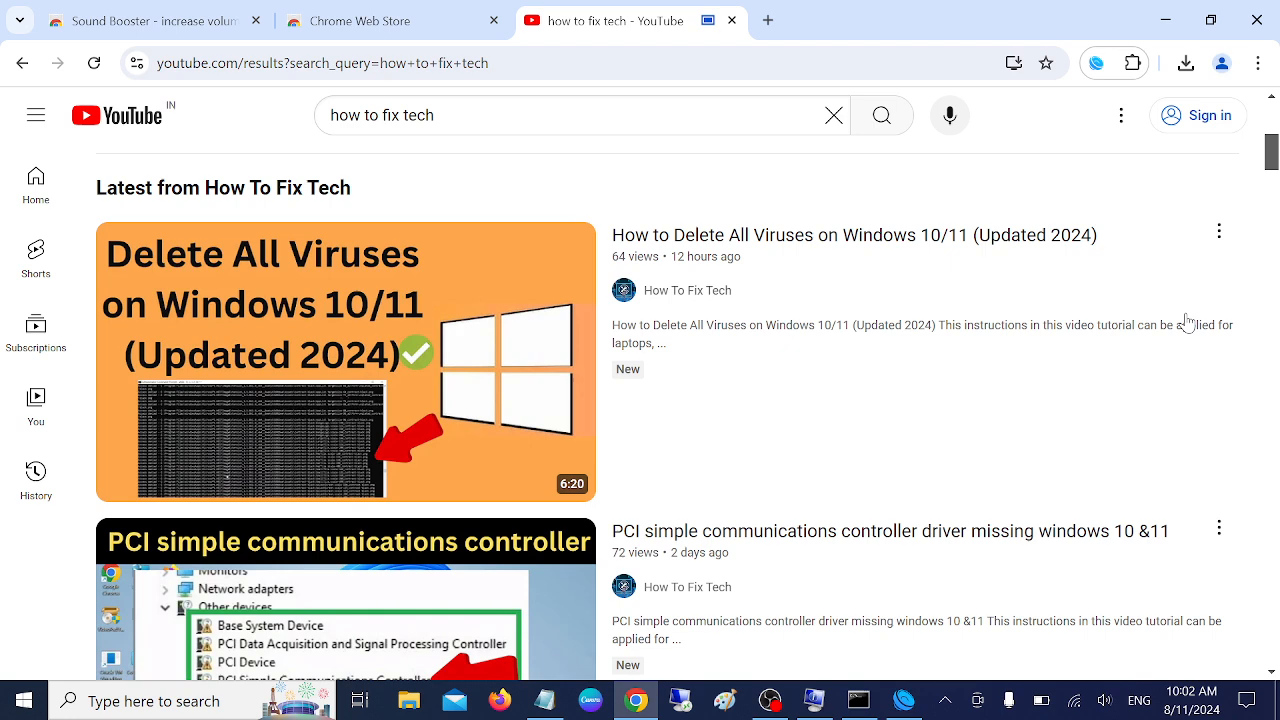
{"action": "scroll", "scroll_direction": "down", "scroll_amount": 3}
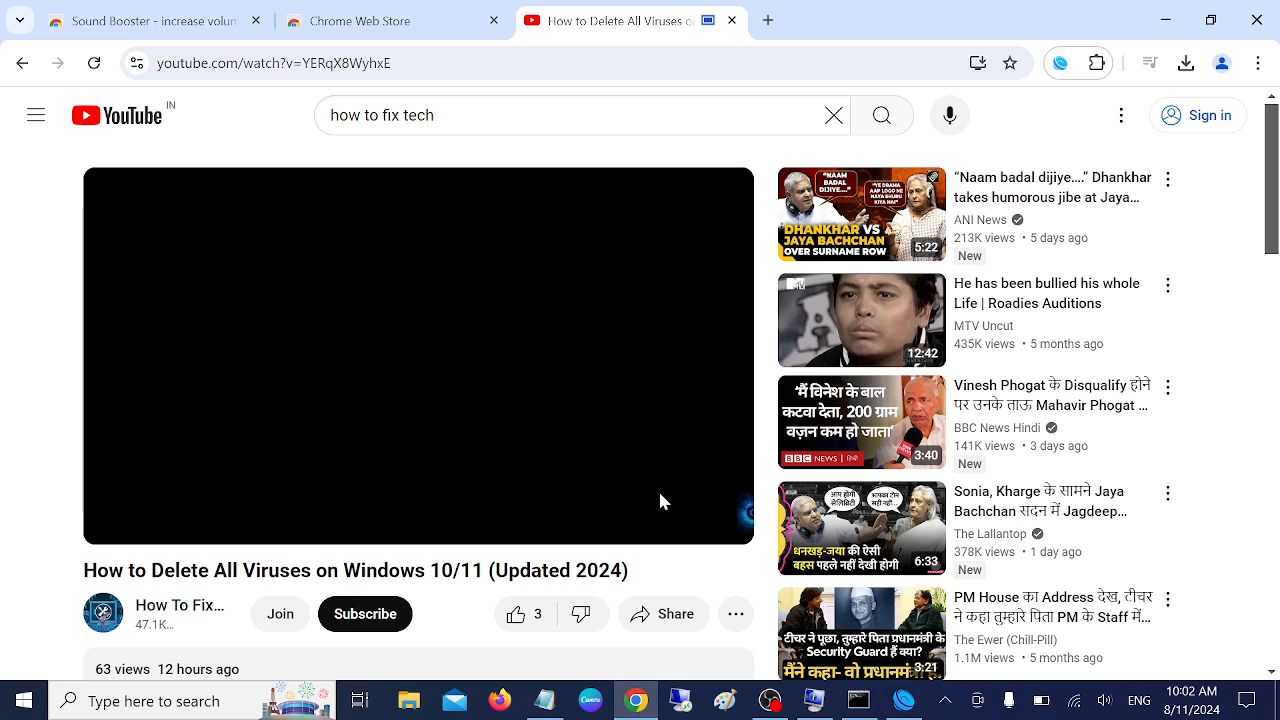
{"action": "left_click", "coordinate": [420, 356]}
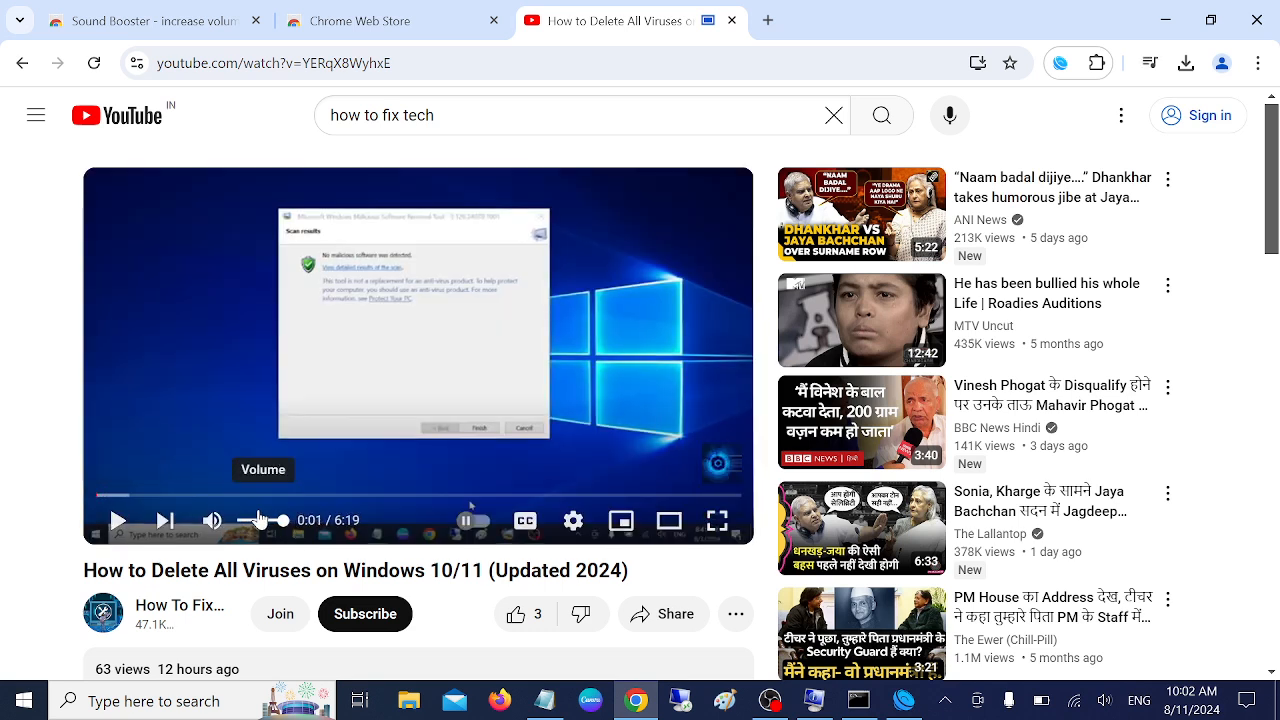
{"action": "mouse_move", "coordinate": [117, 520]}
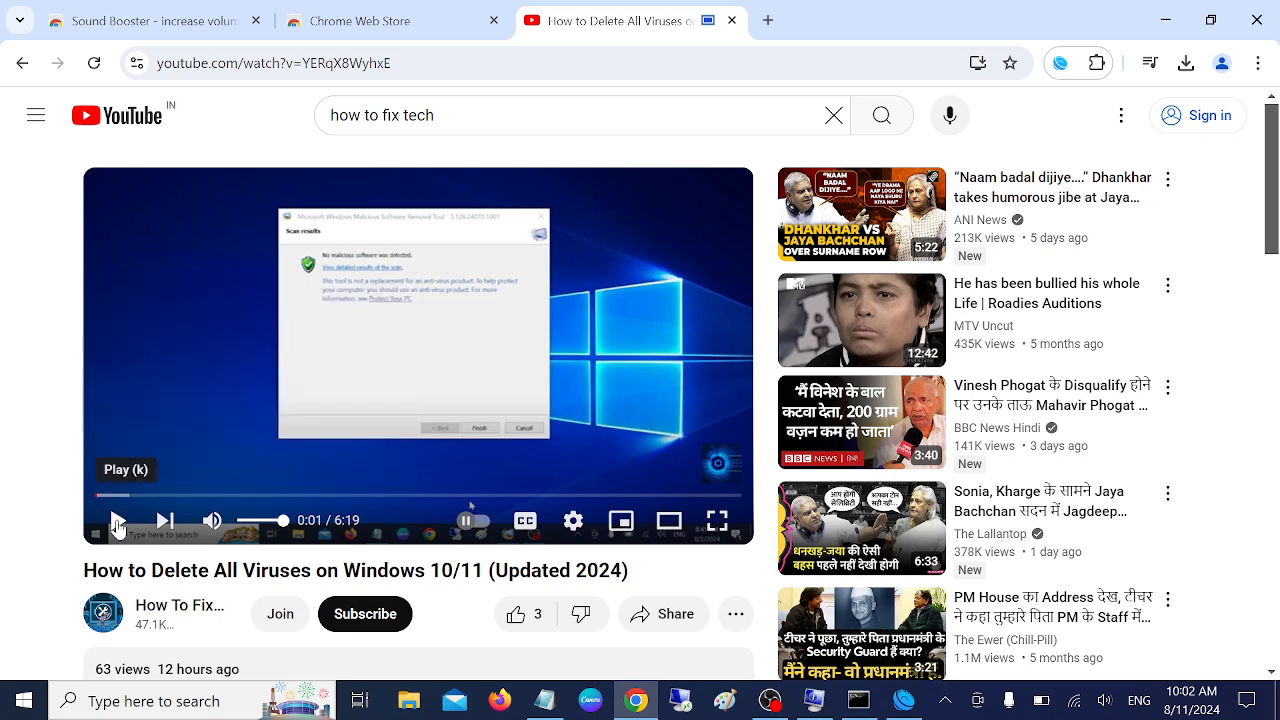
{"action": "left_click", "coordinate": [117, 520]}
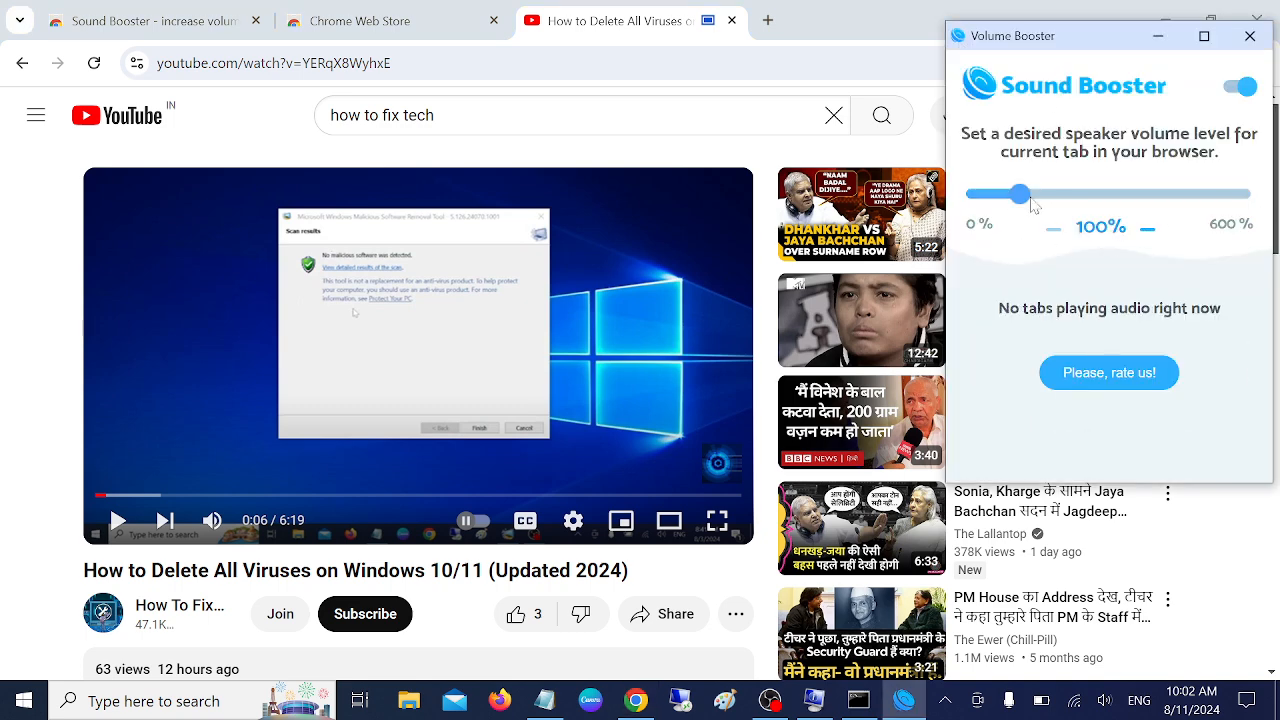
Step: Raise Sound Booster to 600% and test the video with play and pause
{"action": "left_click_drag", "start_coordinate": [1020, 194], "coordinate": [1240, 194]}
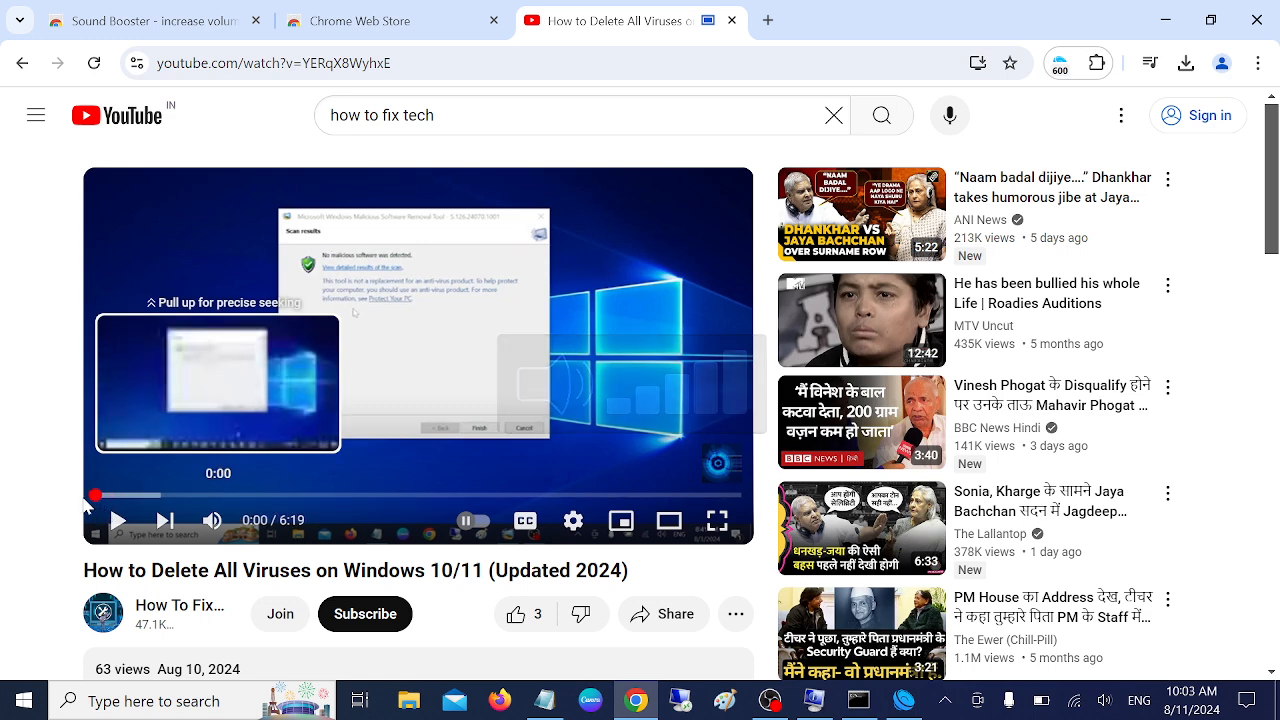
{"action": "left_click", "coordinate": [117, 520]}
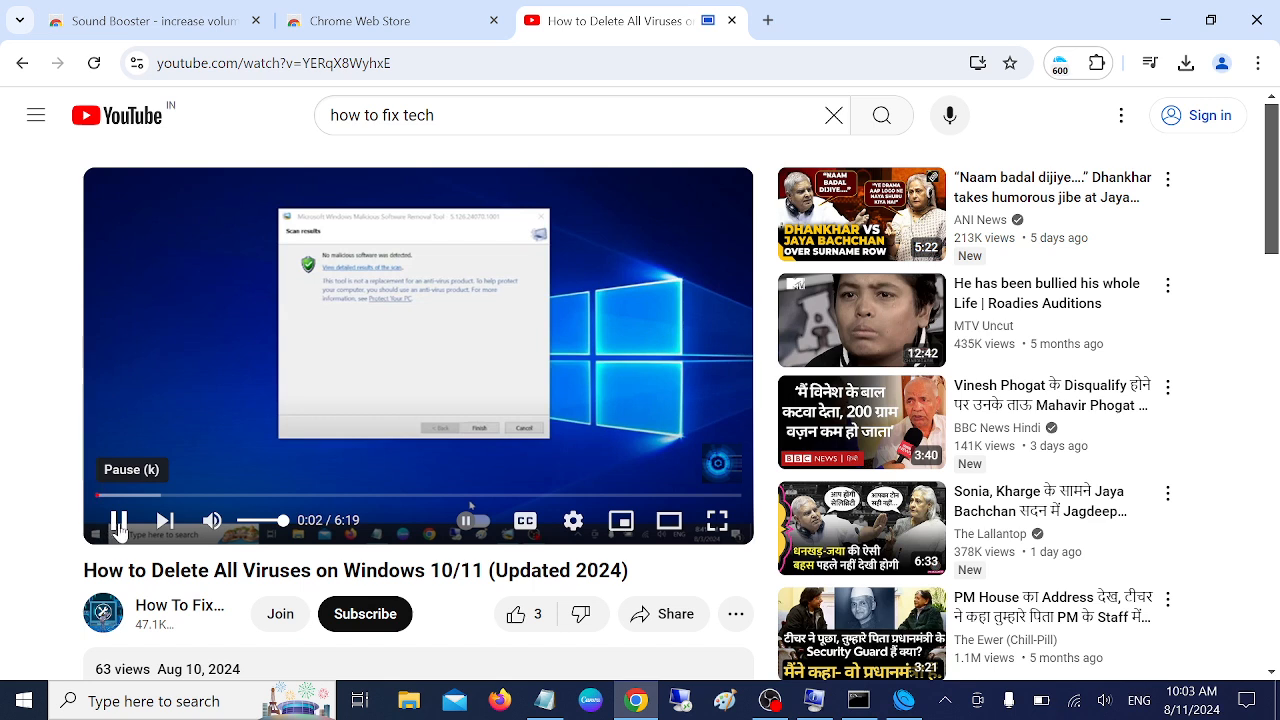
{"action": "left_click", "coordinate": [118, 520]}
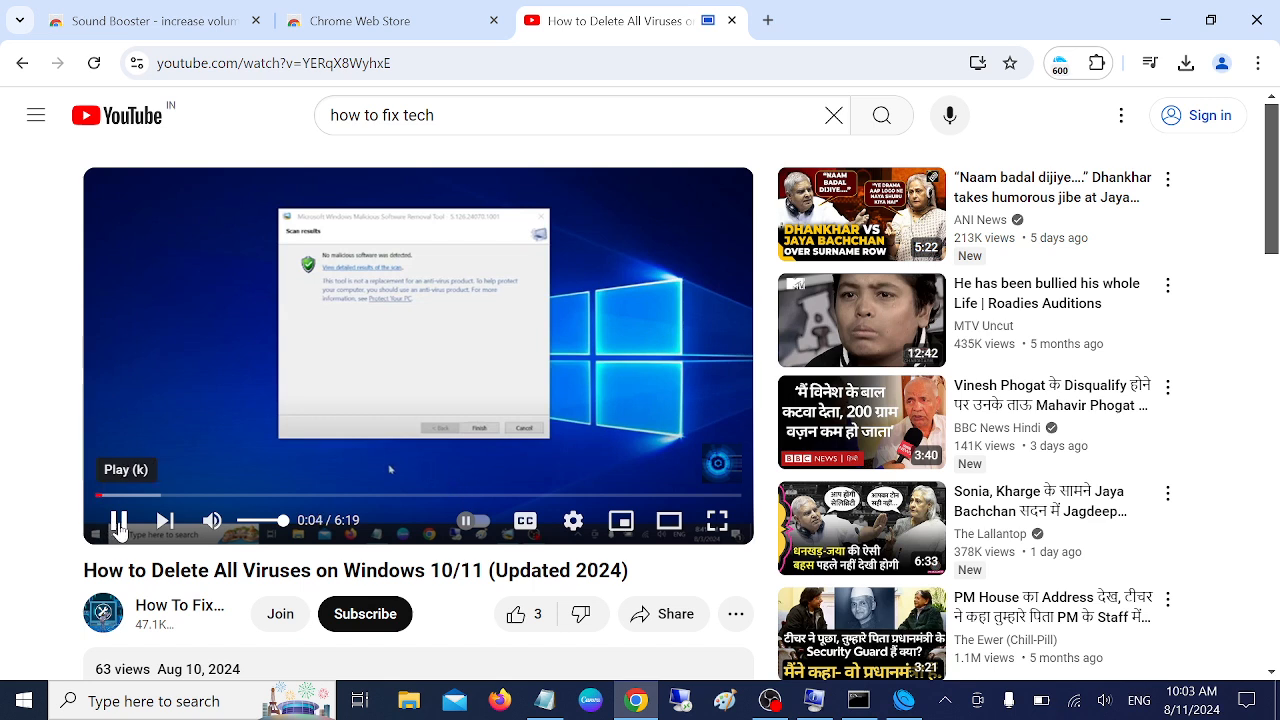
{"action": "left_click", "coordinate": [118, 520]}
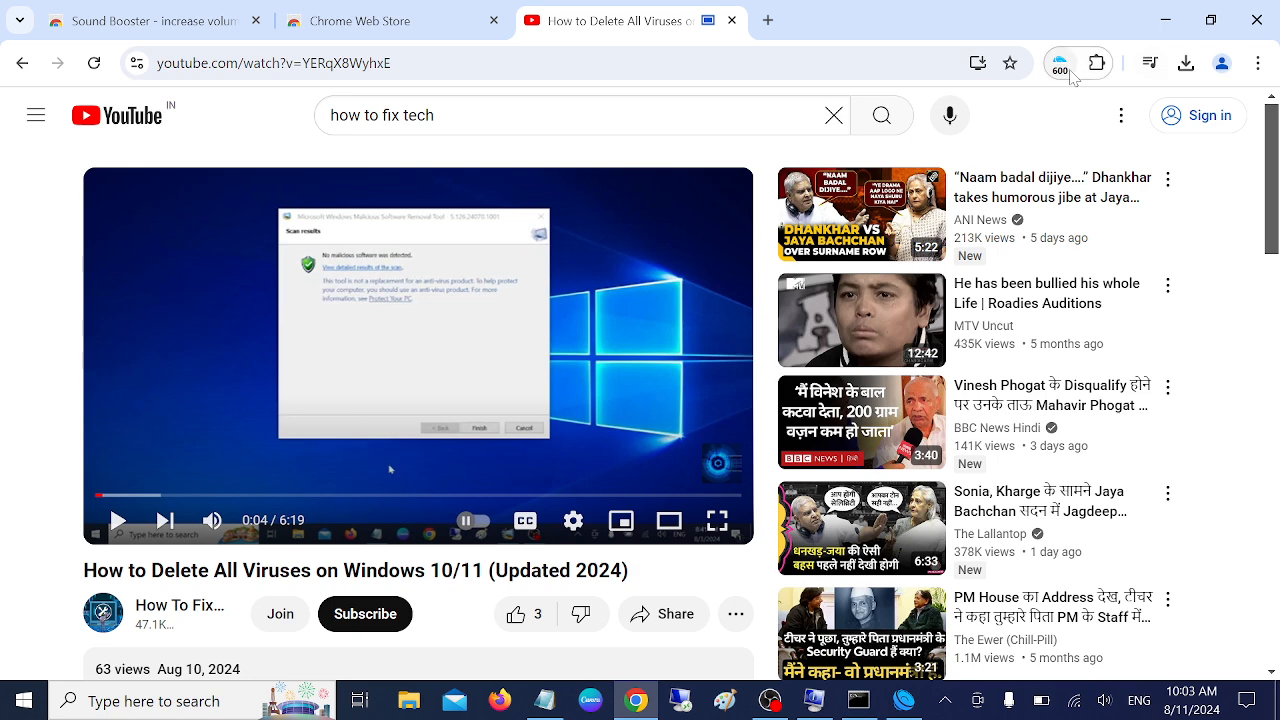
{"action": "left_click", "coordinate": [1059, 63]}
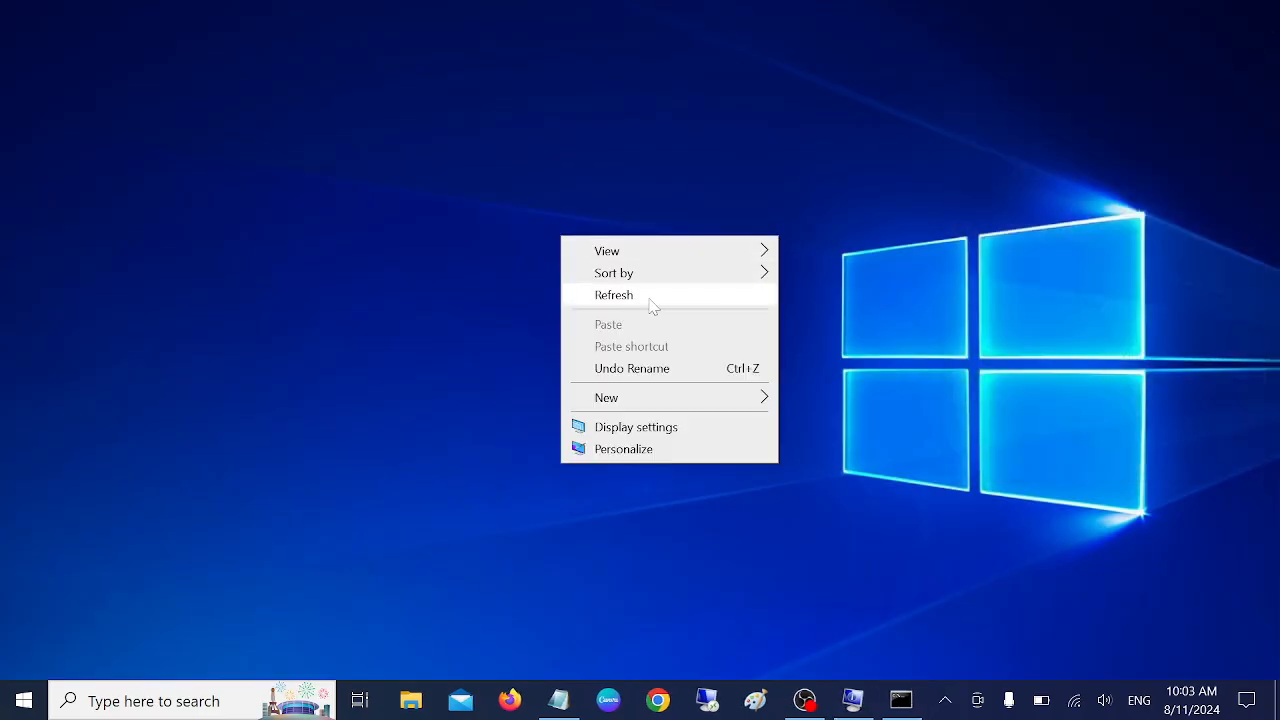
Step: Refresh the Windows desktop from its right-click menu
{"action": "left_click", "coordinate": [614, 294]}
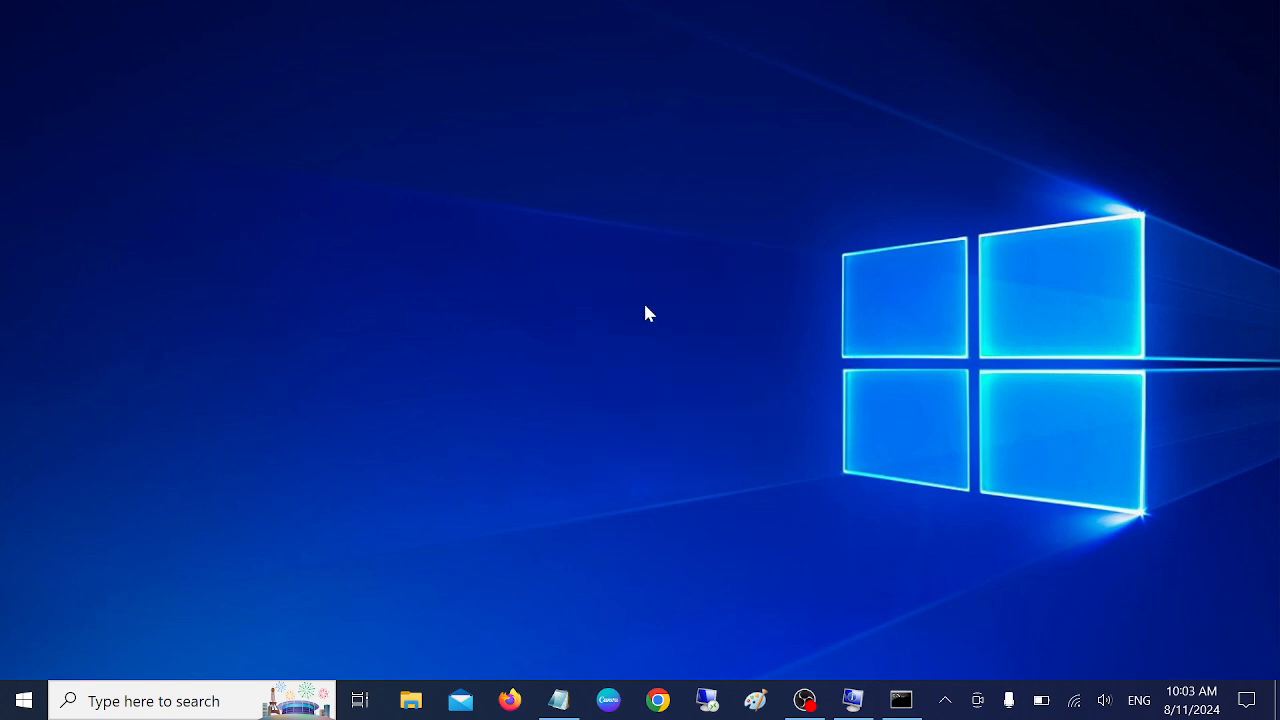